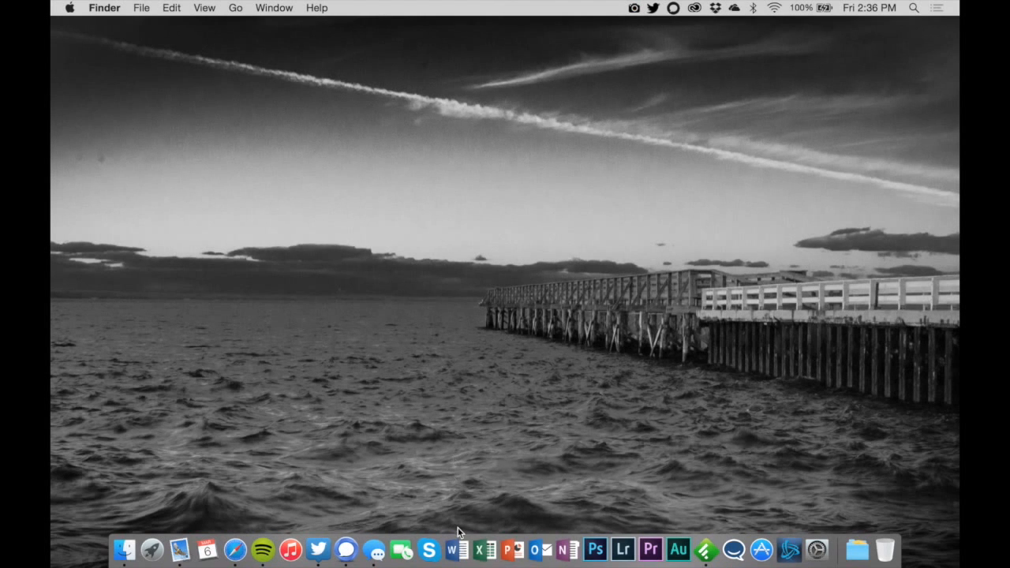
mouse_move(174, 215)
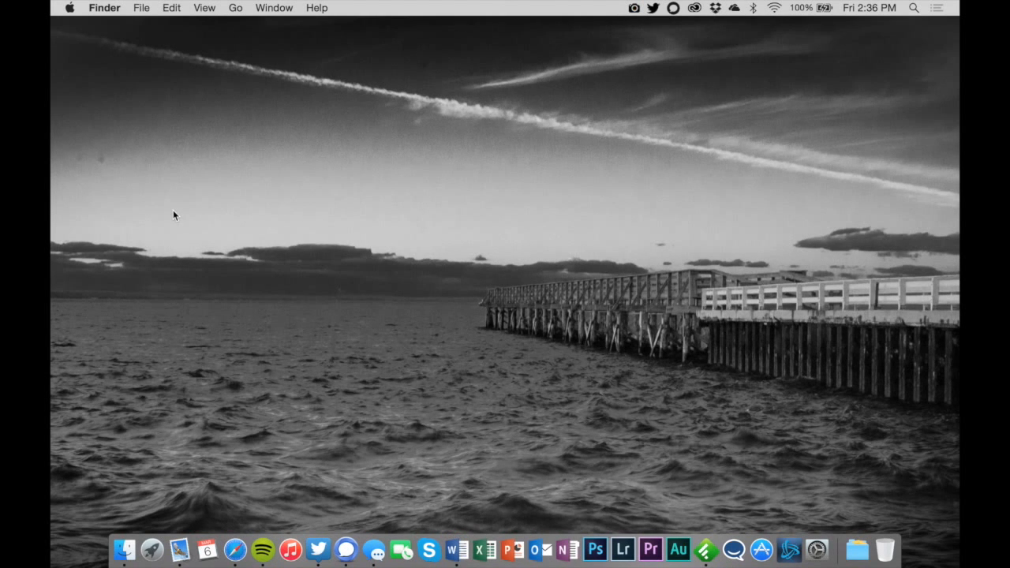
mouse_move(592, 107)
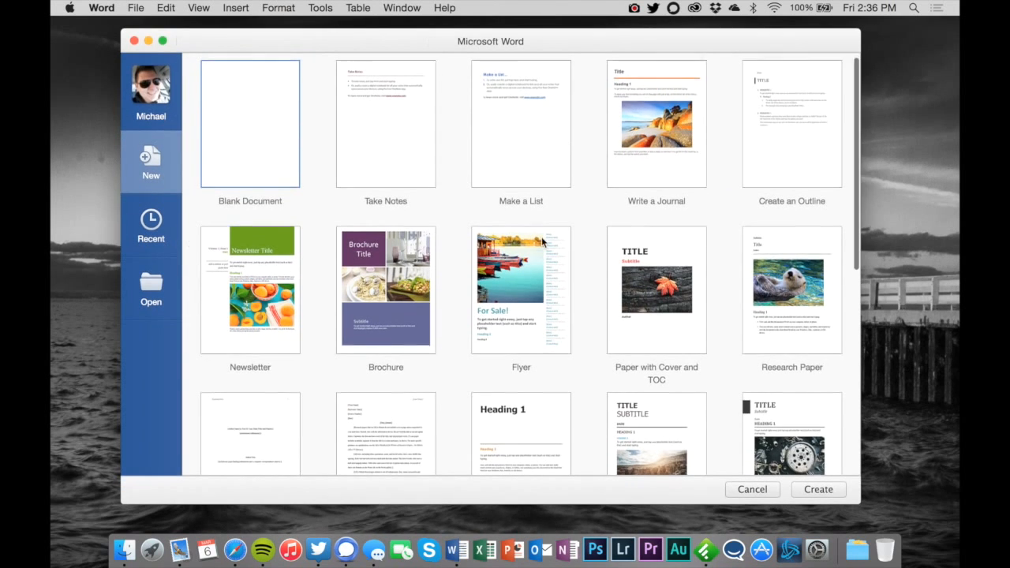
Browse up and down through the Word template gallery.
scroll("down", 3)
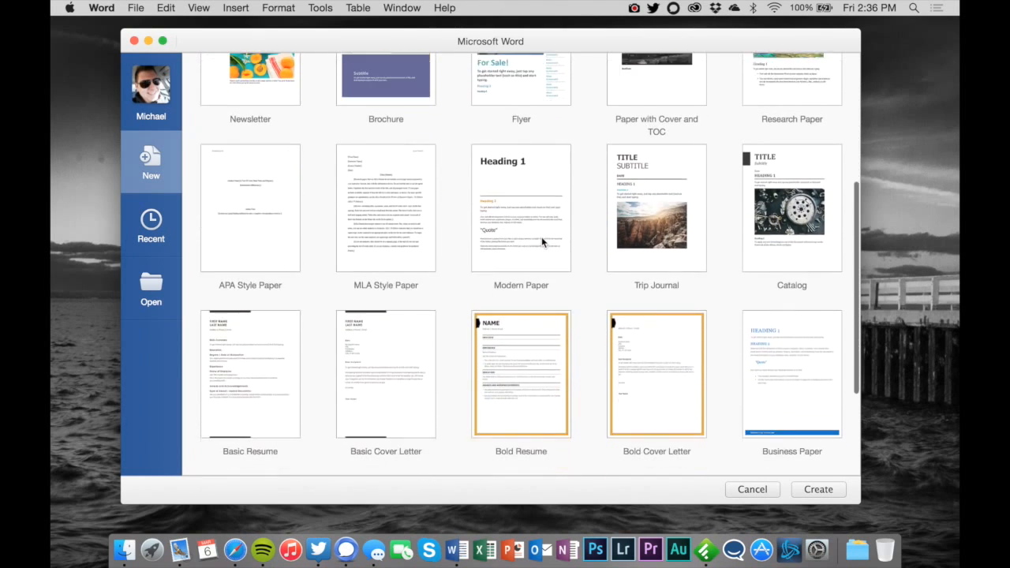
scroll("up", 3)
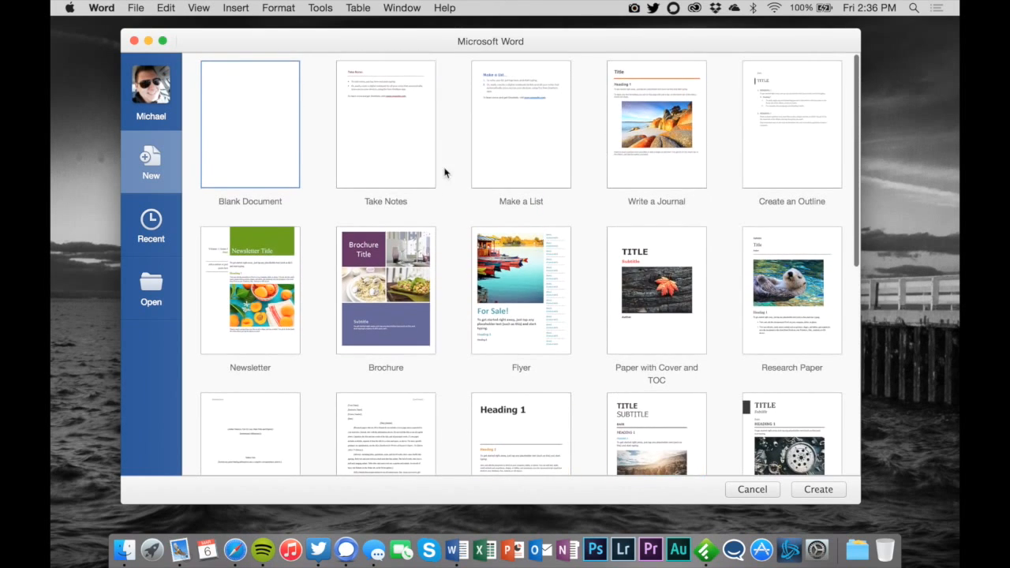
mouse_move(330, 193)
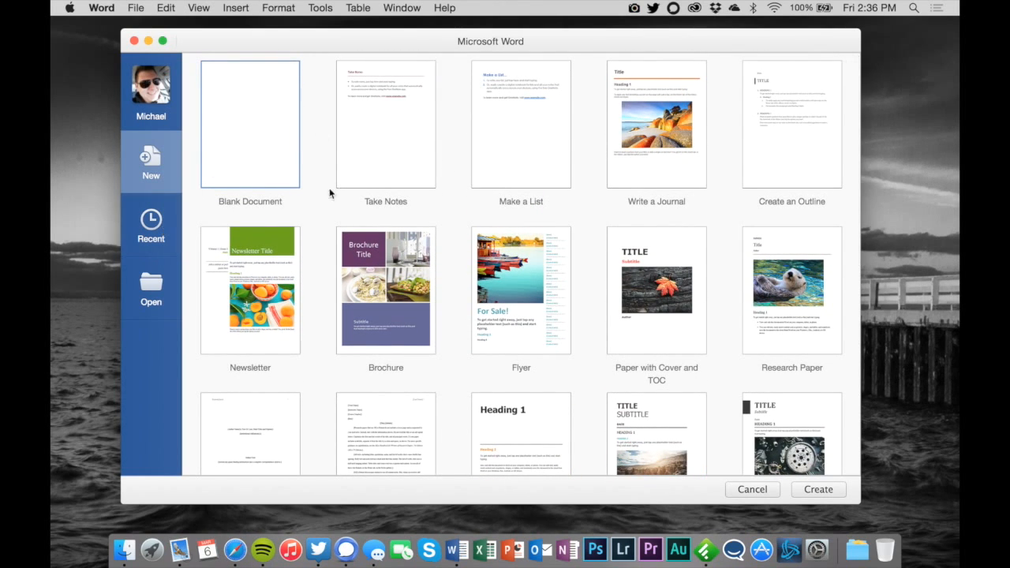
mouse_move(432, 244)
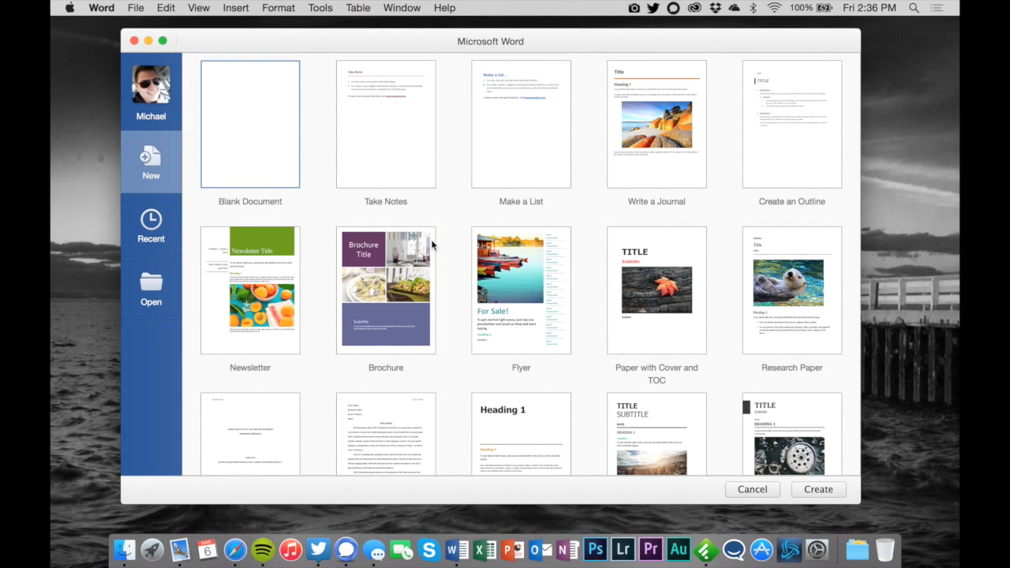
mouse_move(460, 274)
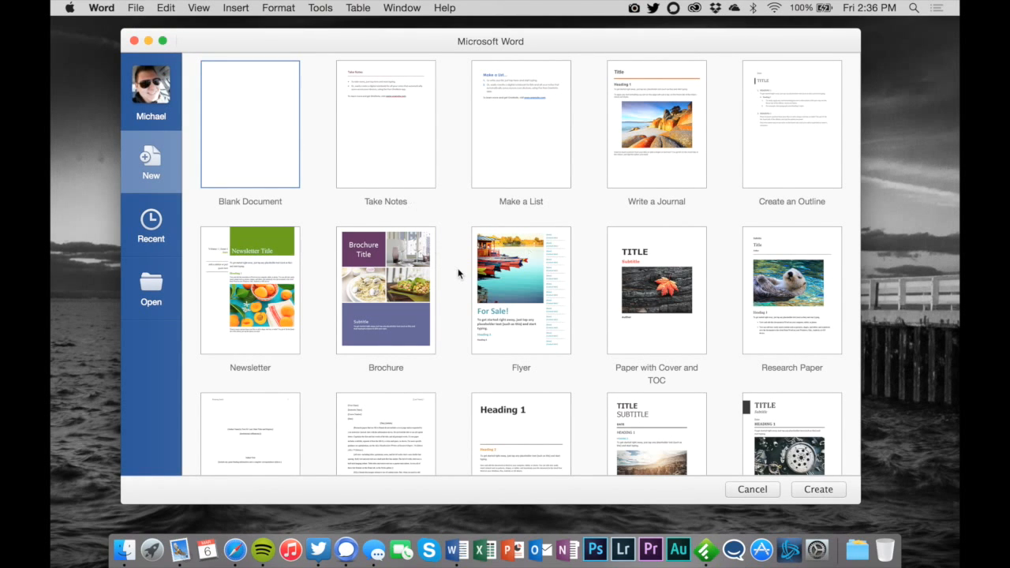
scroll("down", 3)
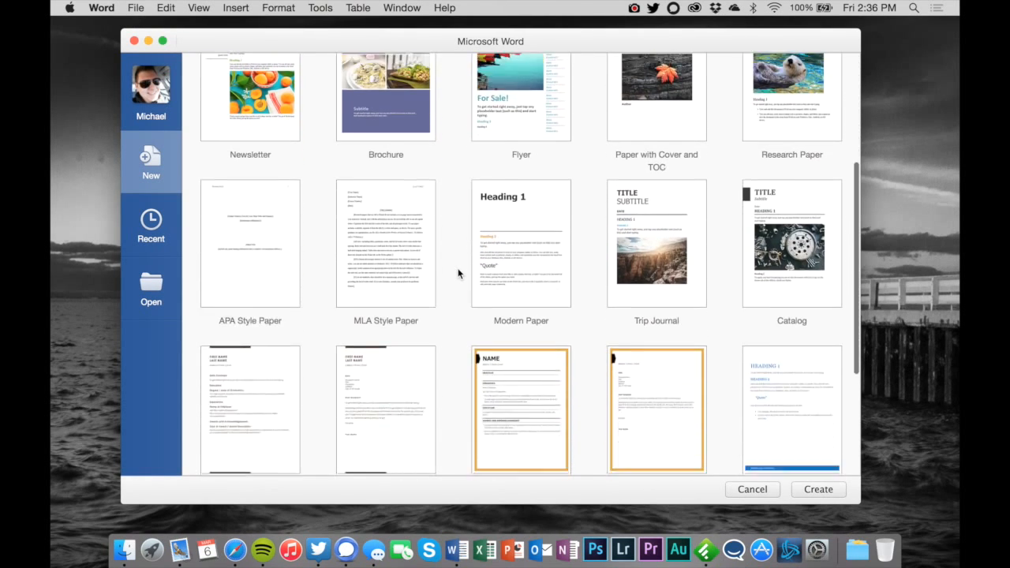
scroll("up", 3)
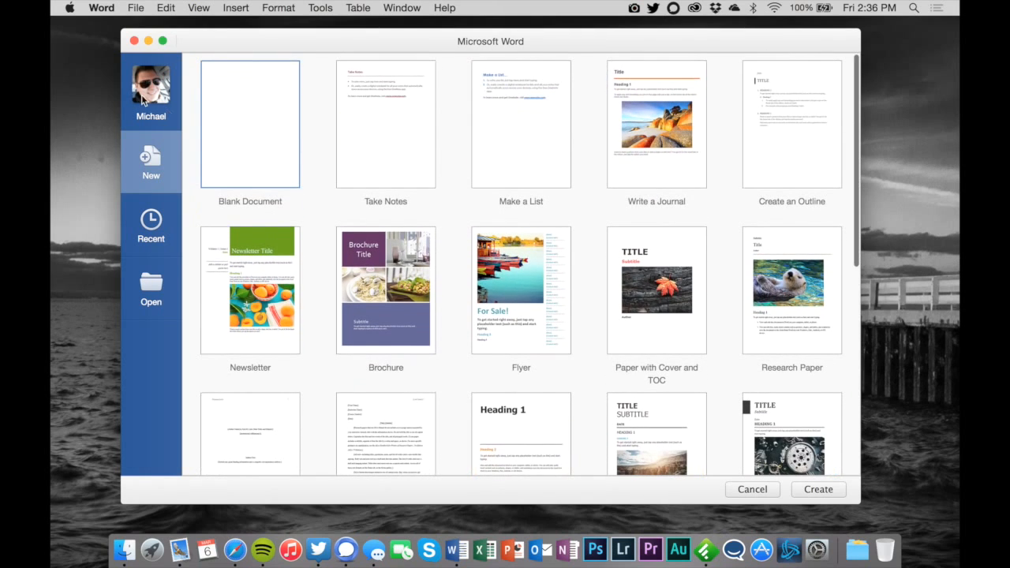
mouse_move(268, 149)
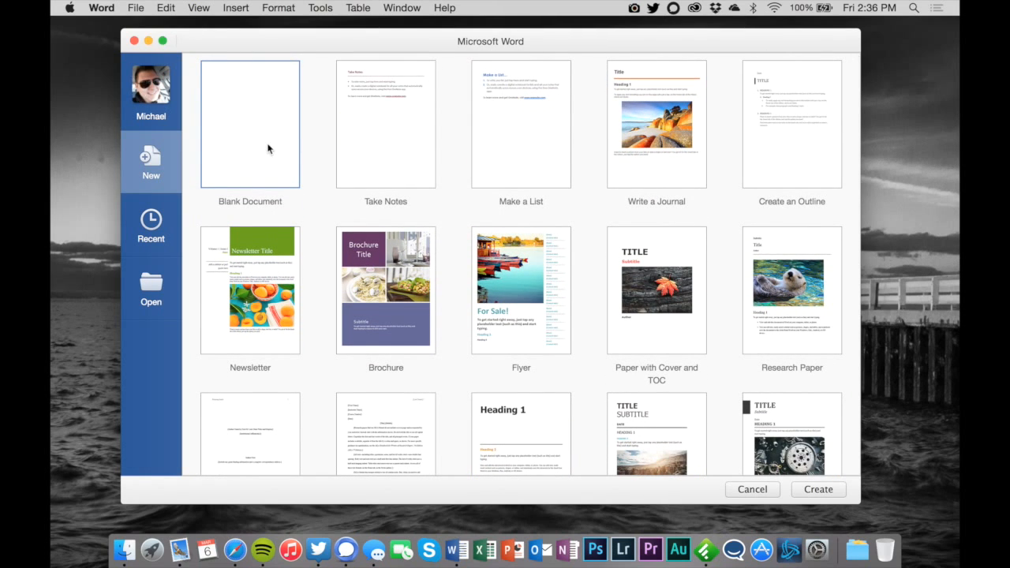
mouse_move(230, 22)
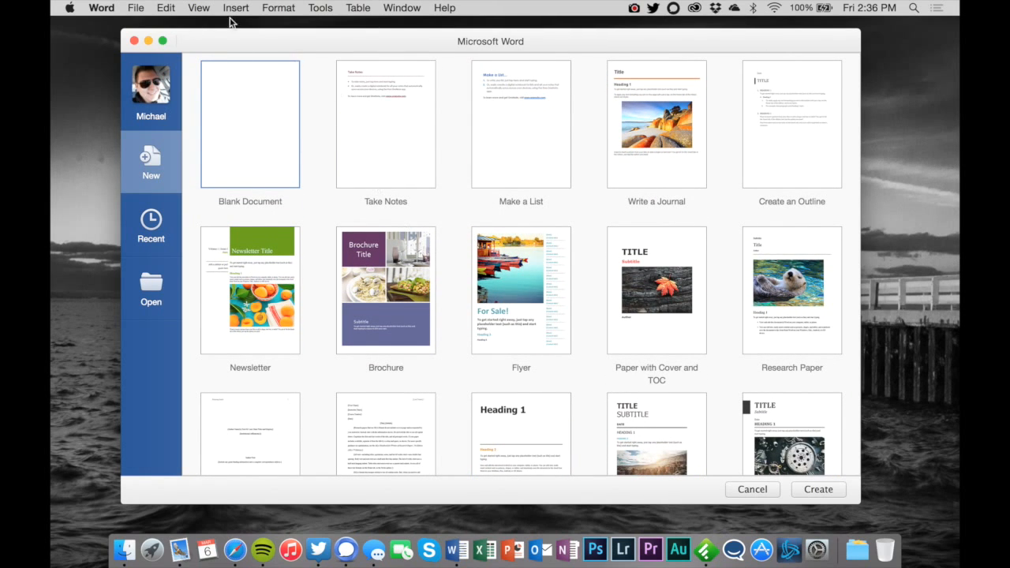
mouse_move(221, 219)
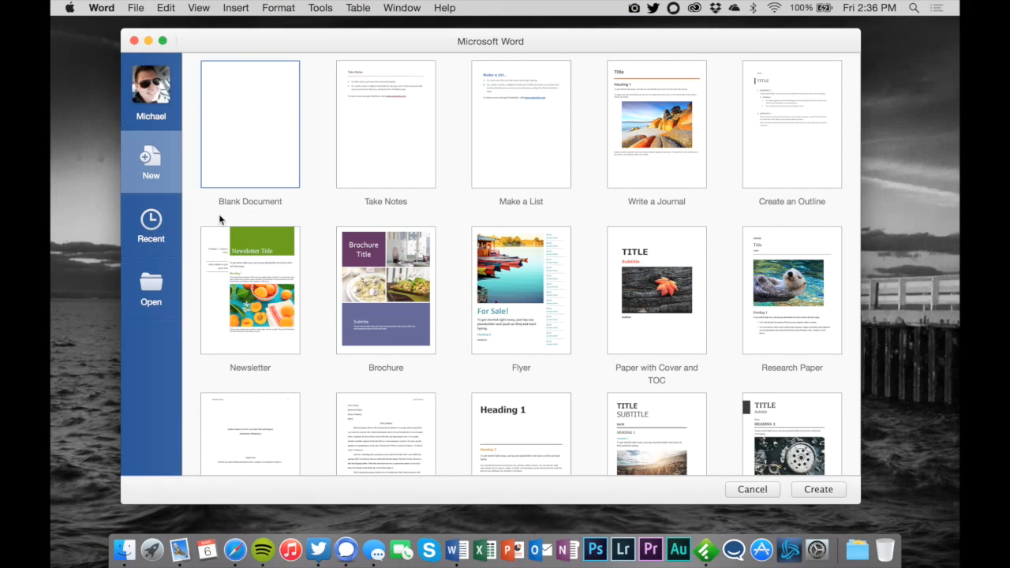
mouse_move(164, 129)
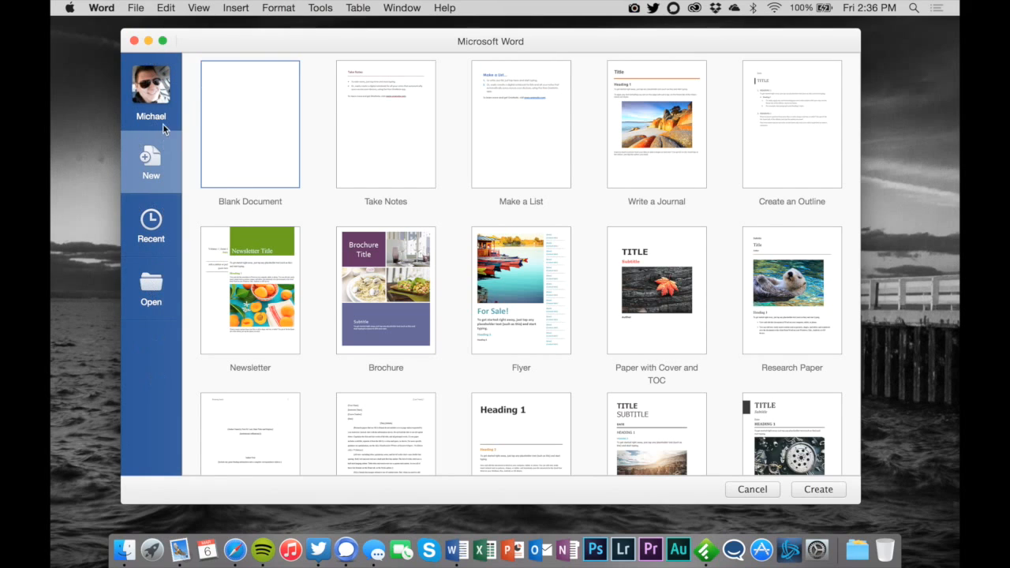
mouse_move(187, 298)
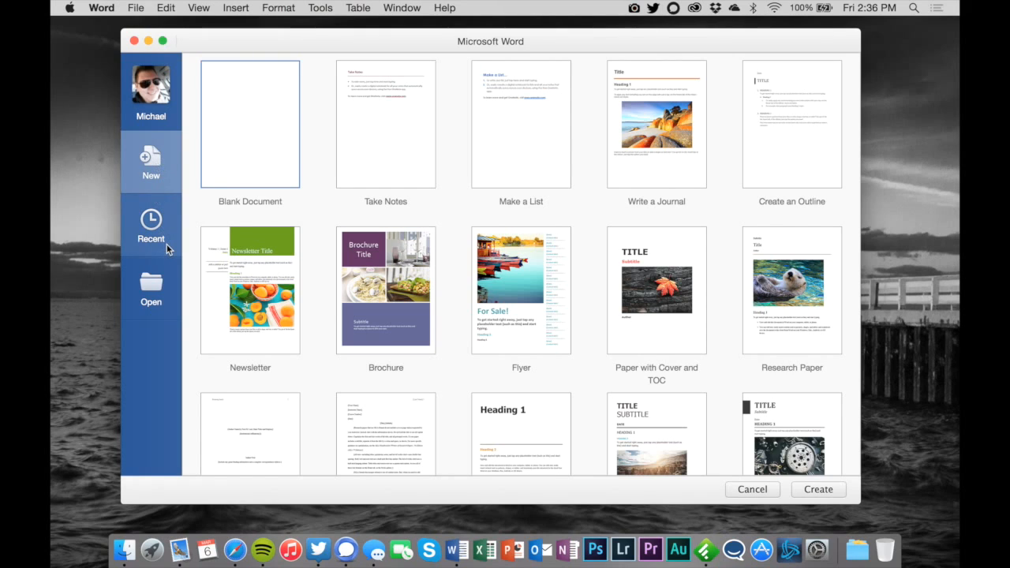
mouse_move(319, 352)
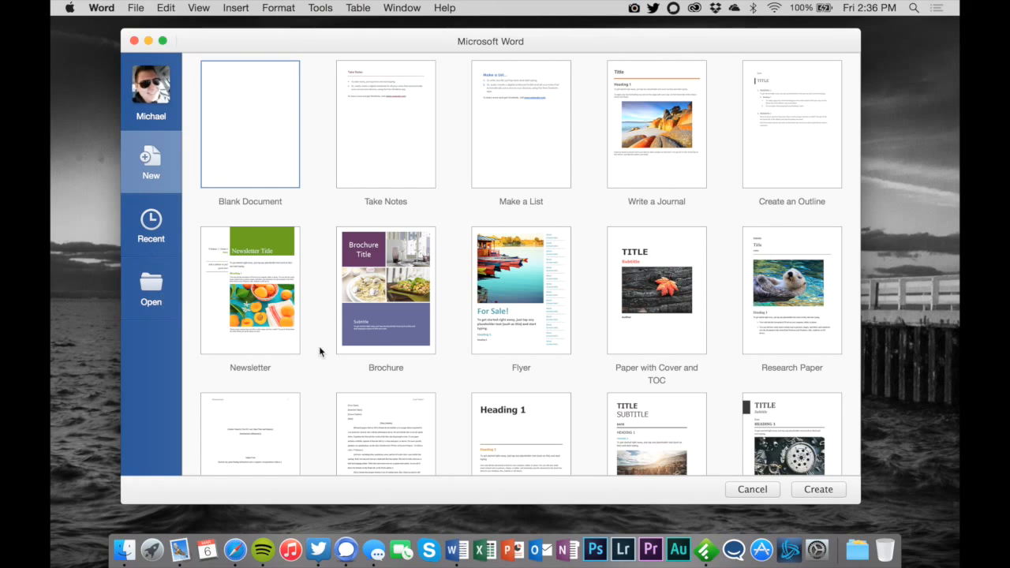
mouse_move(308, 181)
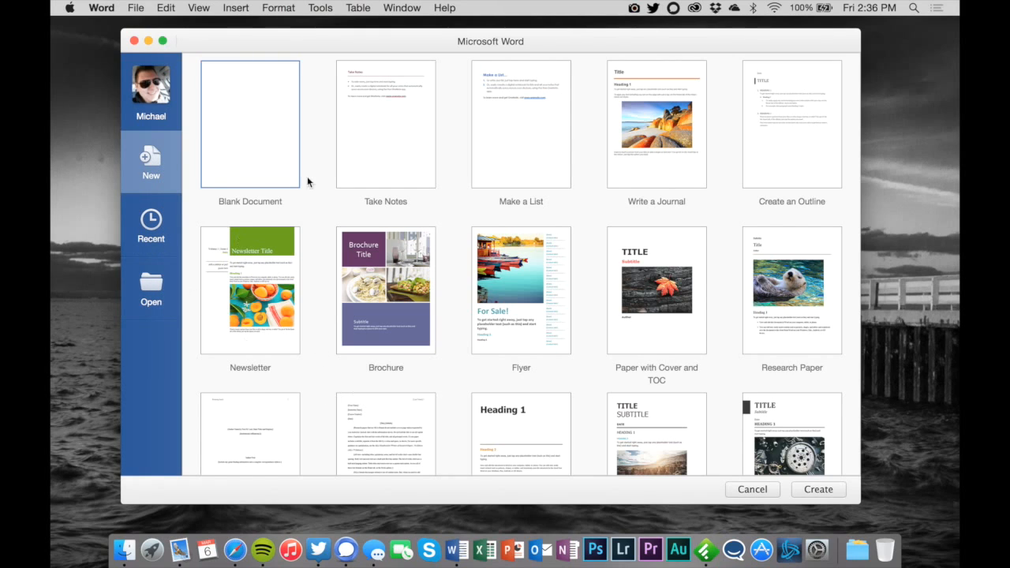
Show the subfolders of My Documents under OneDrive - Personal in the Open pane.
left_click(152, 287)
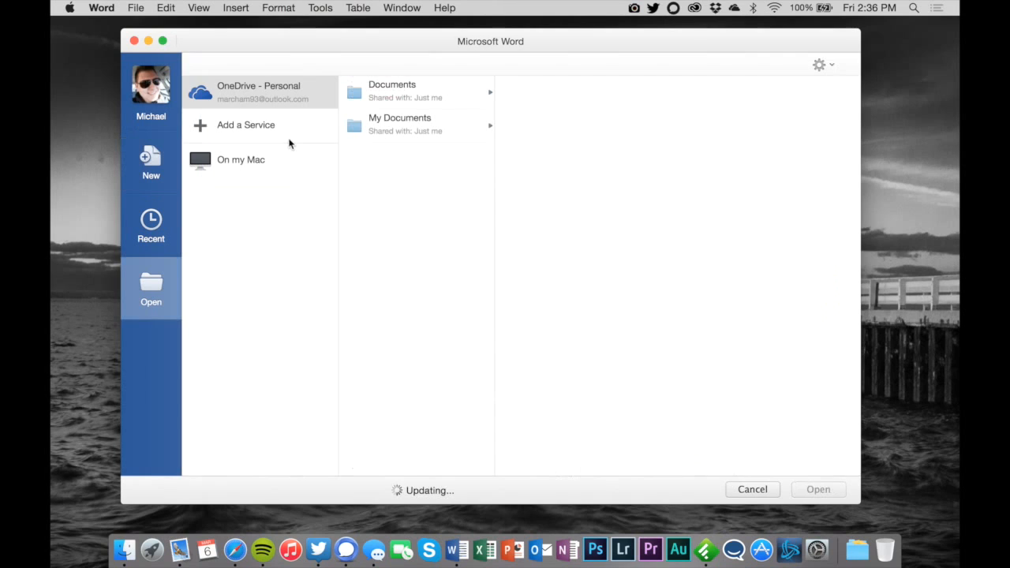
left_click(416, 124)
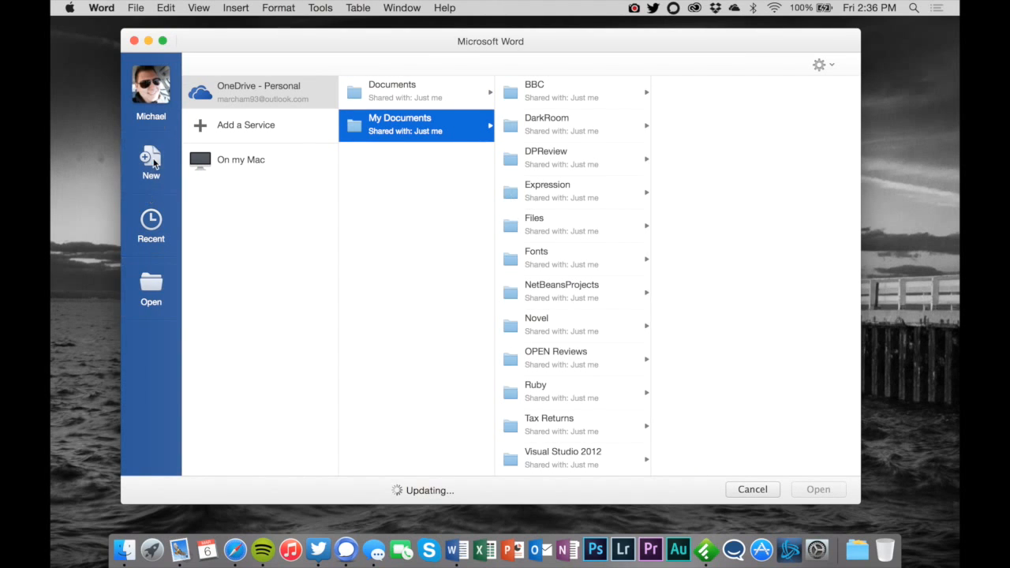
Create a new document from the Family Update template in the New gallery.
left_click(150, 162)
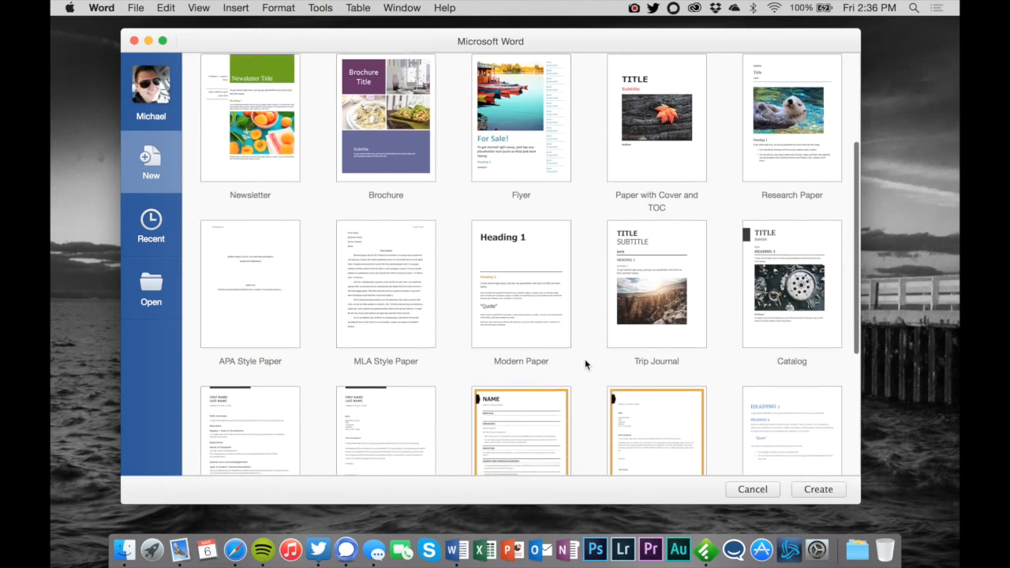
scroll("down", 3)
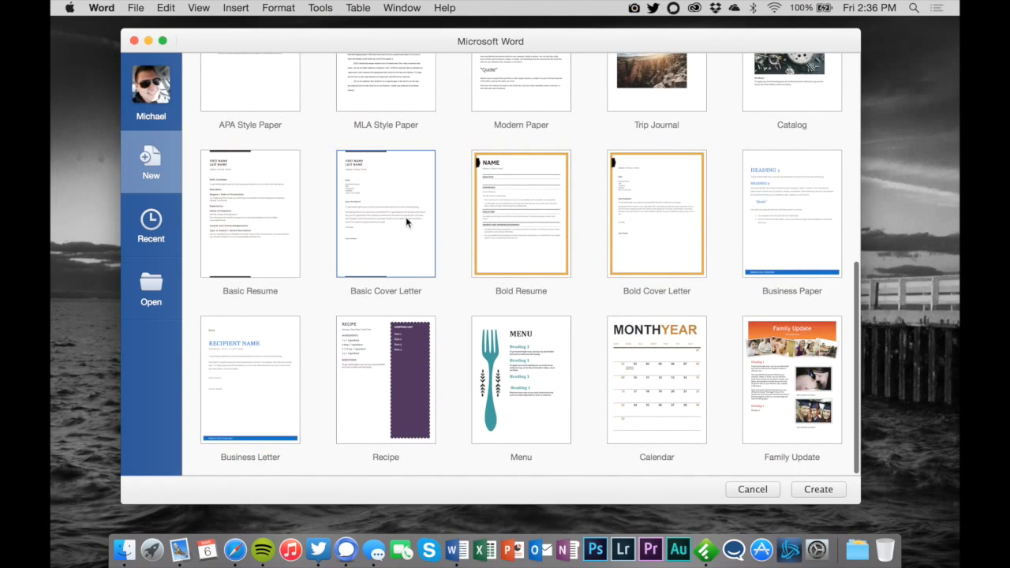
left_click(751, 489)
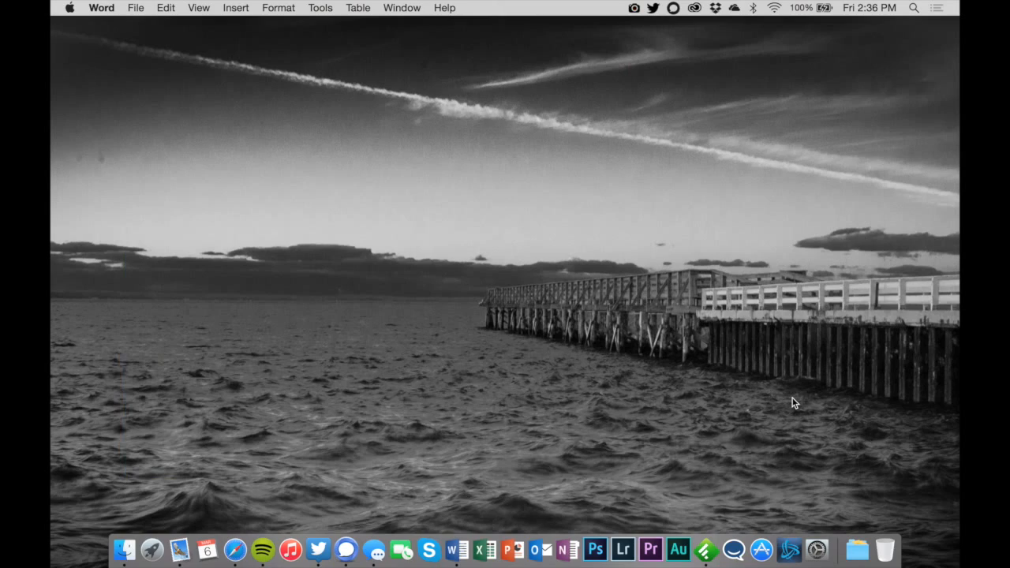
left_click(456, 549)
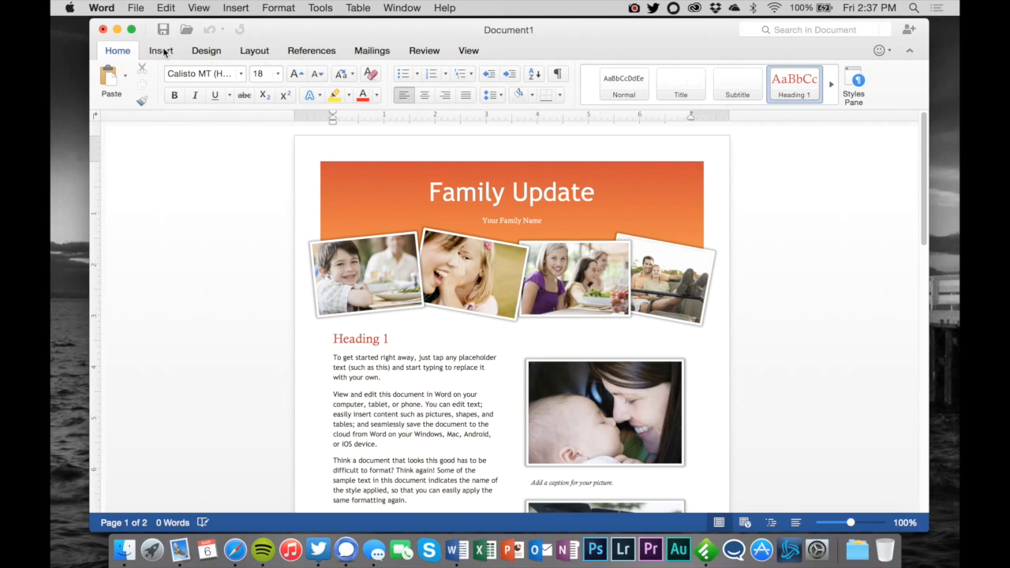
left_click(205, 49)
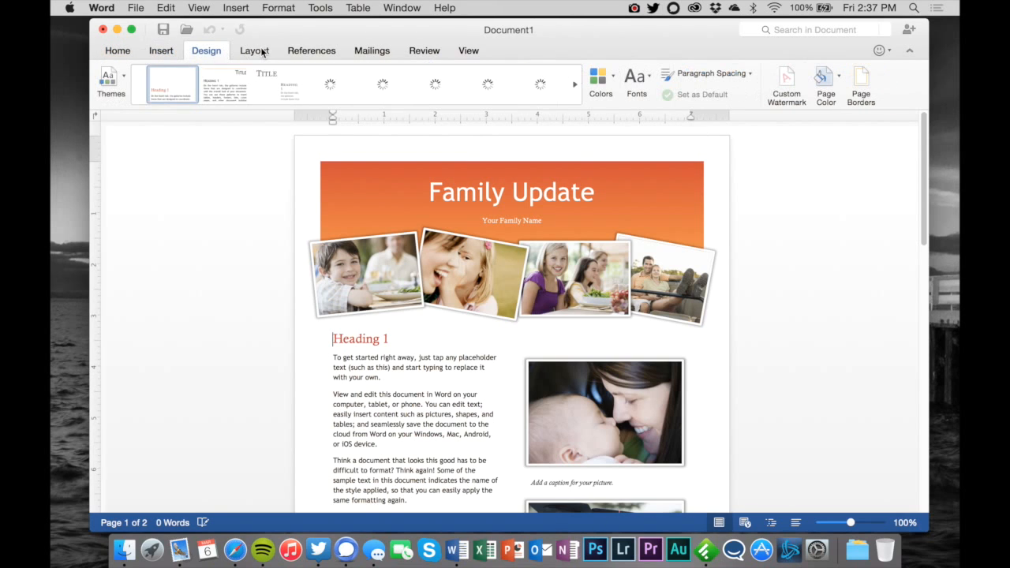
left_click(254, 49)
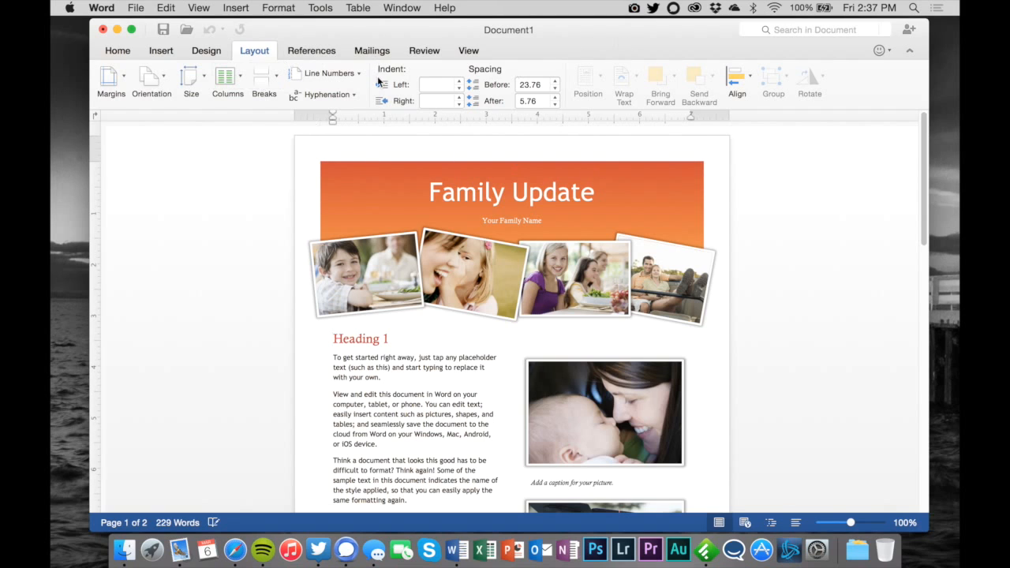
left_click(116, 51)
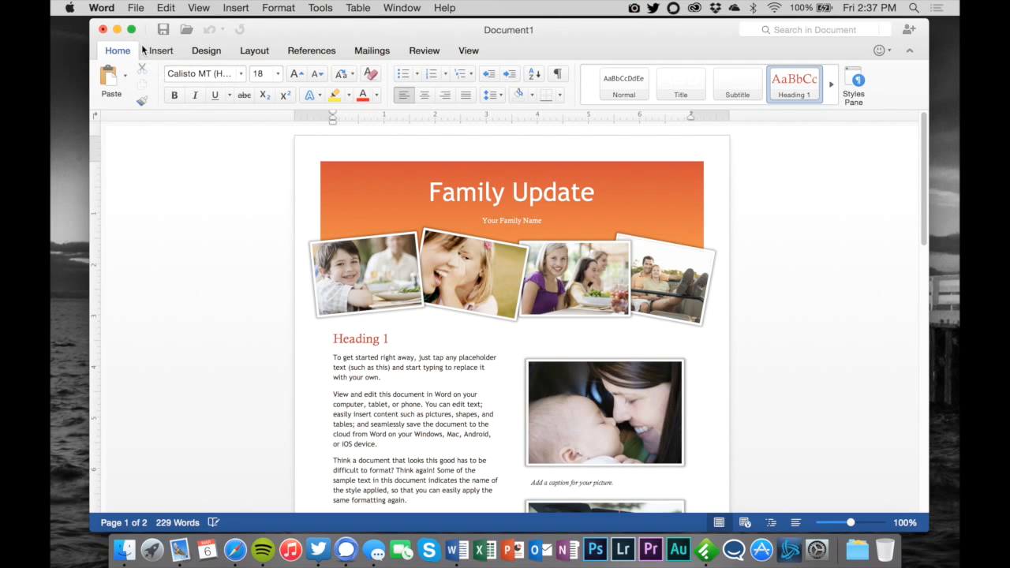
scroll("down", 3)
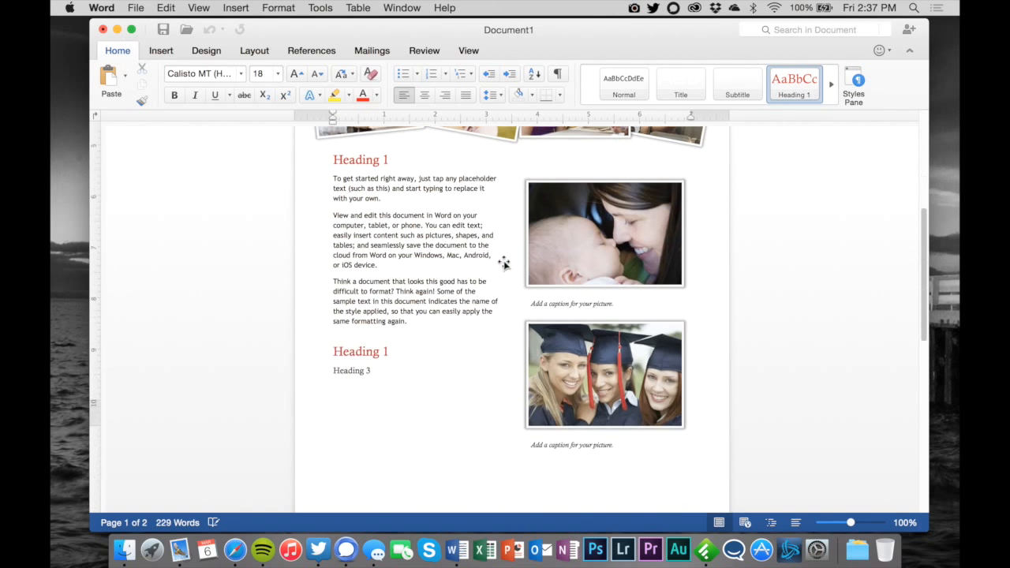
scroll("down", 3)
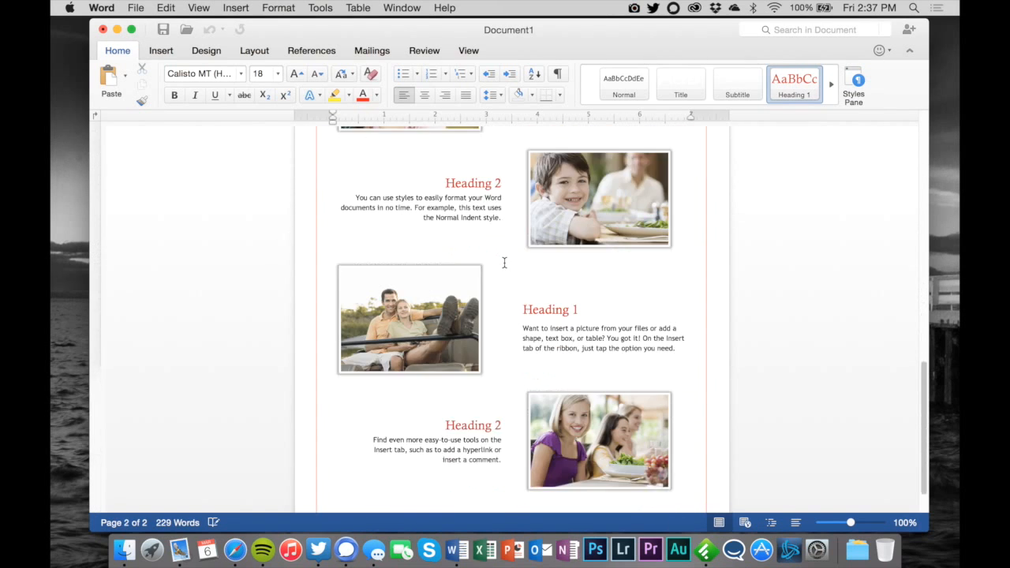
scroll("up", 3)
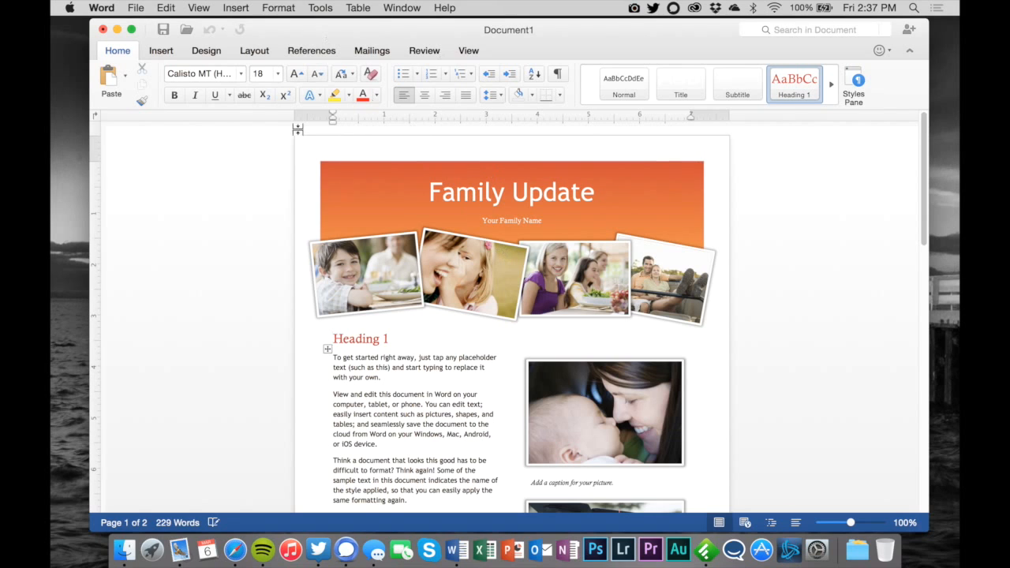
left_click(161, 49)
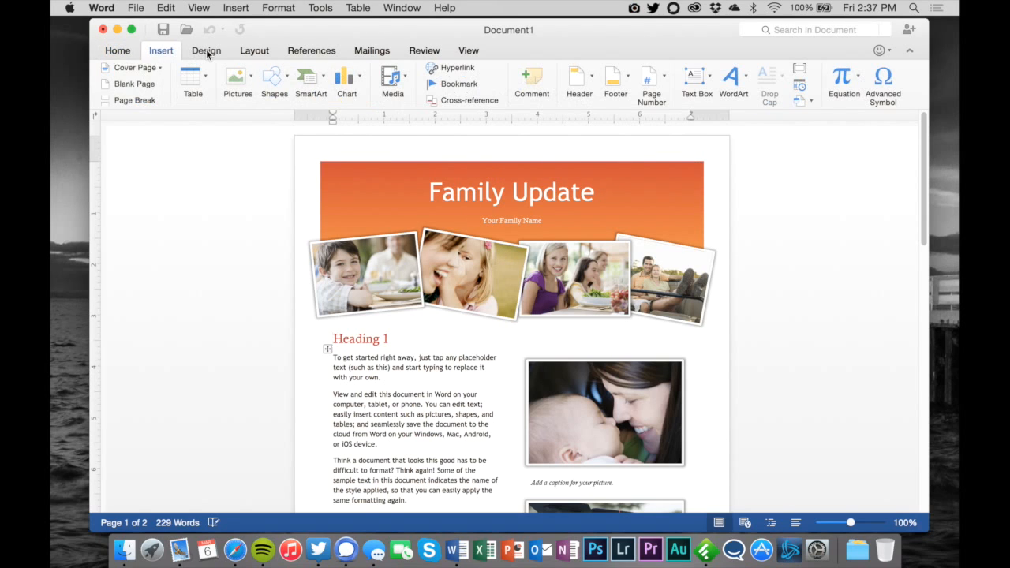
left_click(254, 49)
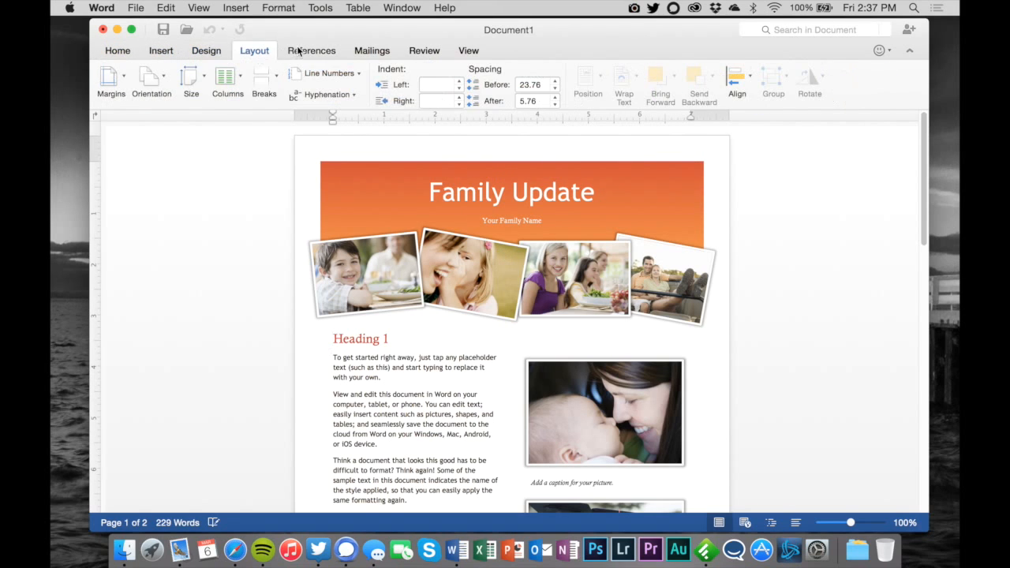
left_click(313, 48)
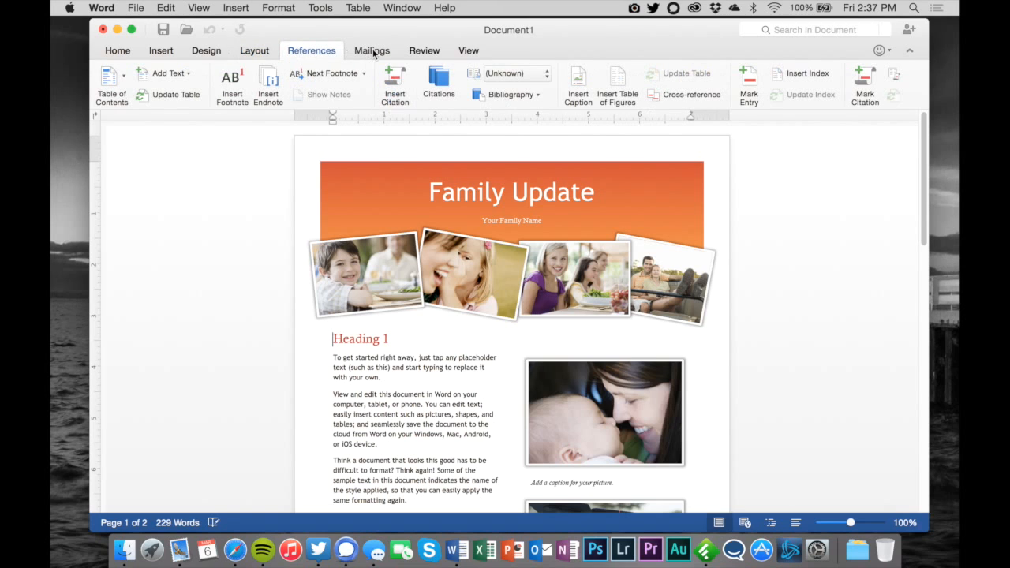
left_click(423, 51)
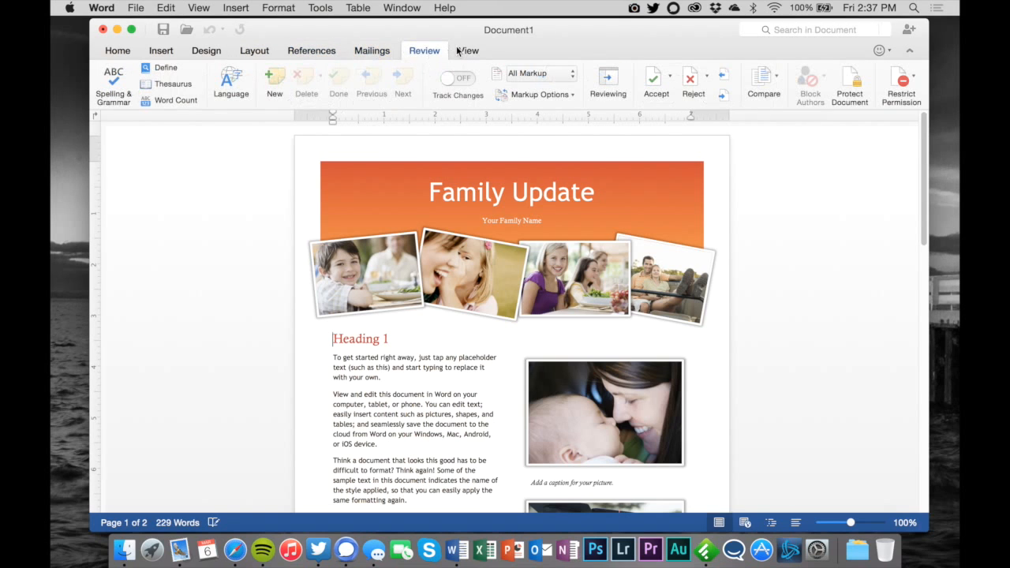
left_click(467, 49)
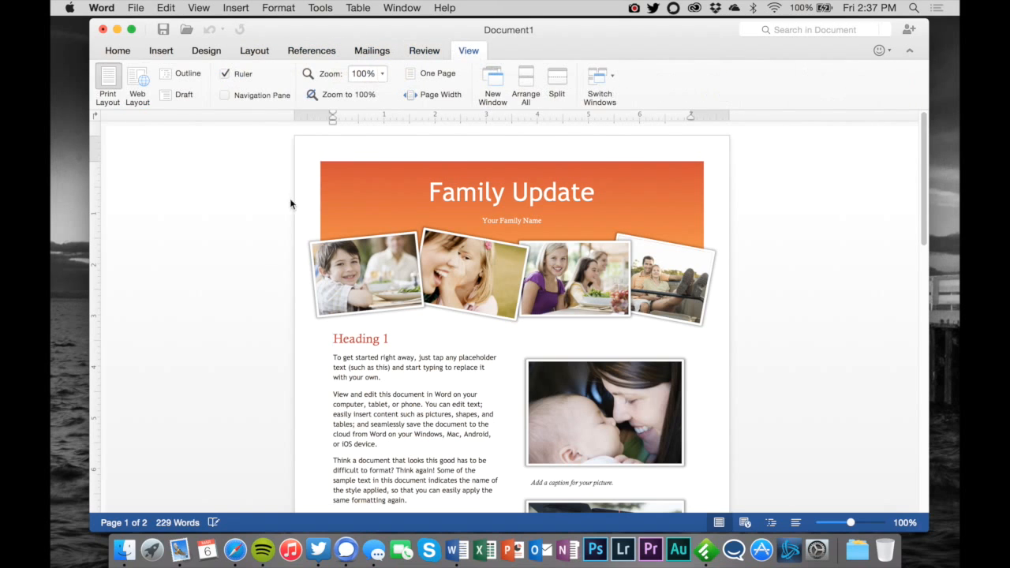
left_click(117, 49)
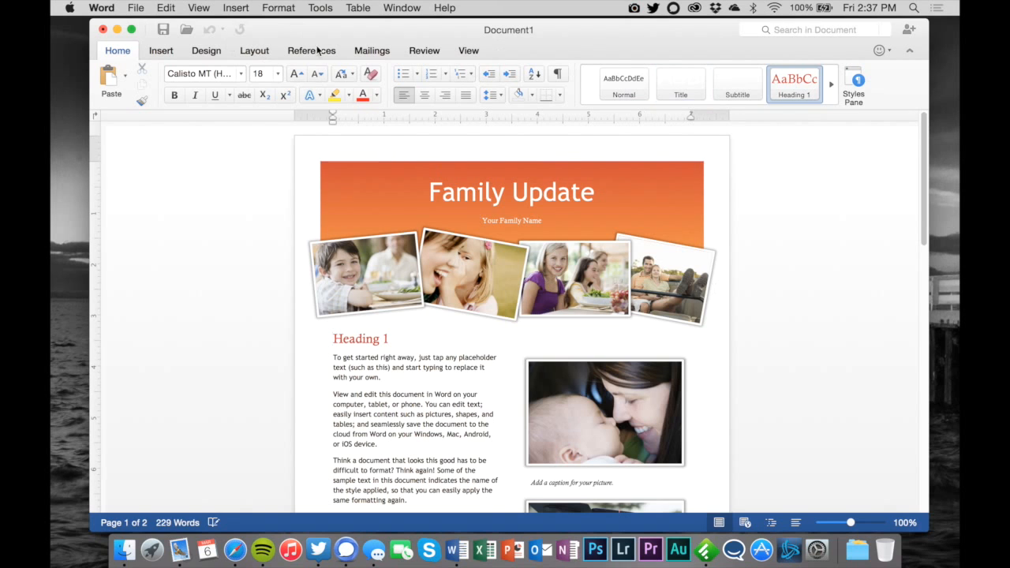
scroll("down", 3)
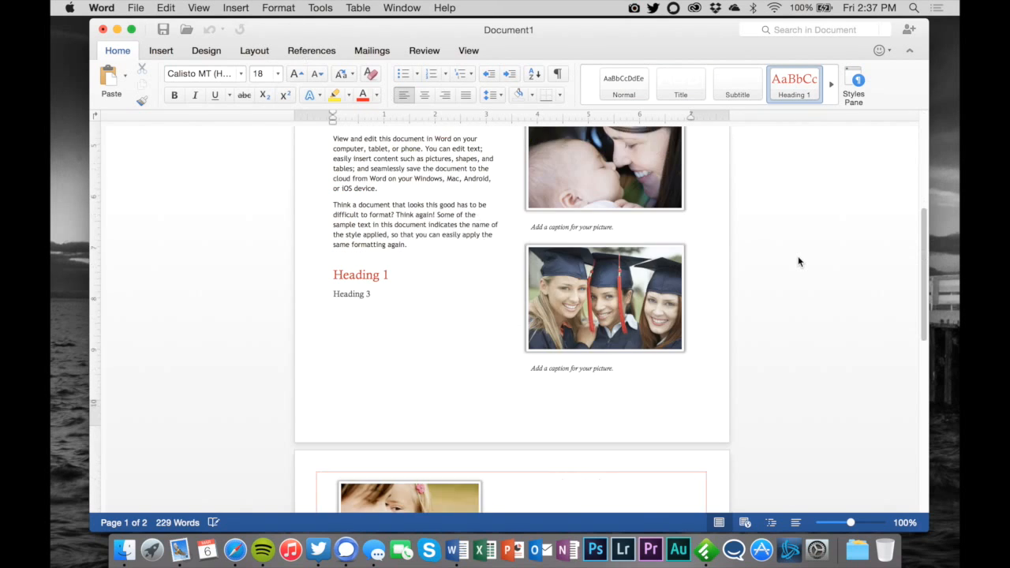
scroll("up", 3)
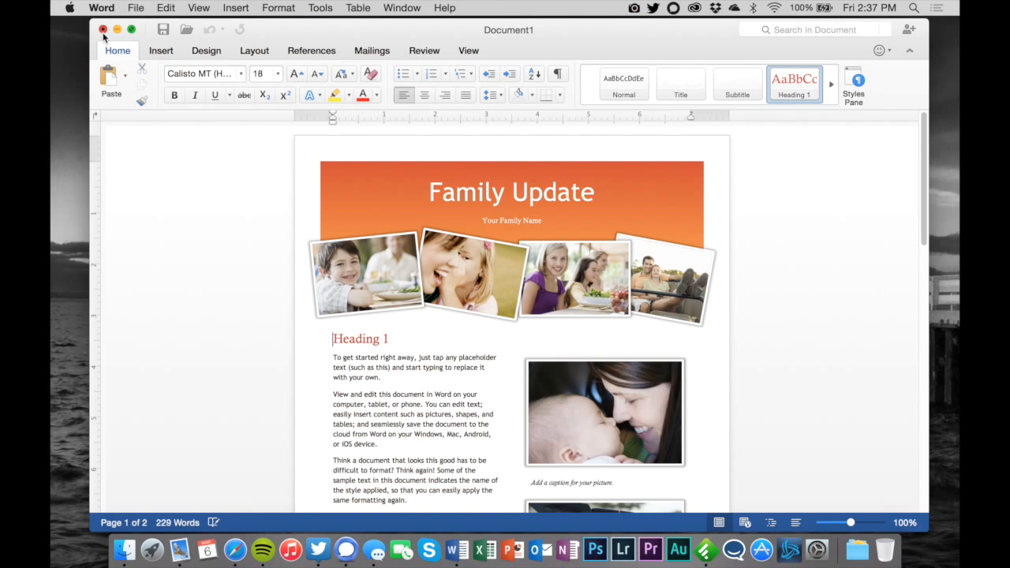
Close the Word newsletter and let newly launched Excel always use the stored Microsoft identity.
left_click(102, 28)
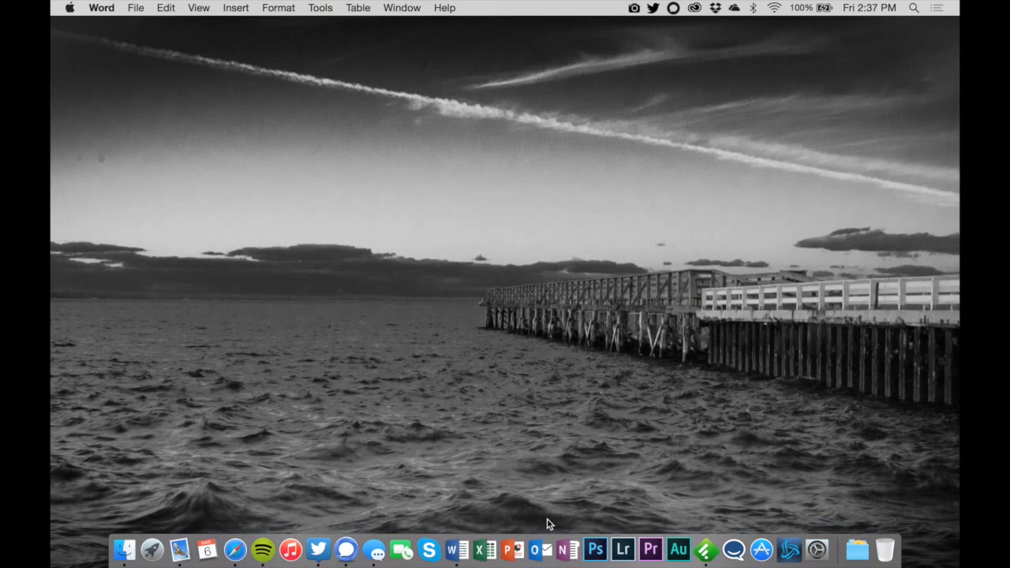
mouse_move(363, 52)
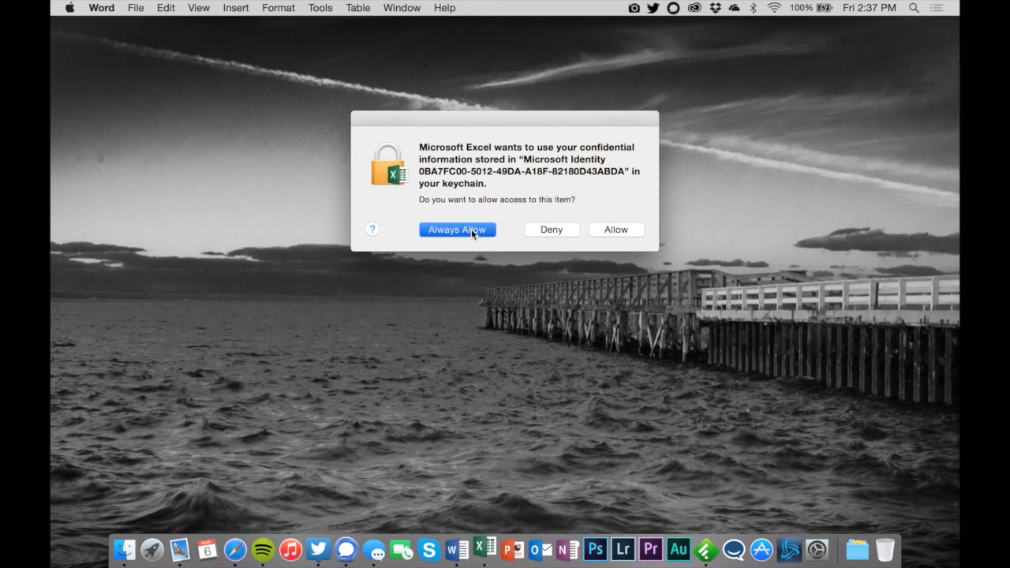
left_click(457, 229)
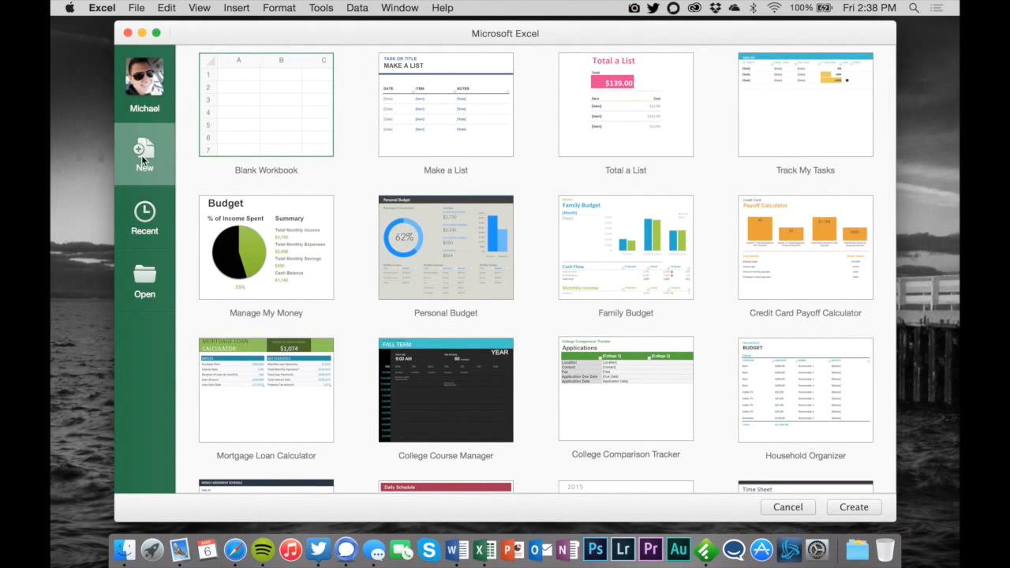
Create a new workbook from the Online Sales Tracker template.
scroll("down", 3)
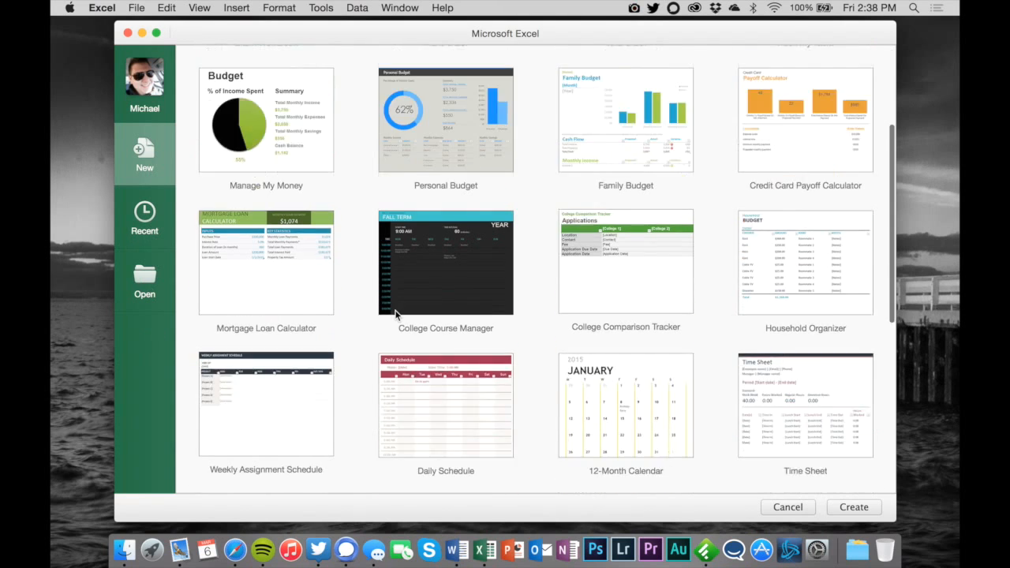
scroll("down", 3)
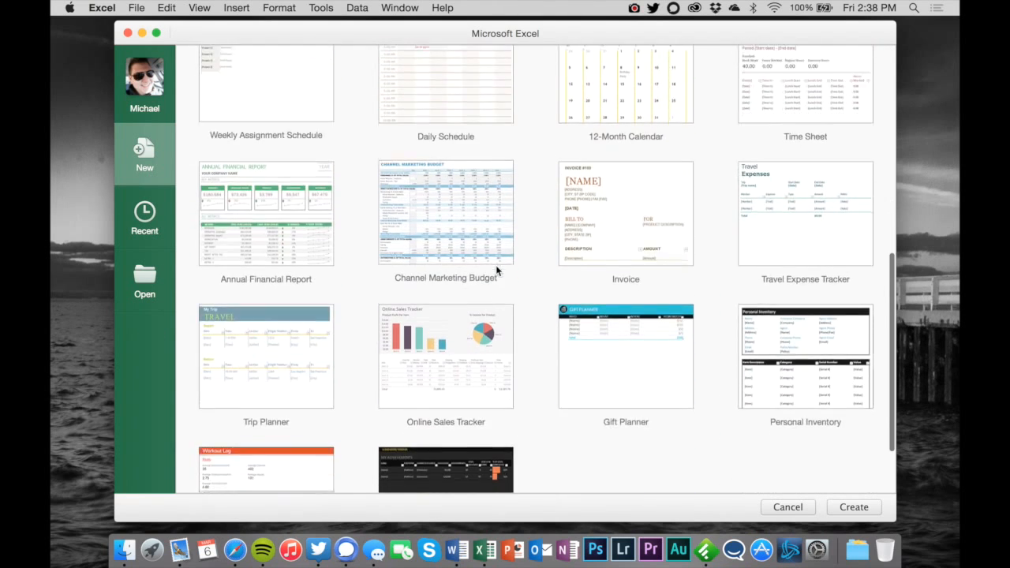
left_click(786, 507)
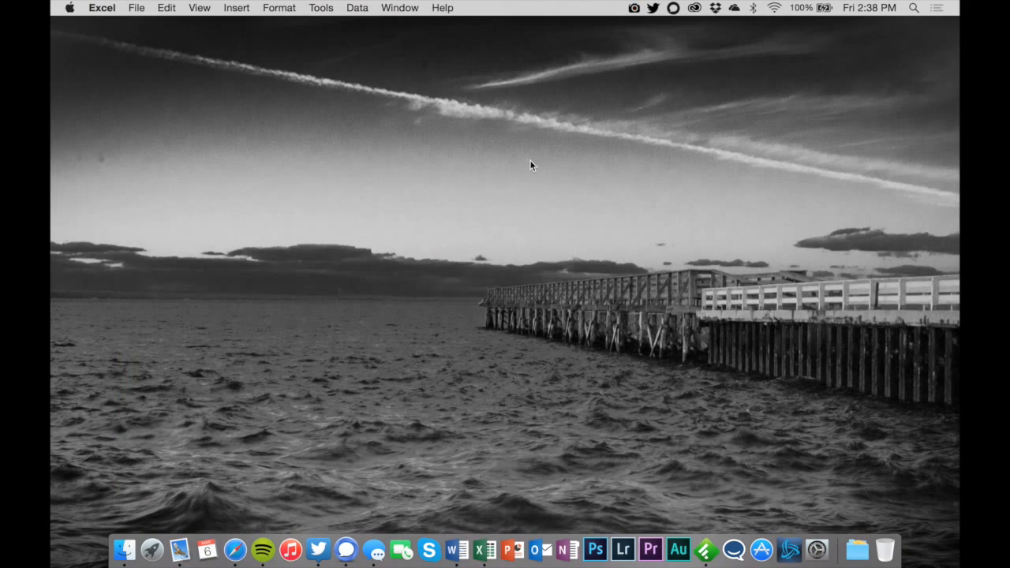
left_click(486, 549)
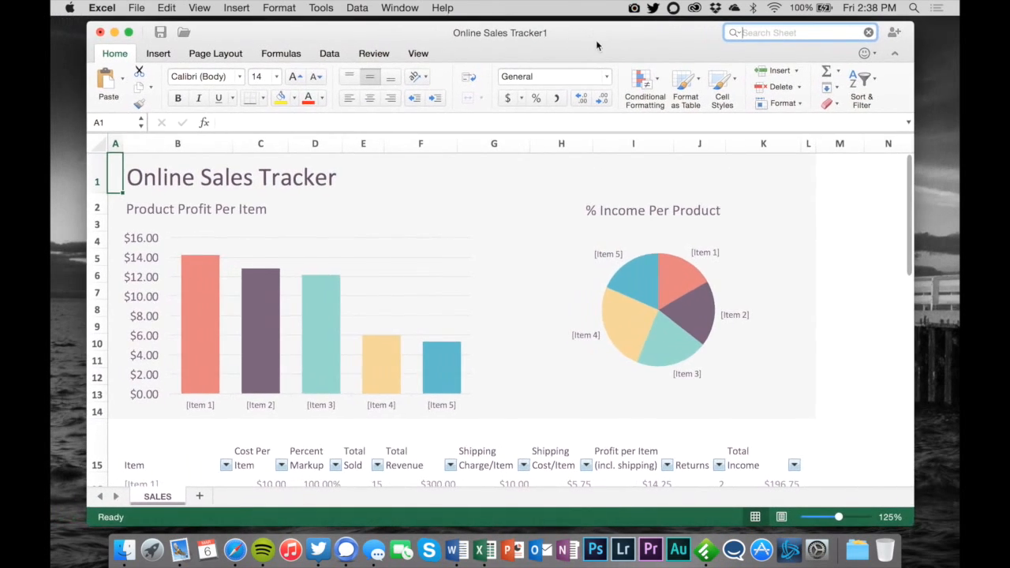
scroll("down", 3)
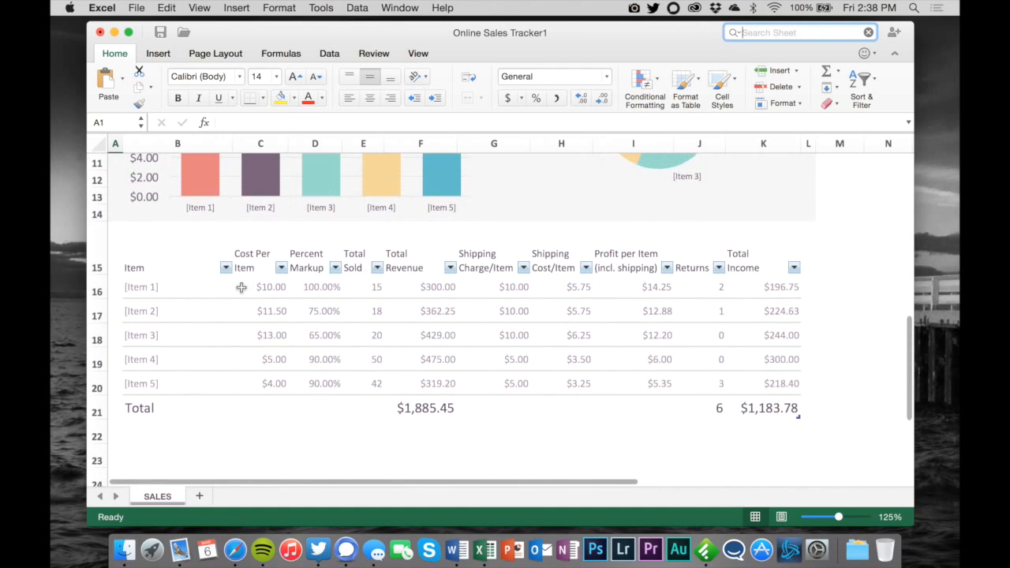
scroll("up", 3)
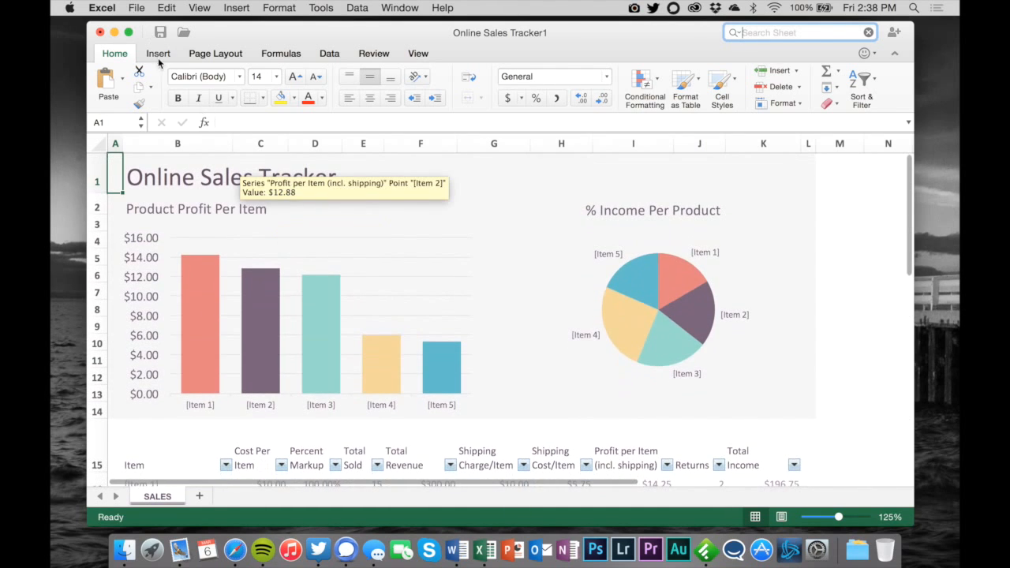
left_click(215, 54)
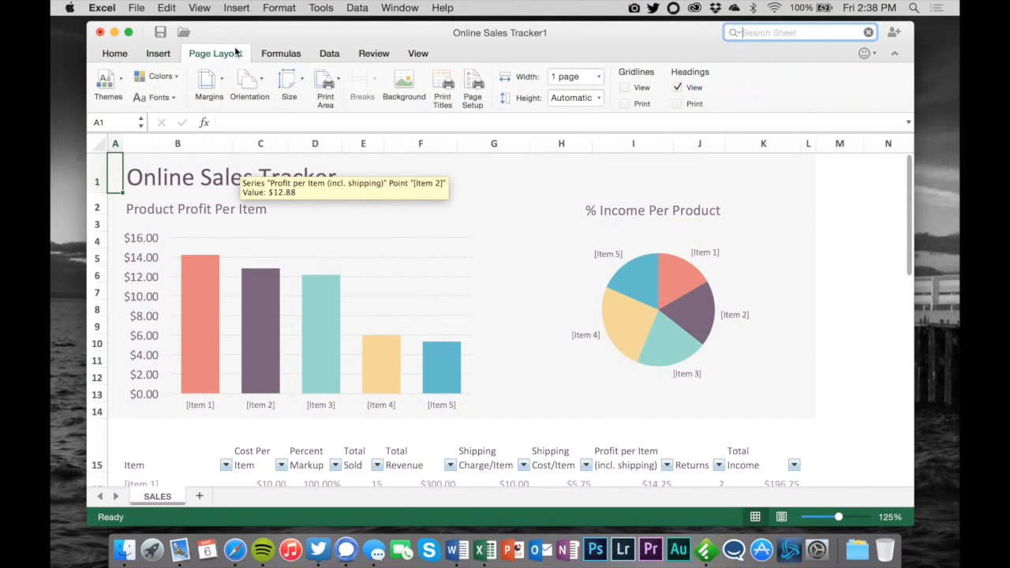
left_click(281, 53)
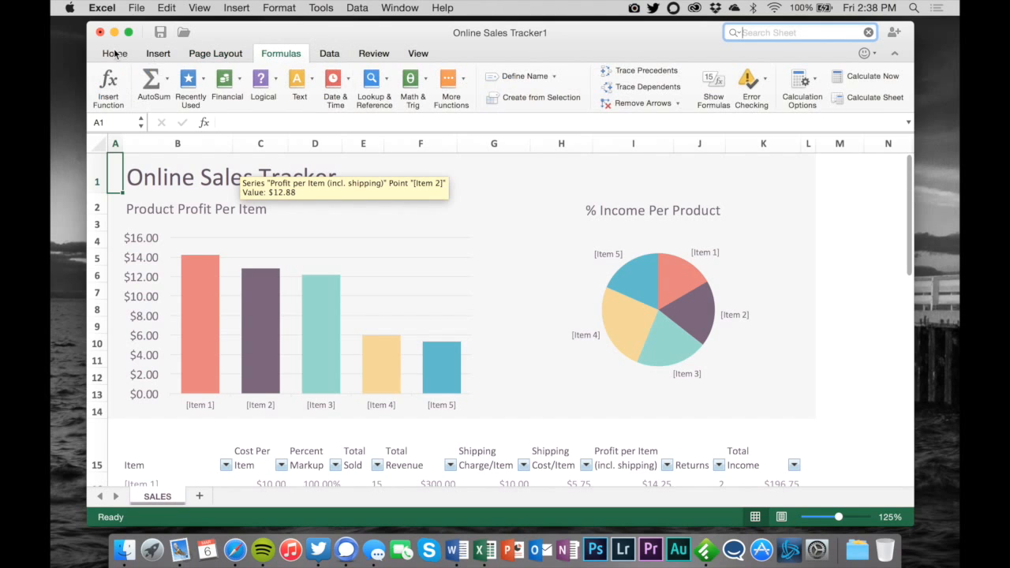
left_click(114, 54)
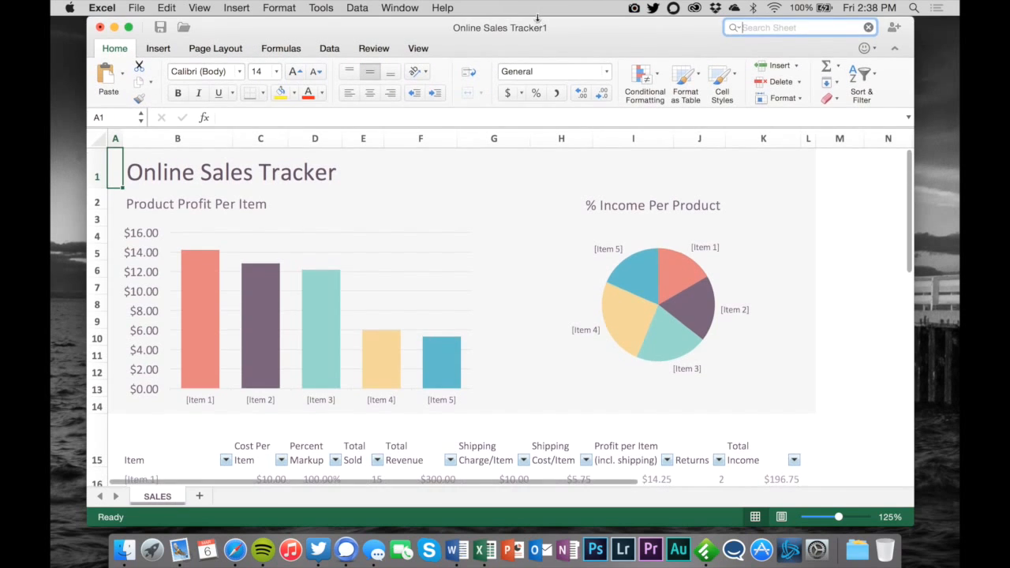
left_click(492, 140)
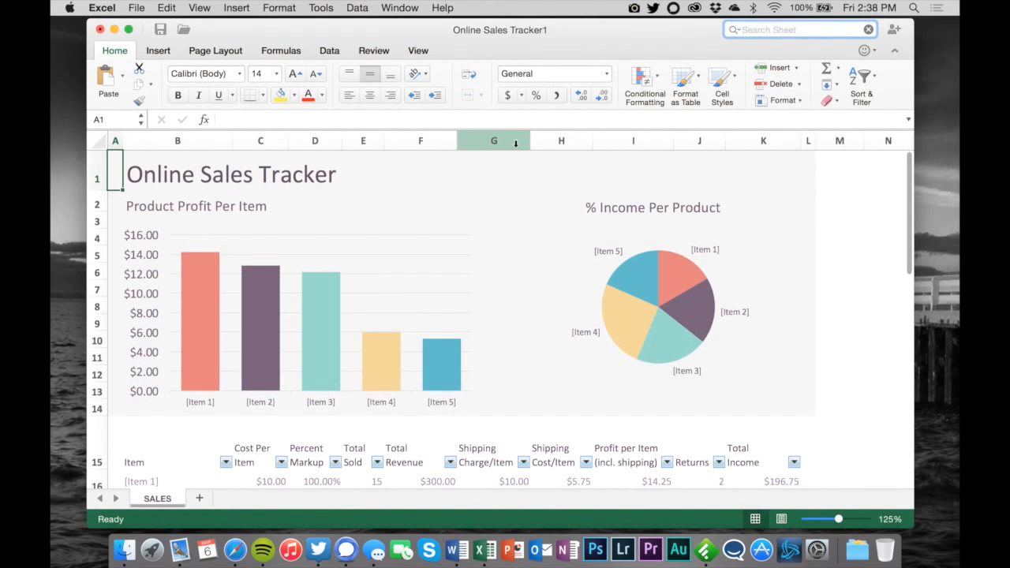
scroll("down", 3)
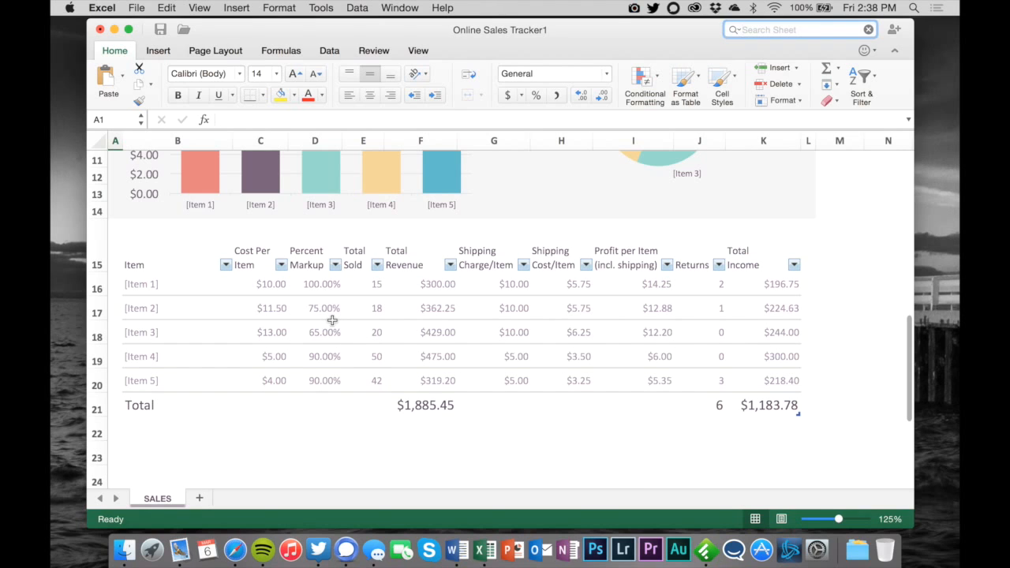
mouse_move(315, 308)
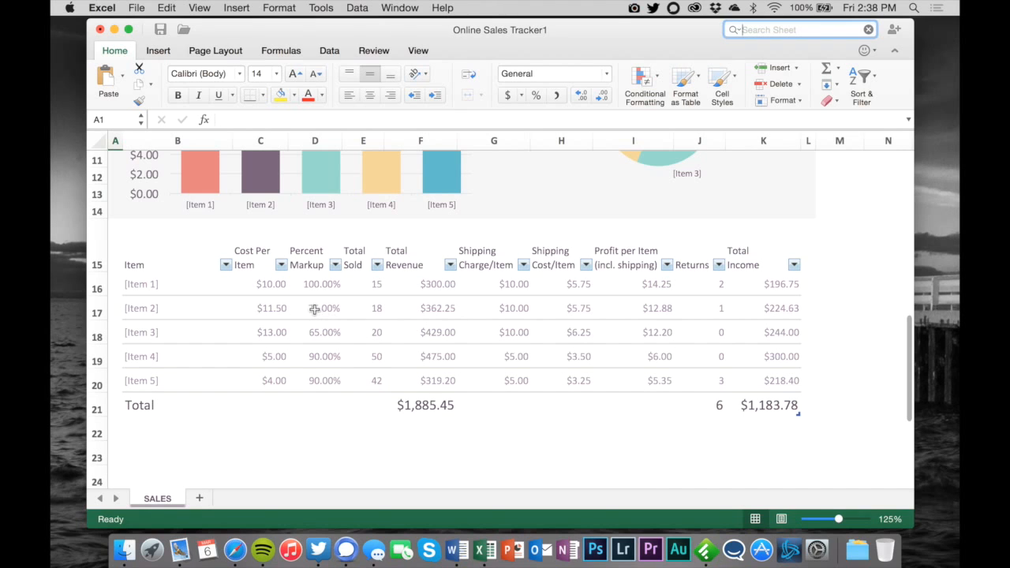
scroll("down", 3)
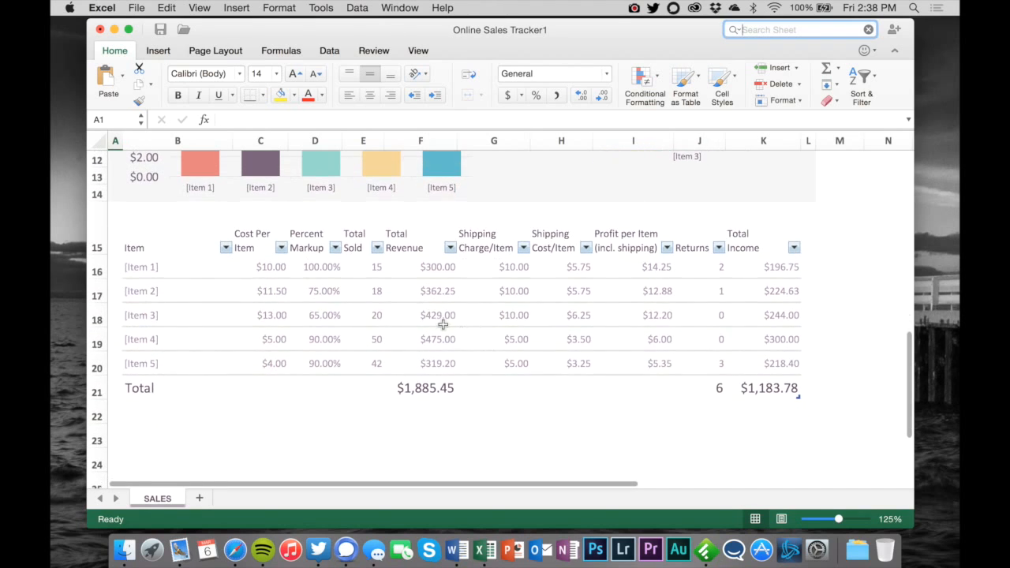
scroll("up", 3)
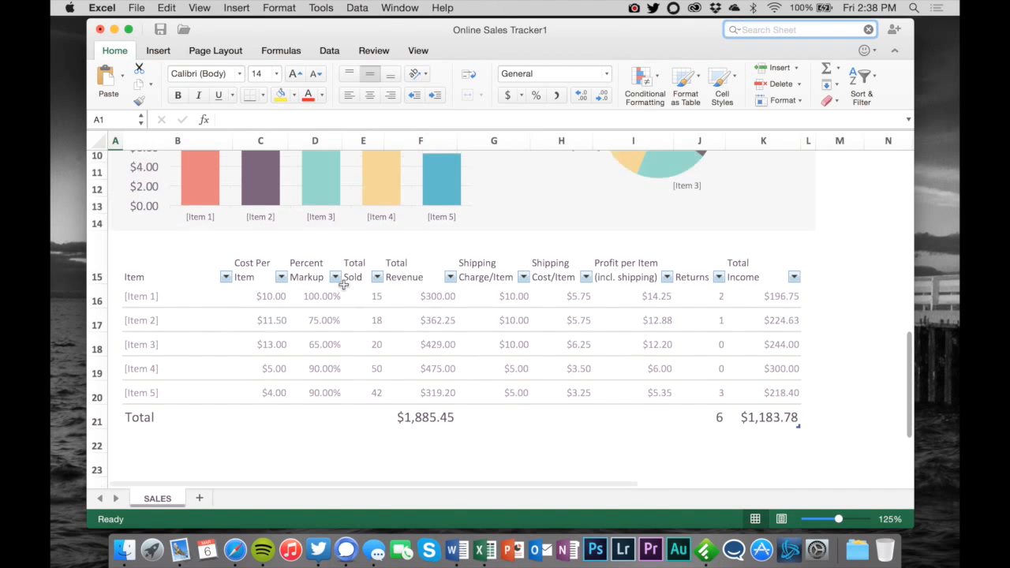
scroll("up", 3)
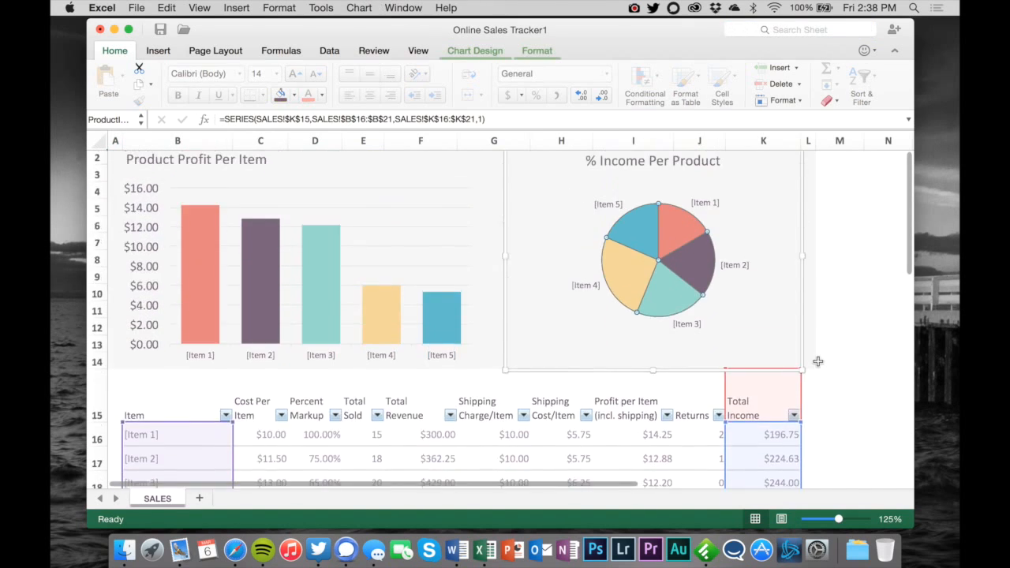
Apply a coloured chart style with percentage labels to the % Income Per Product pie chart.
scroll("up", 3)
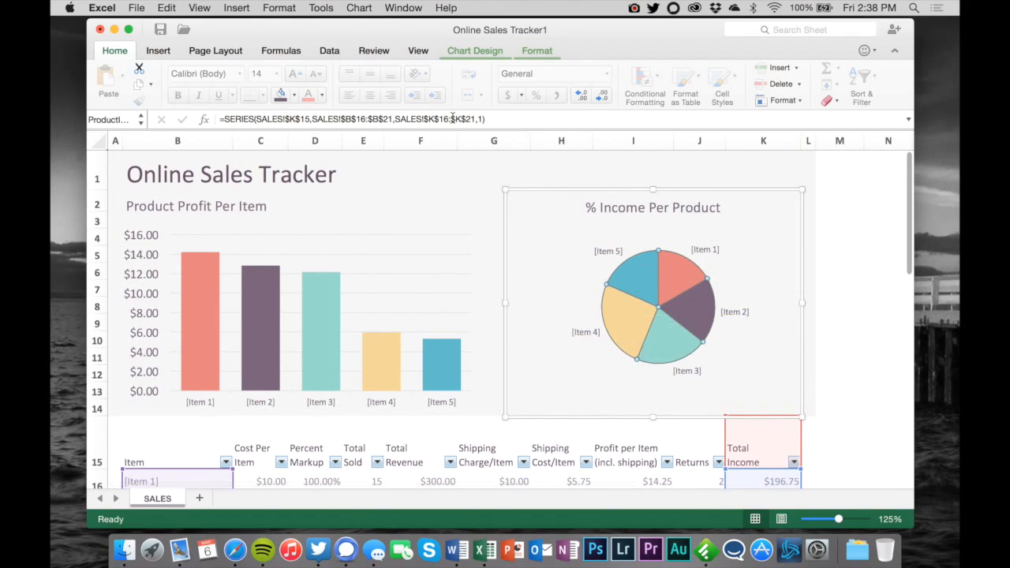
left_click(474, 50)
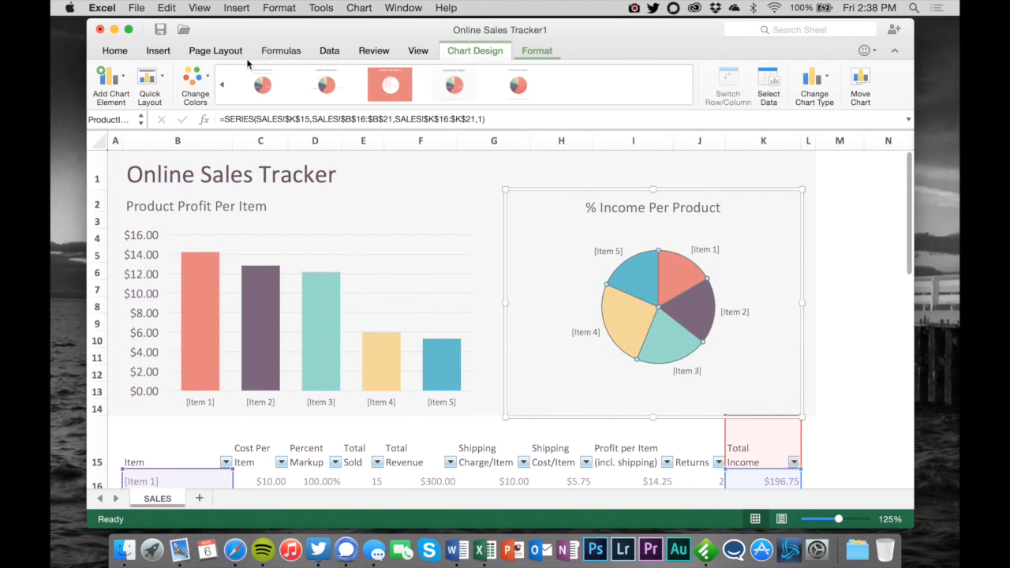
mouse_move(623, 283)
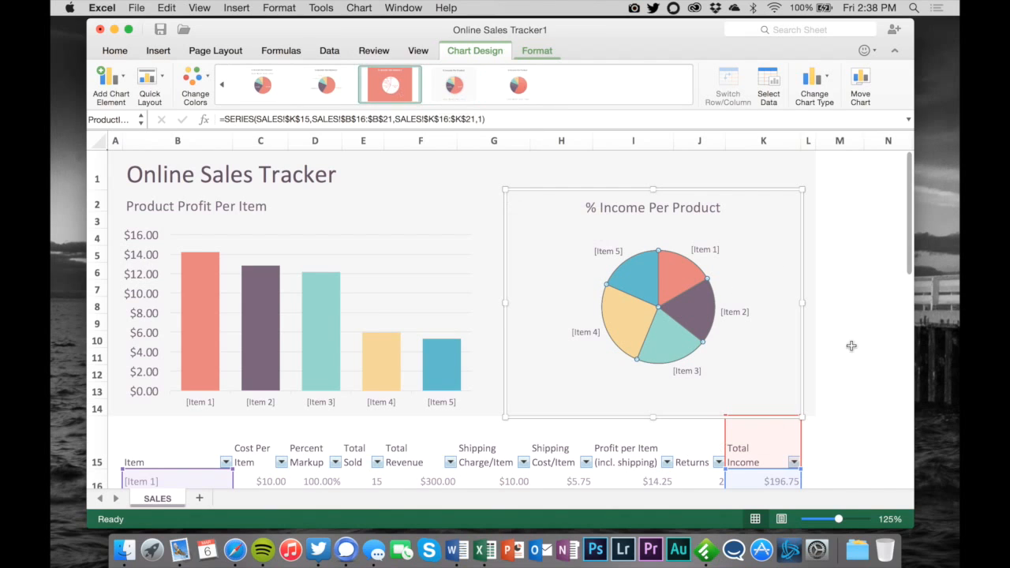
mouse_move(627, 291)
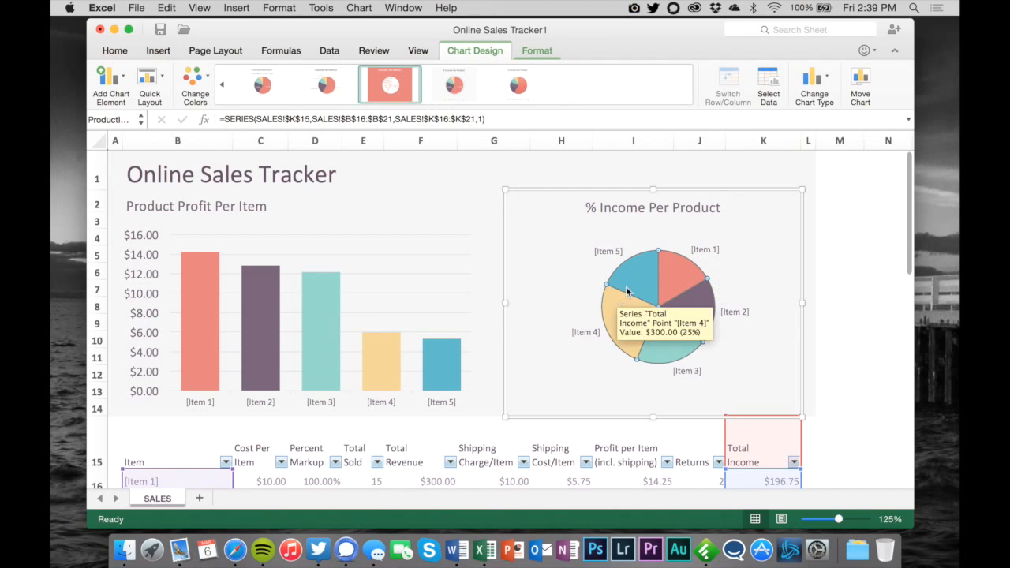
mouse_move(479, 192)
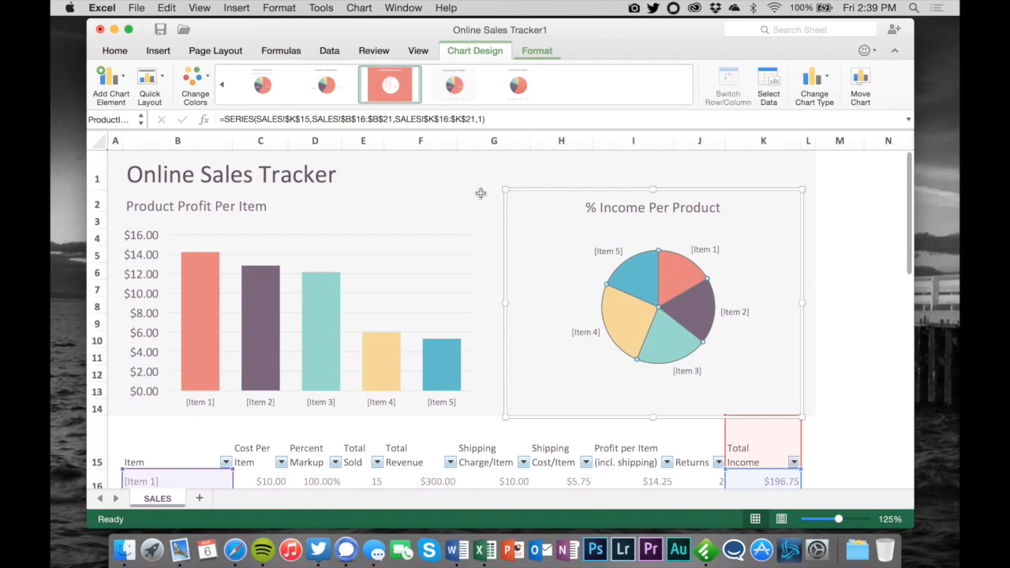
mouse_move(418, 260)
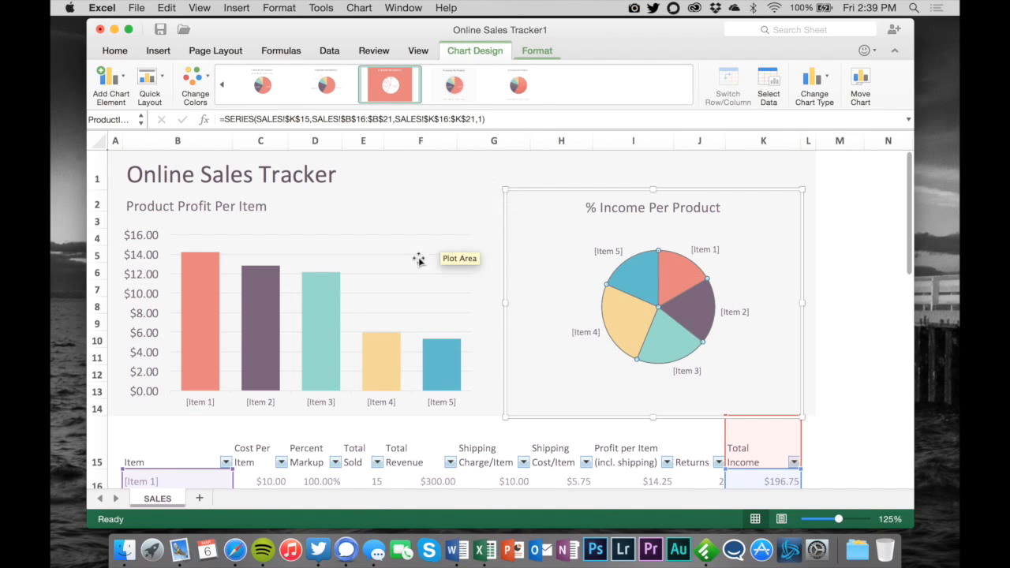
mouse_move(710, 239)
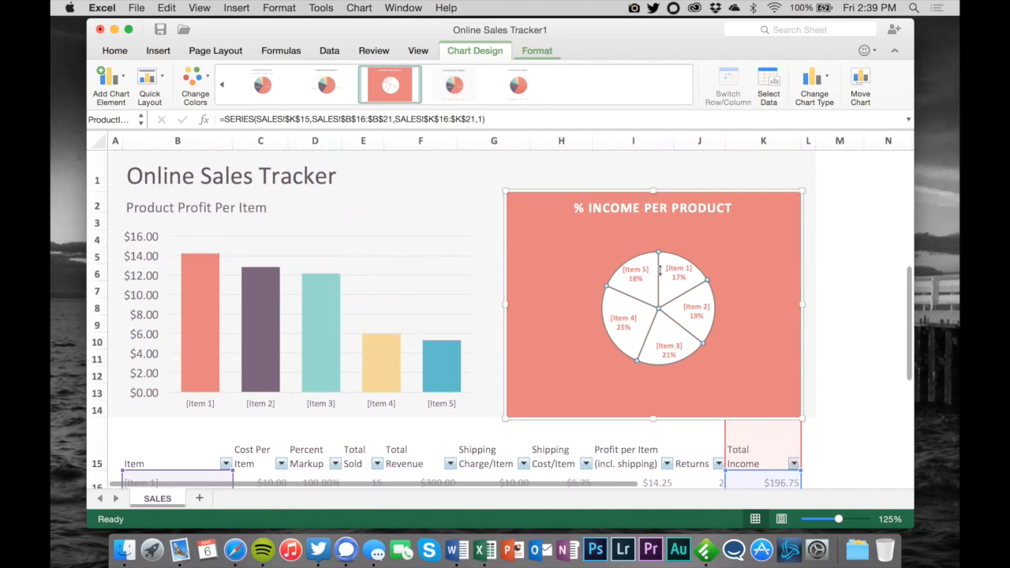
left_click(839, 237)
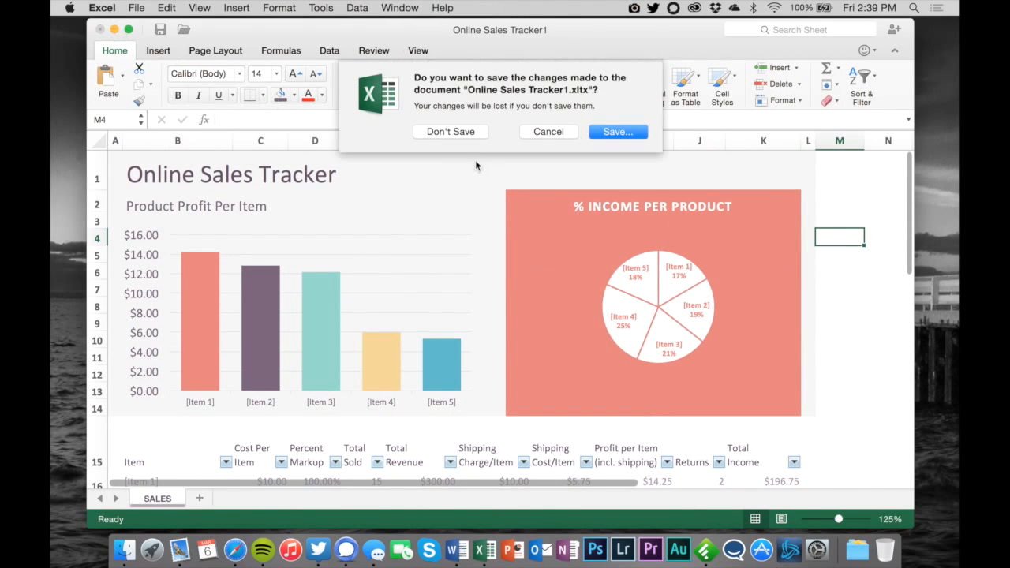
Discard the workbook changes and launch PowerPoint to its template gallery for the red brick theme.
left_click(450, 132)
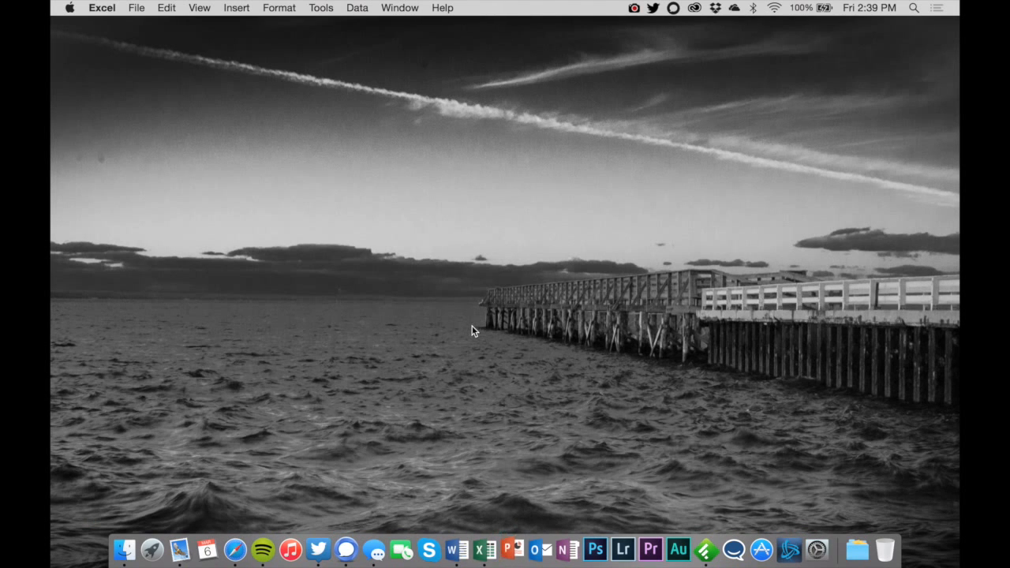
left_click(513, 549)
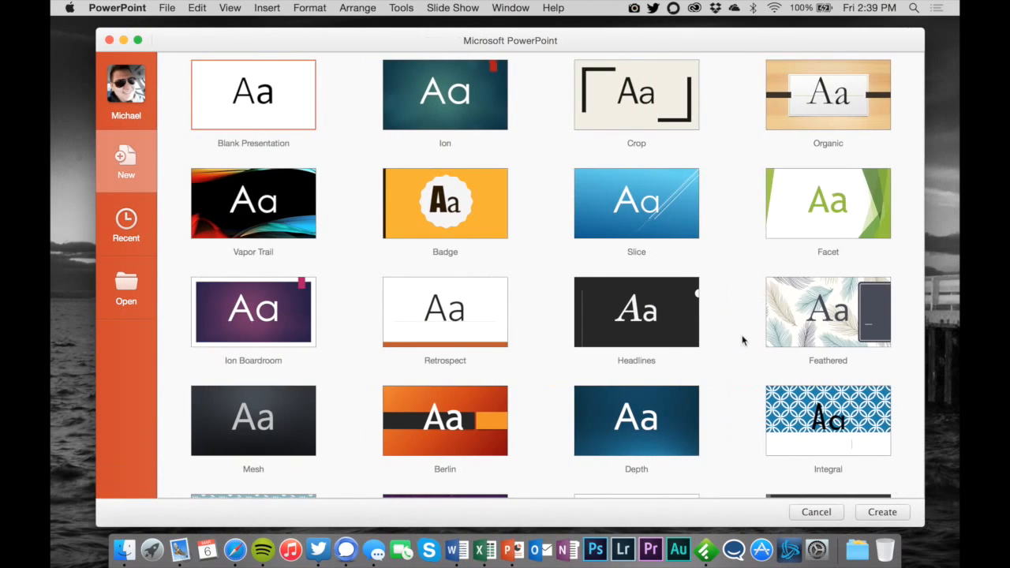
scroll("down", 3)
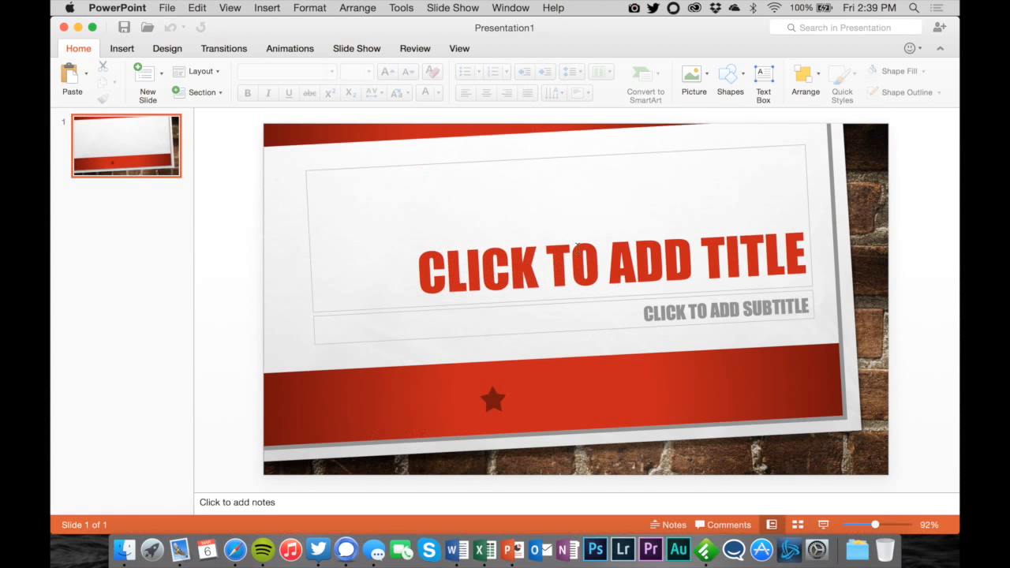
Enter the slide title WINBETA and the subtitle WE ARE ON A MAC!
type("WIN")
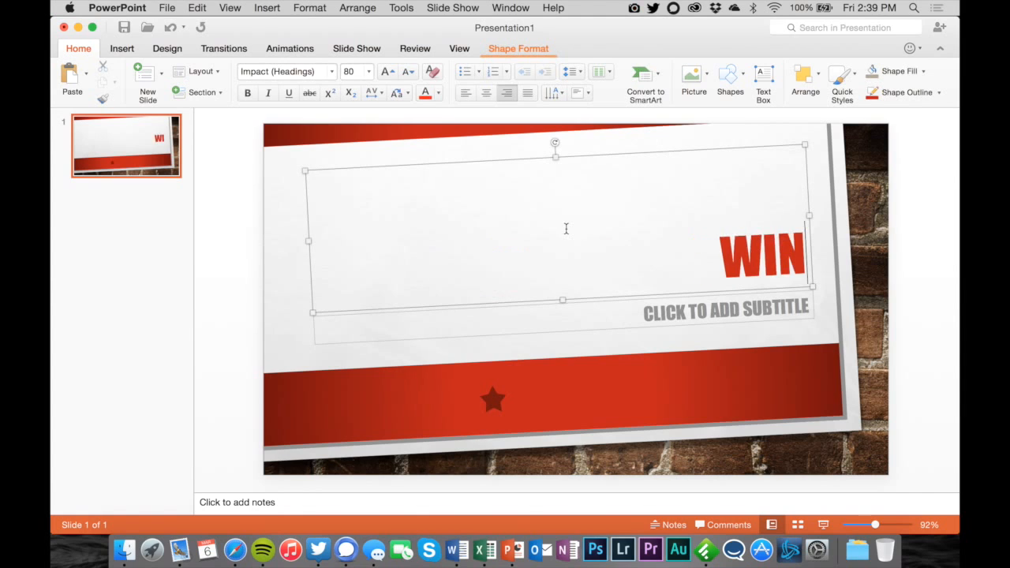
type("BETA")
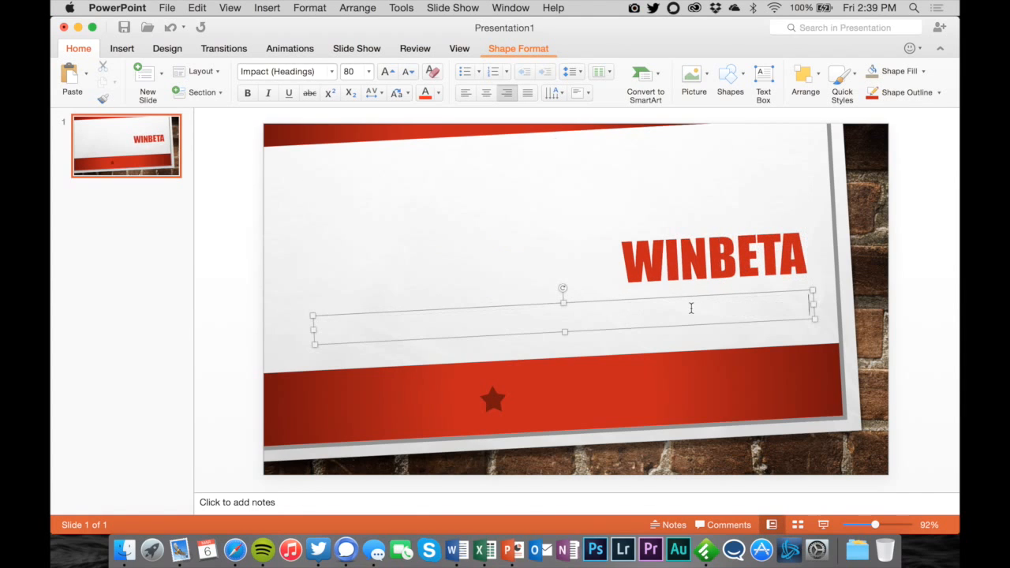
type("WE ARE ON A MAC!")
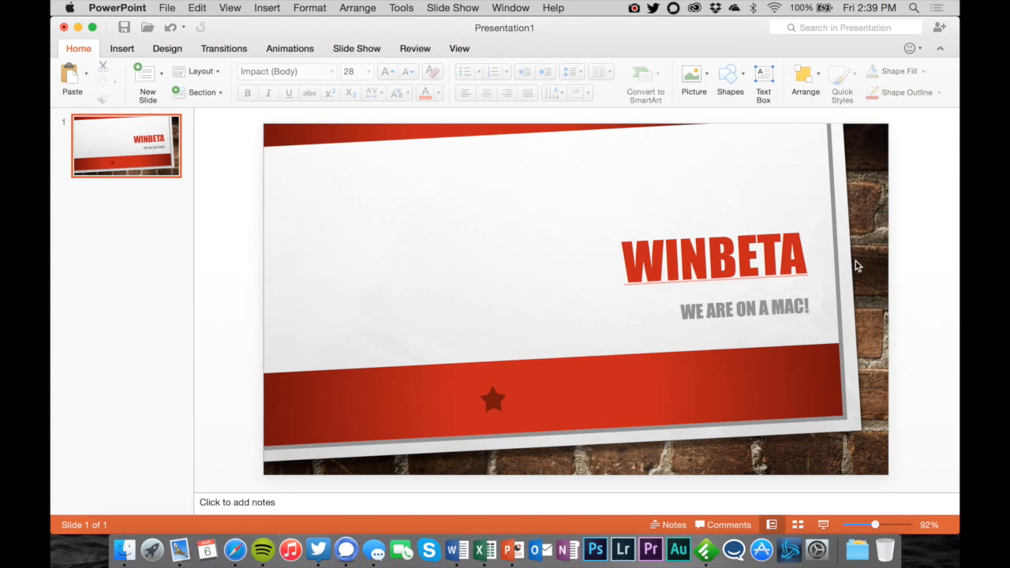
Review the Insert, Transitions and Slide Show ribbons, then play the slideshow from the start.
left_click(121, 47)
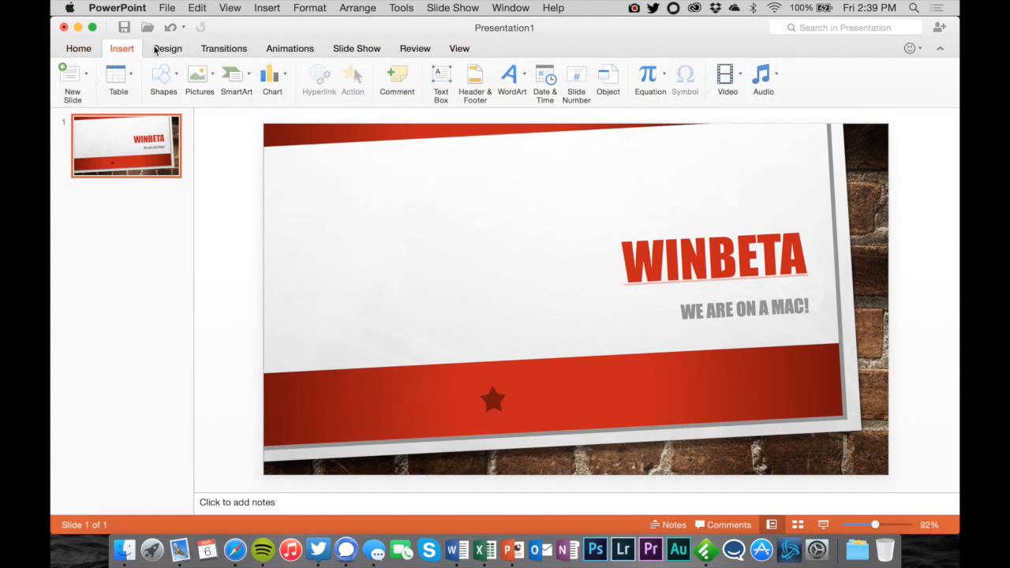
left_click(224, 47)
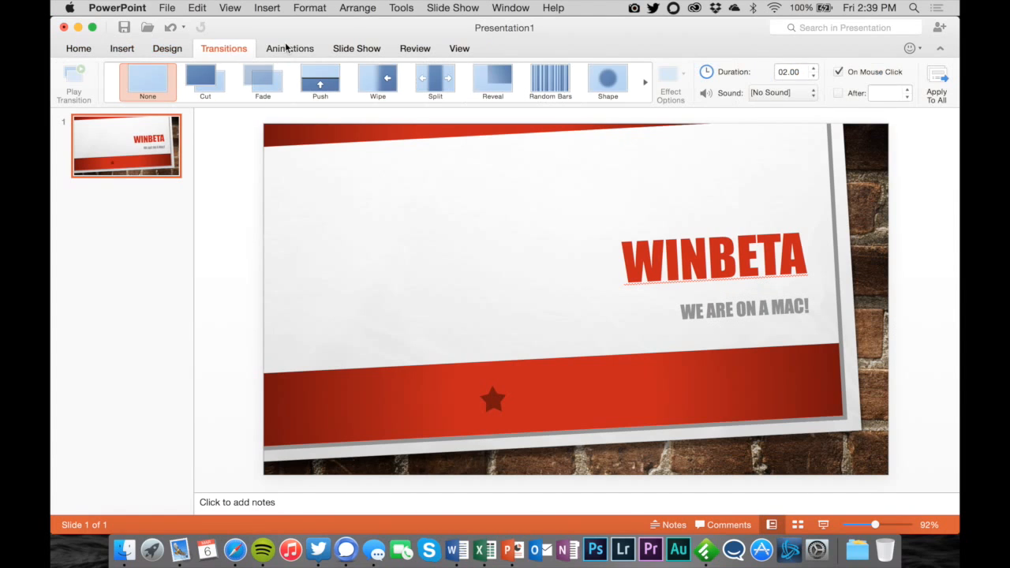
left_click(356, 47)
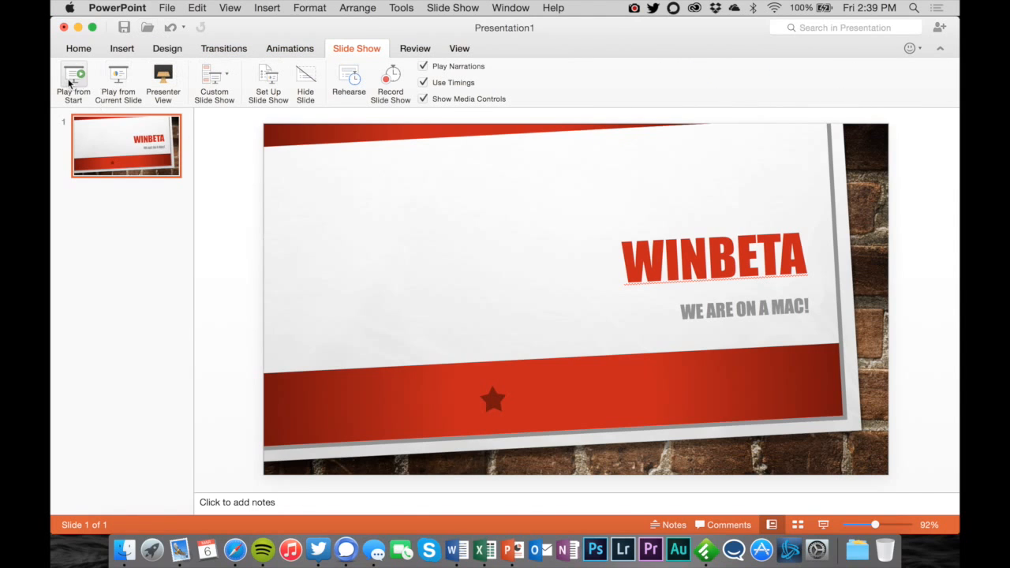
left_click(72, 82)
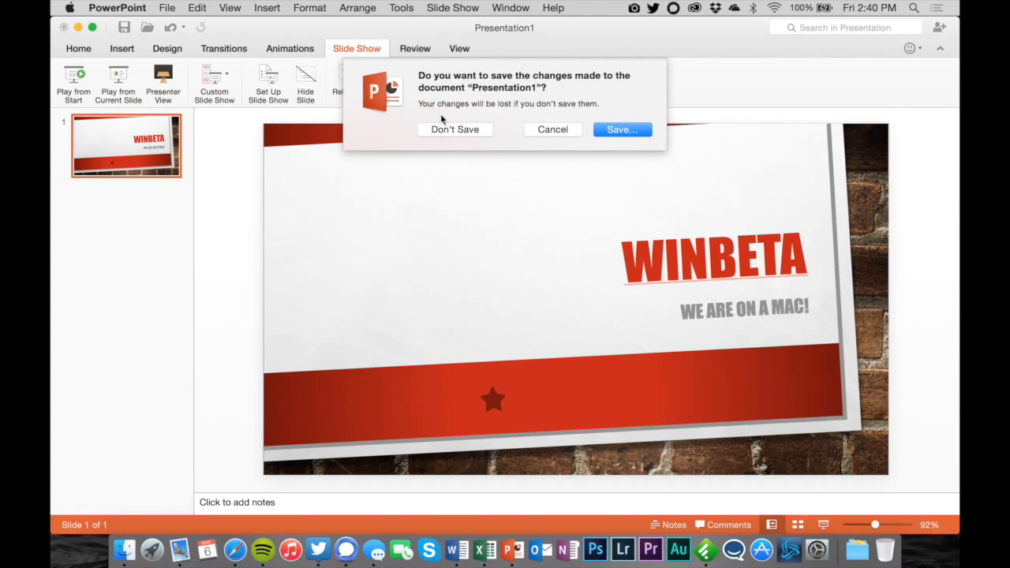
Discard the presentation's changes and launch Outlook to its empty Inbox.
left_click(454, 129)
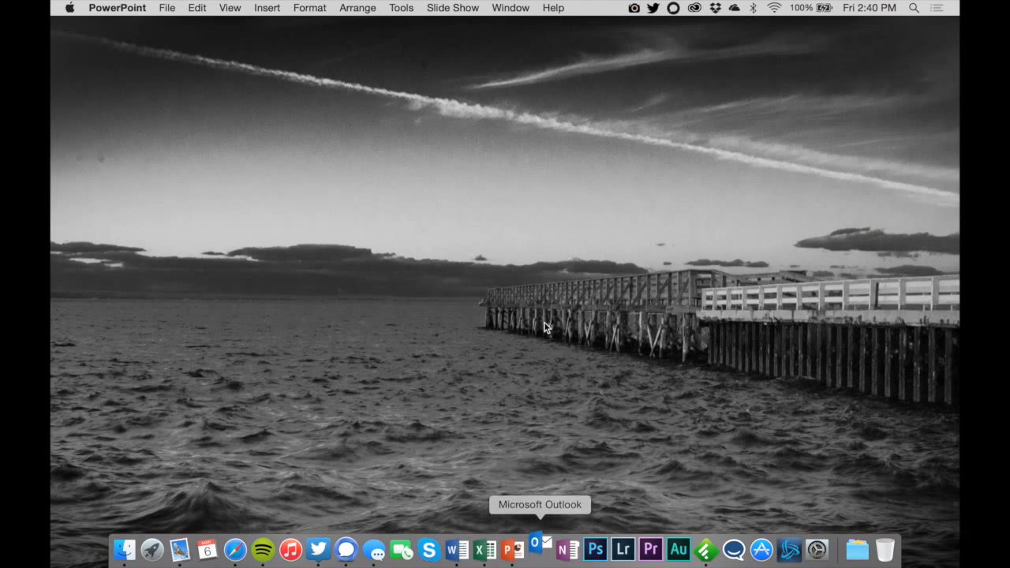
left_click(539, 549)
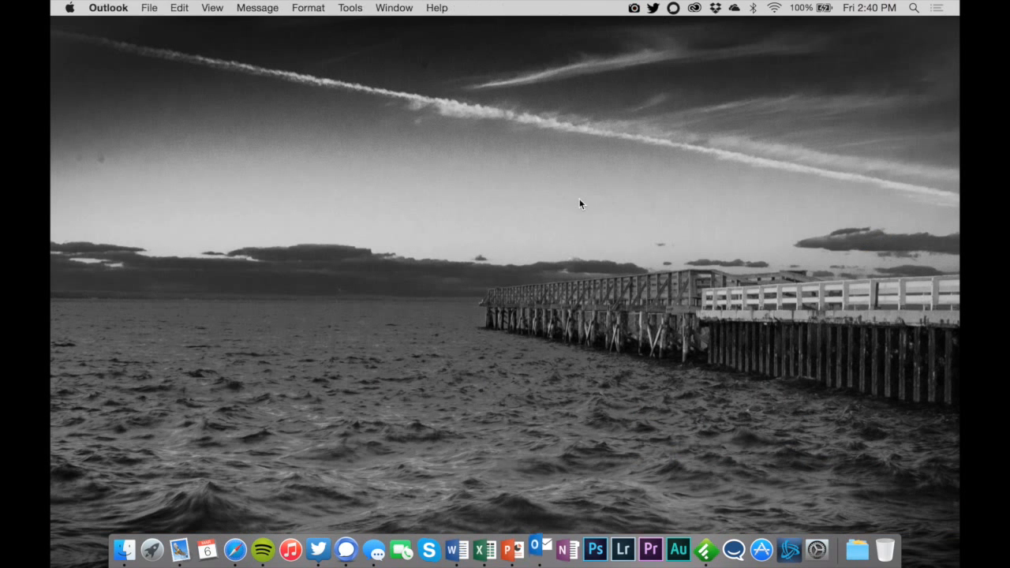
mouse_move(576, 309)
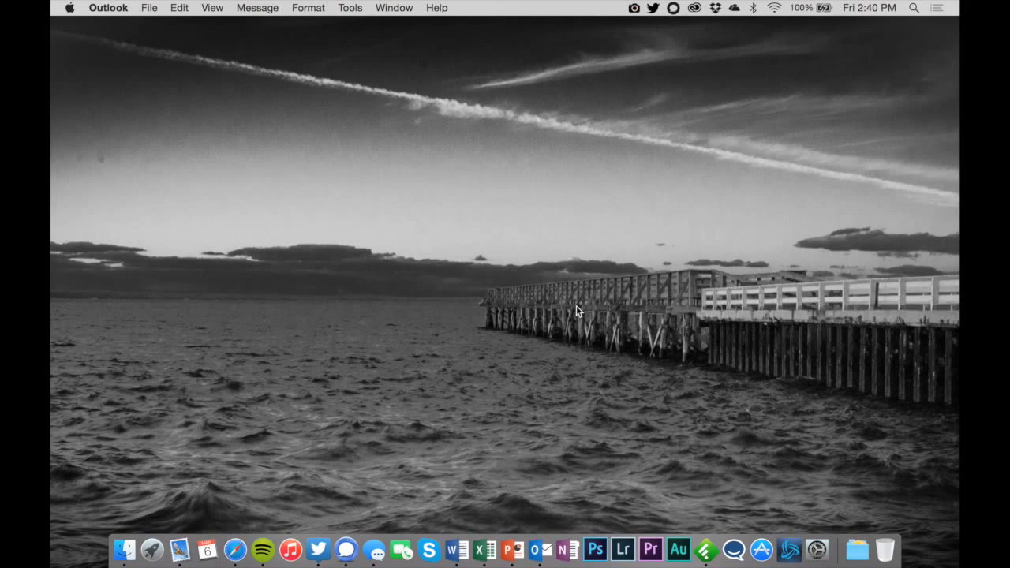
left_click(533, 549)
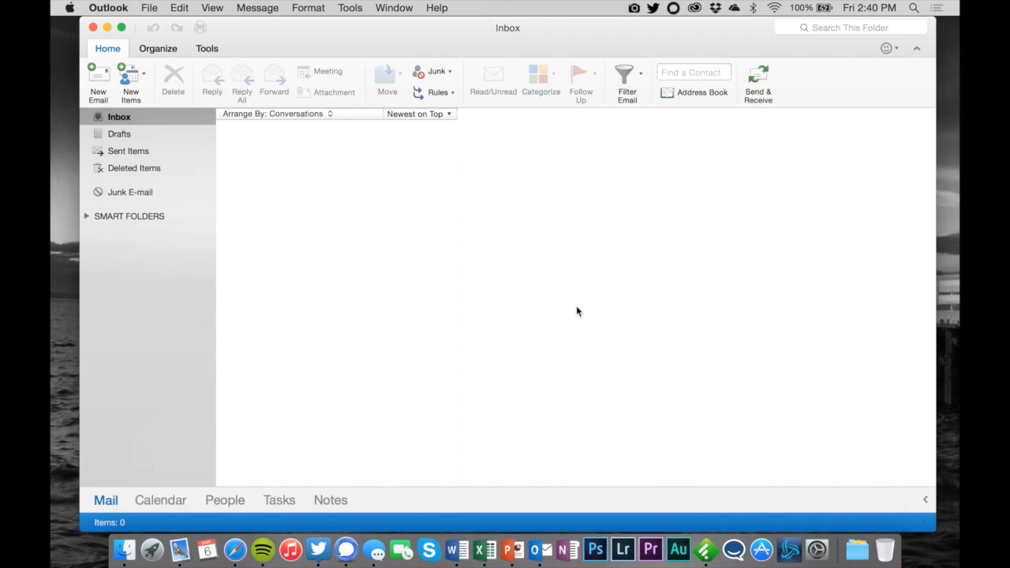
mouse_move(195, 457)
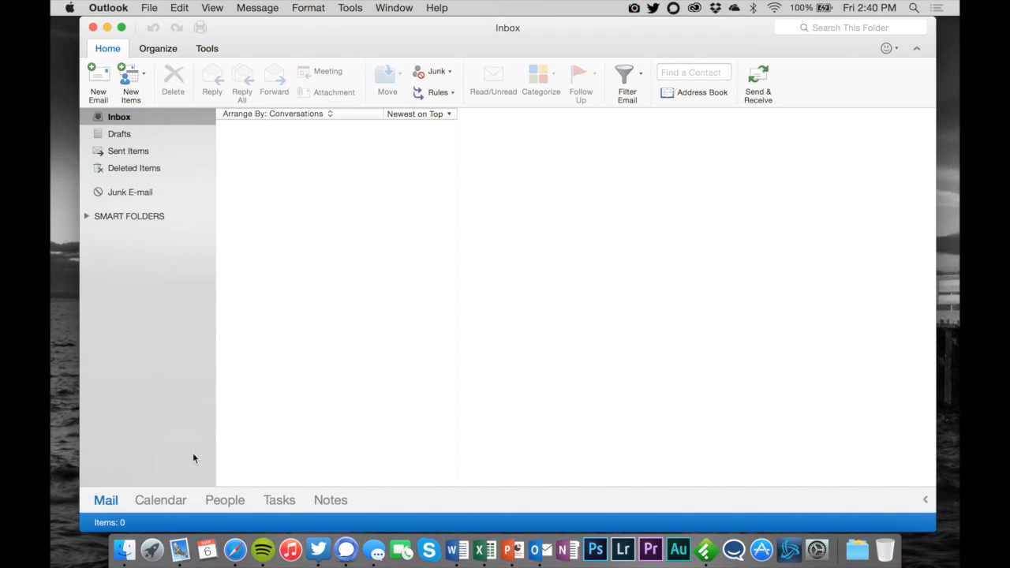
mouse_move(334, 284)
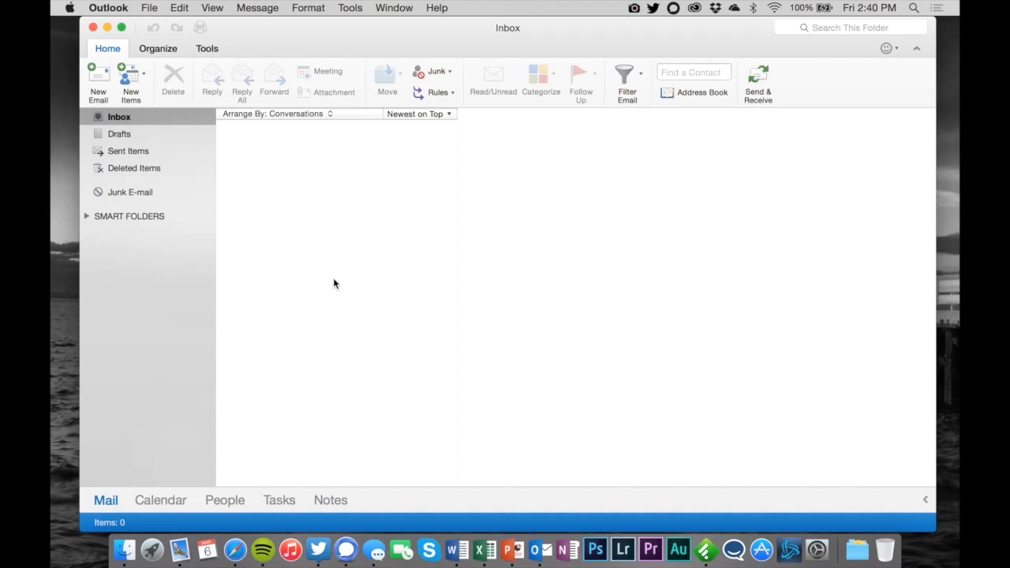
Switch between the calendar and the mail inbox in Outlook's bottom navigation.
left_click(161, 498)
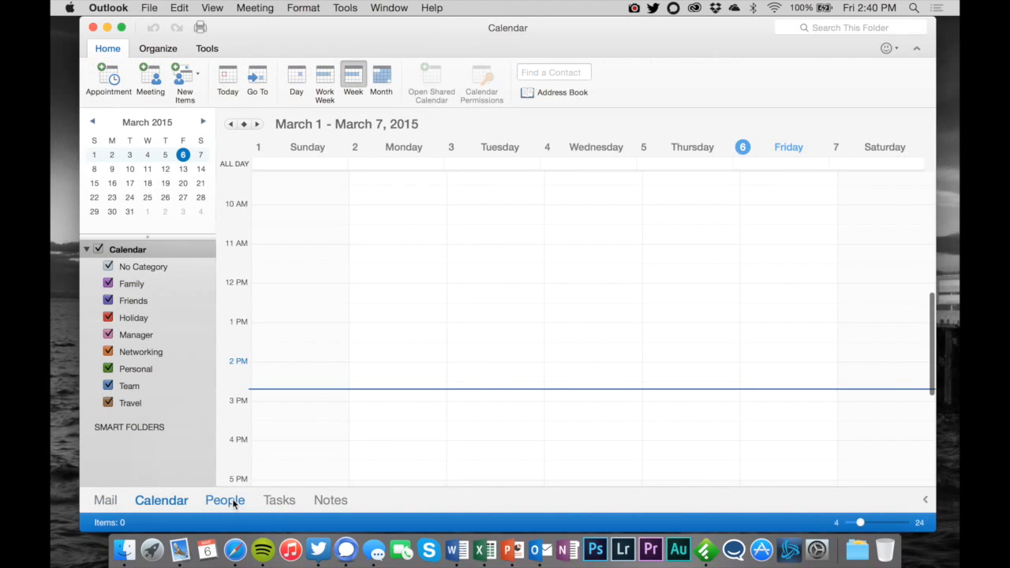
scroll("down", 3)
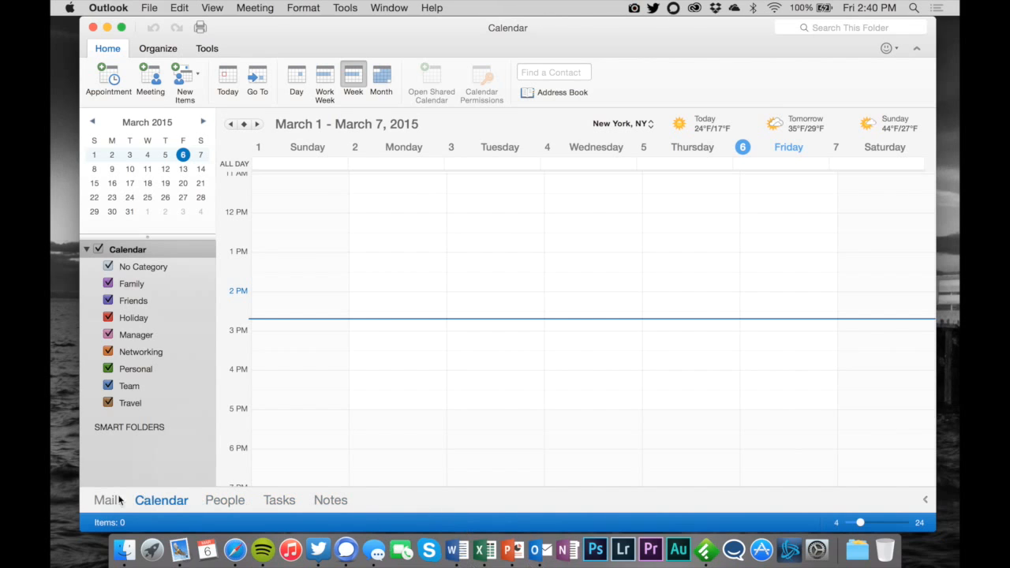
left_click(106, 498)
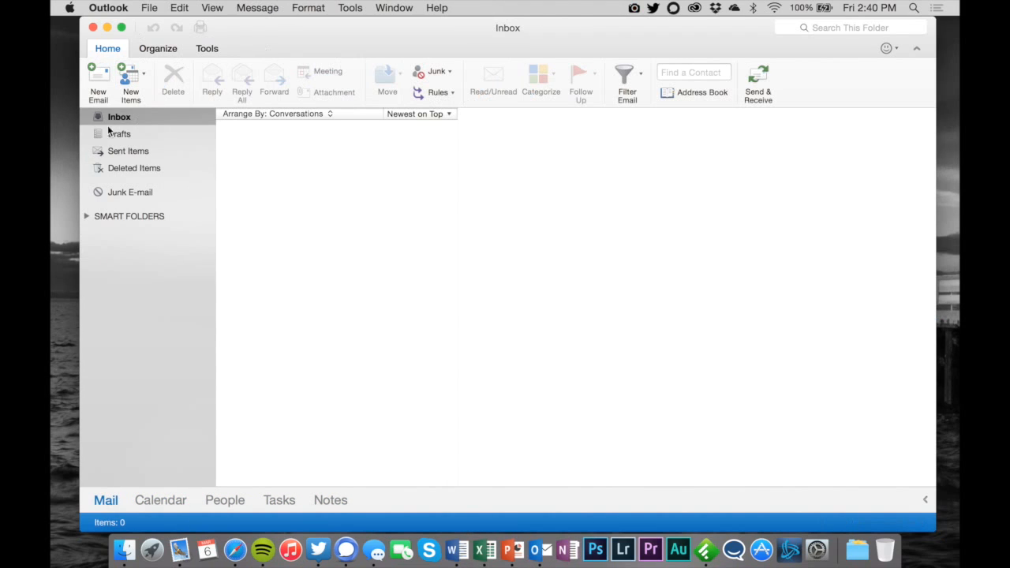
mouse_move(290, 204)
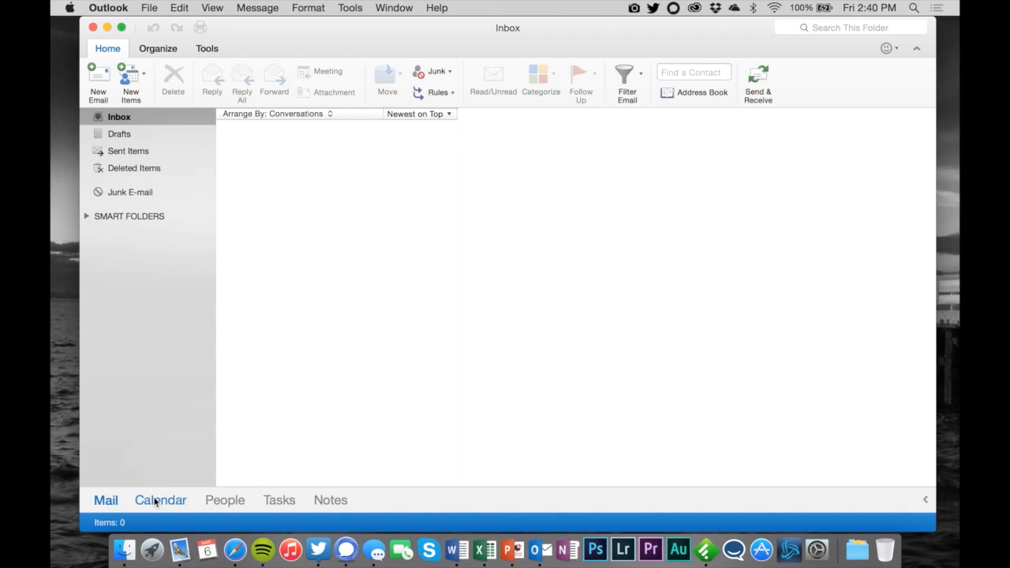
left_click(161, 499)
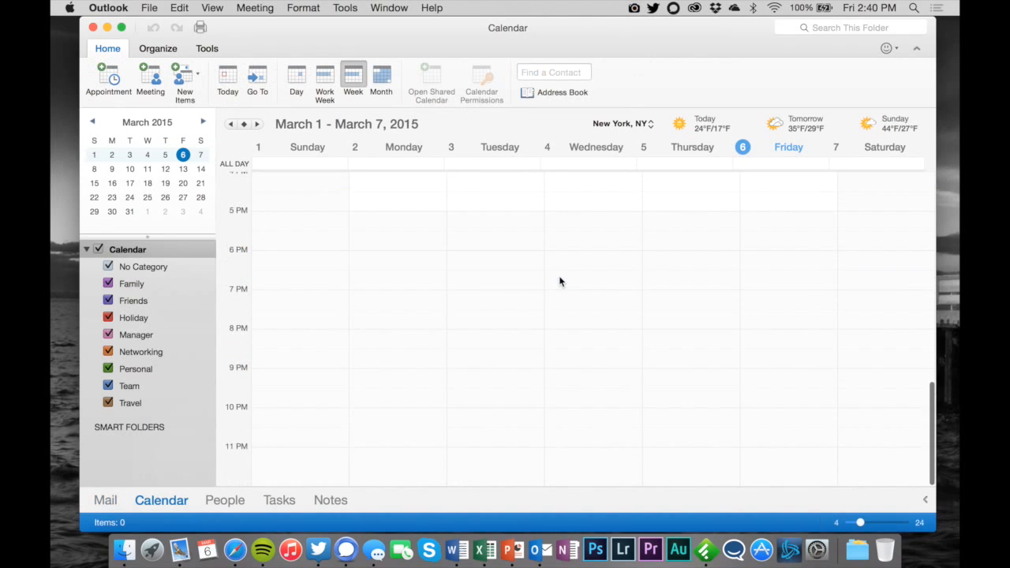
scroll("up", 3)
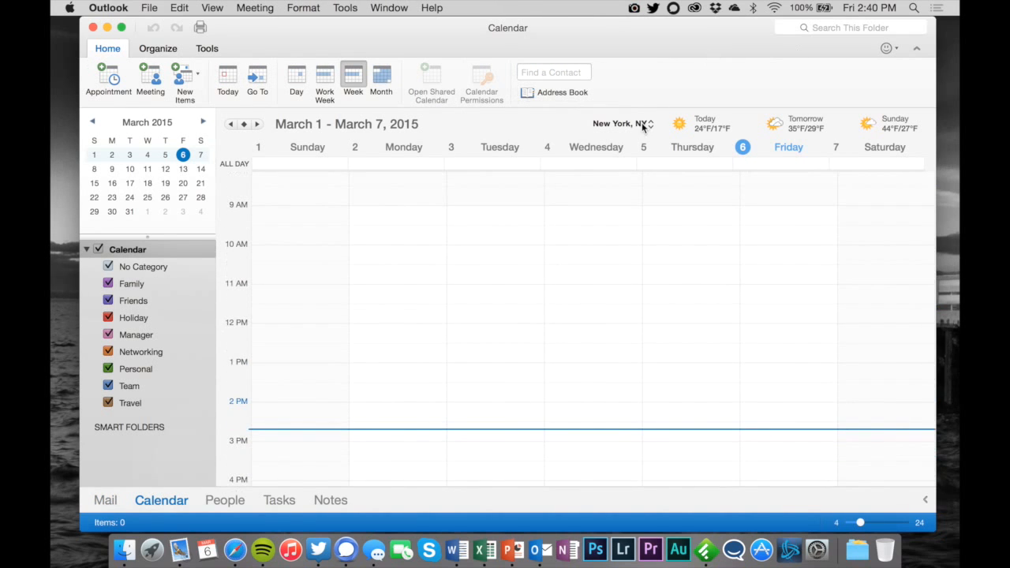
Set the calendar's weather location to update automatically using the current location.
left_click(621, 123)
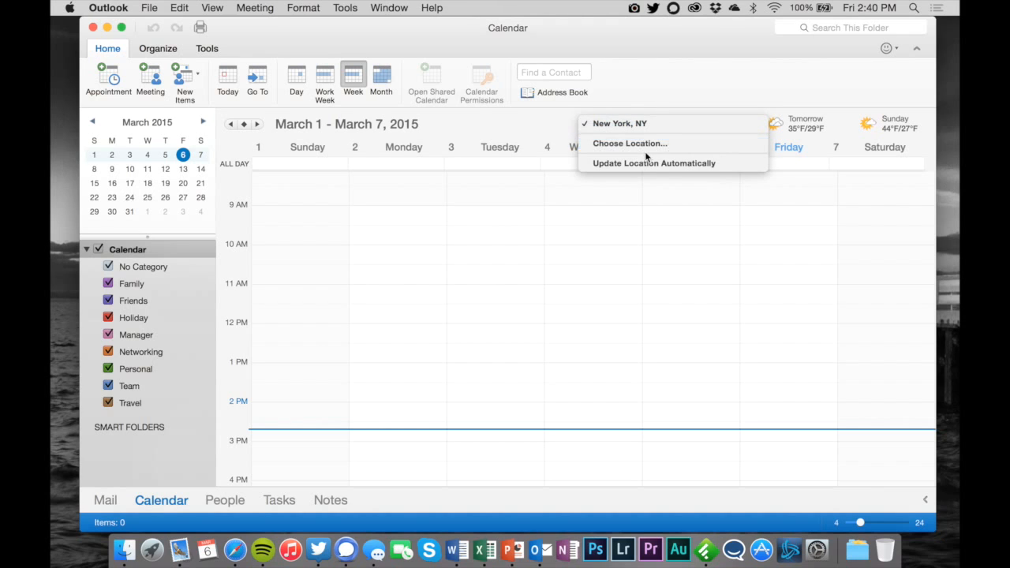
left_click(653, 163)
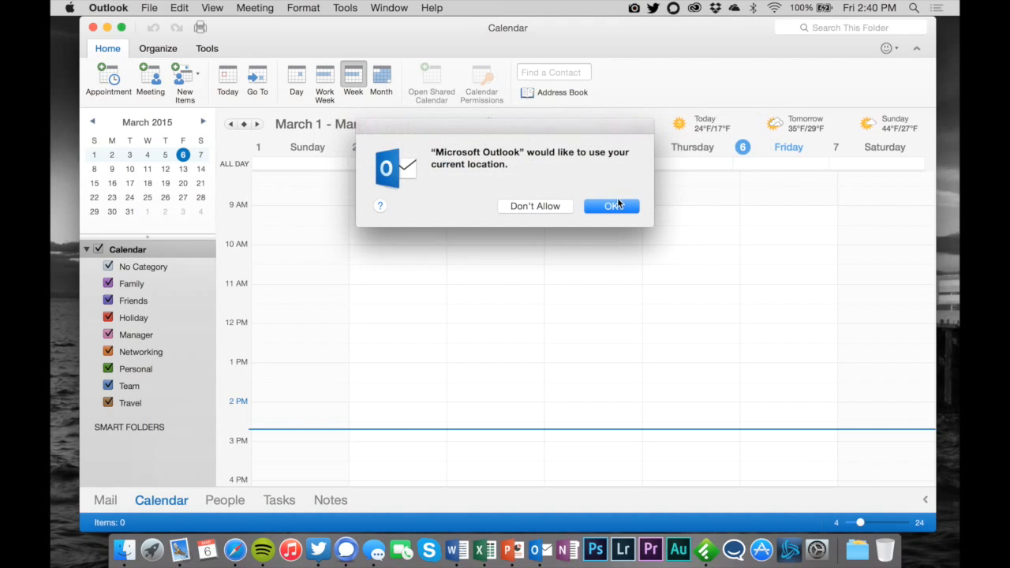
left_click(612, 205)
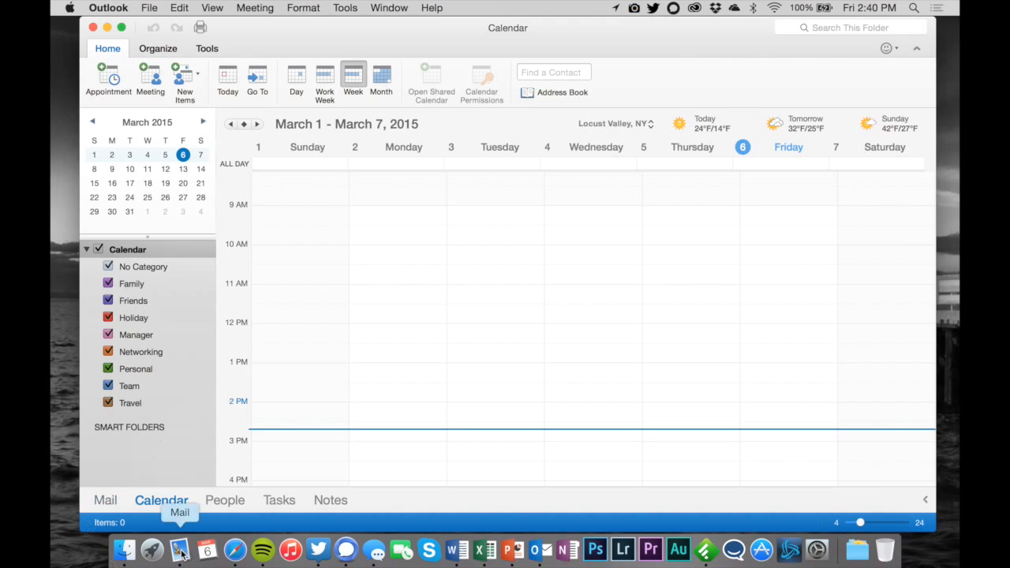
Look through the People, Tasks and Notes views.
left_click(224, 498)
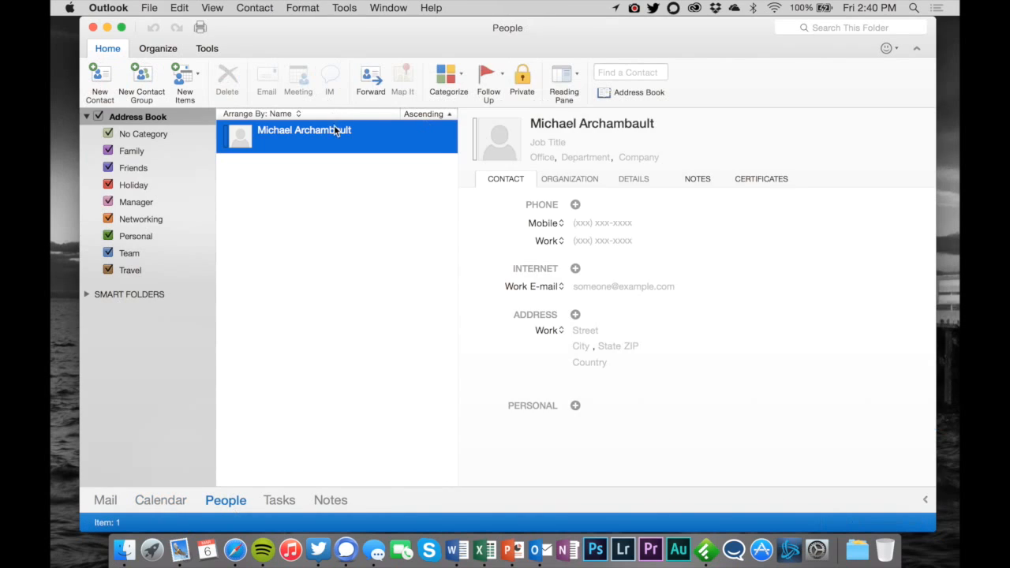
left_click(279, 499)
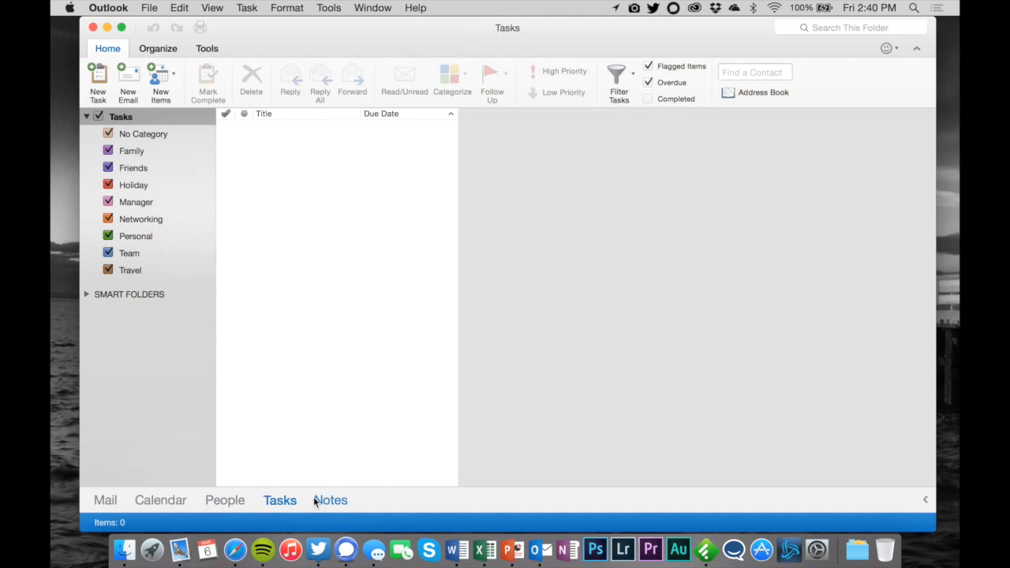
left_click(332, 498)
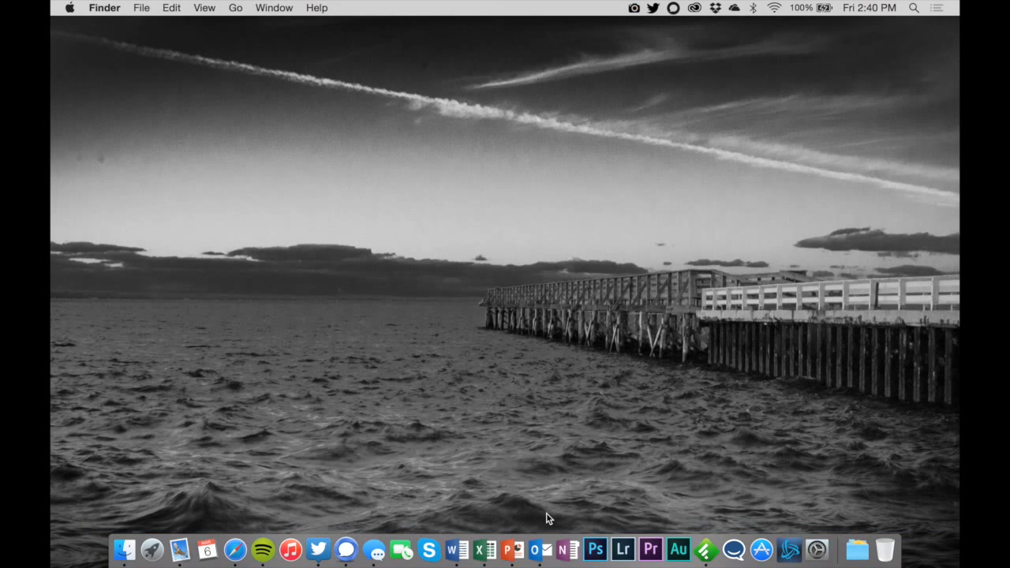
mouse_move(473, 360)
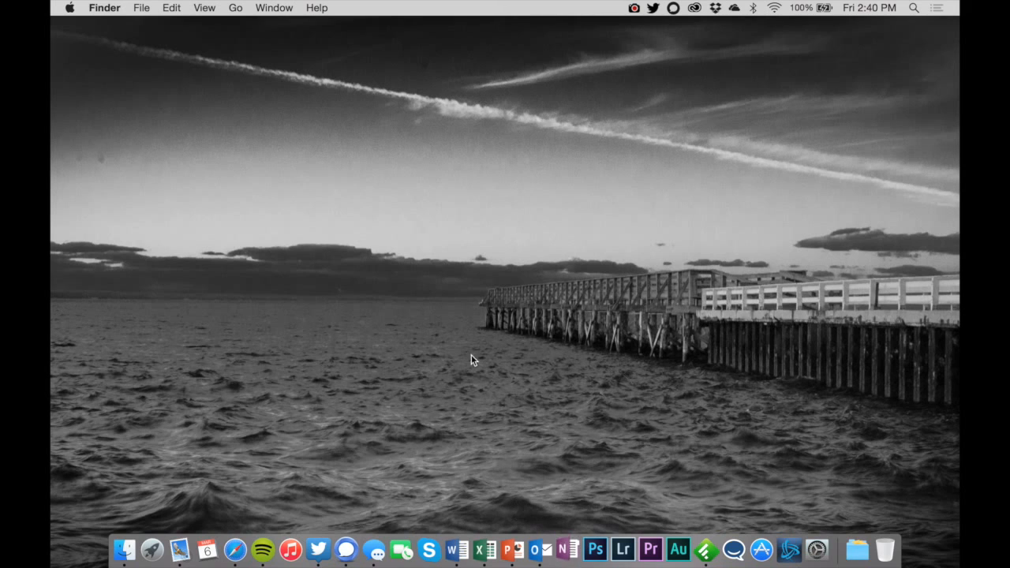
mouse_move(760, 549)
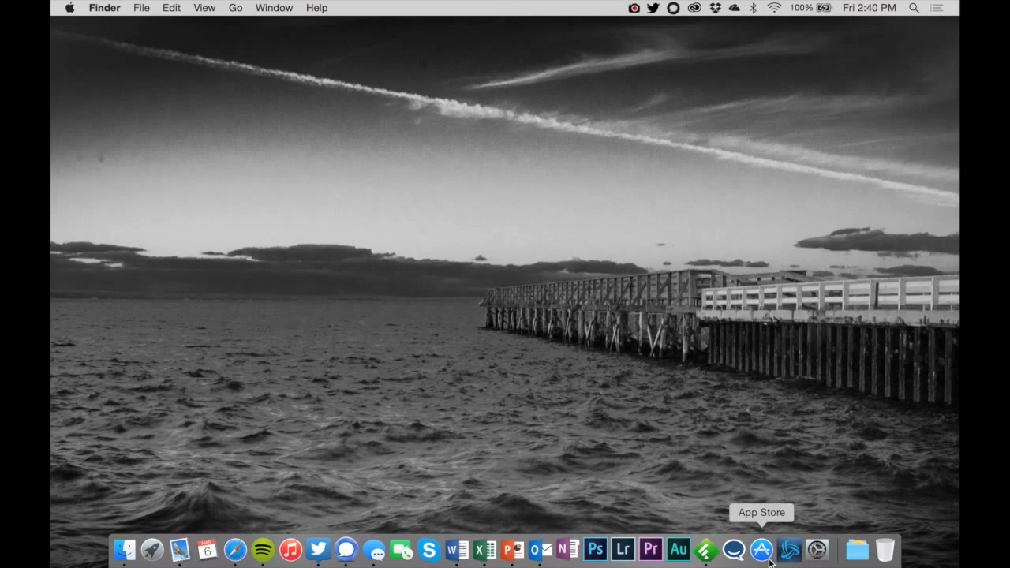
mouse_move(564, 549)
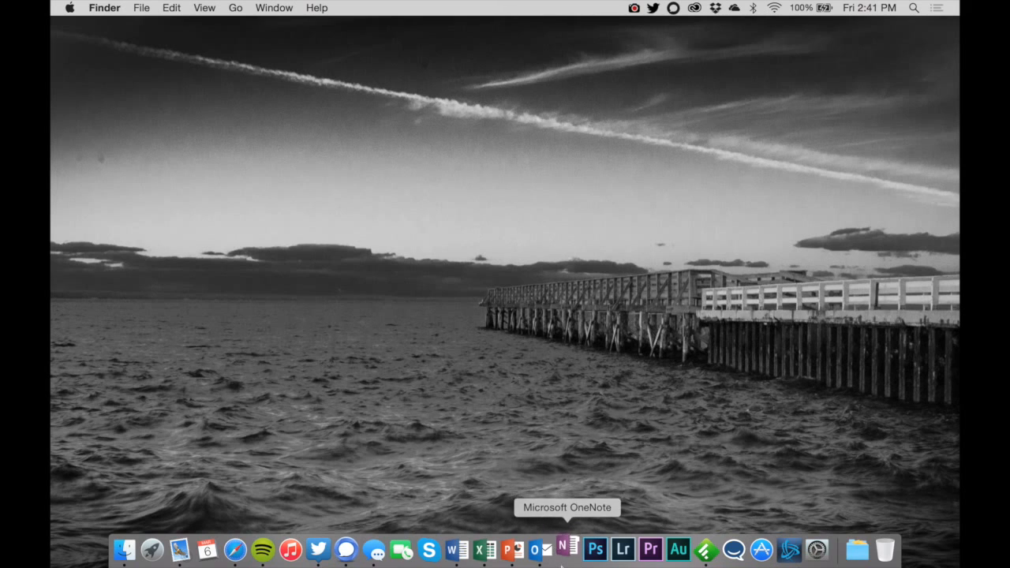
Launch Microsoft OneNote from the Dock onto the Personal notebook.
left_click(565, 549)
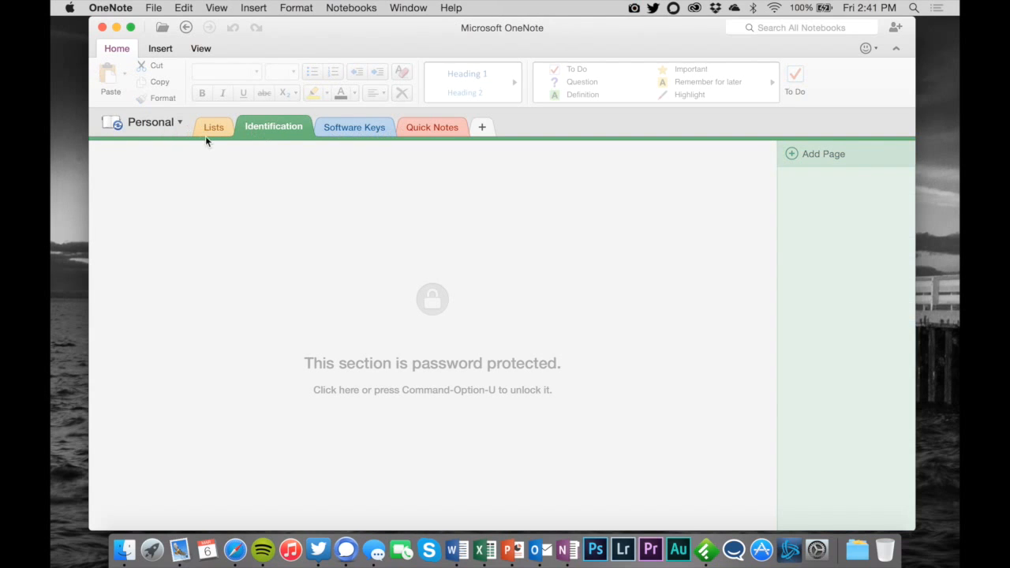
View the Lists section's Places To Visit checklist, then relaunch Word from the Dock.
left_click(213, 126)
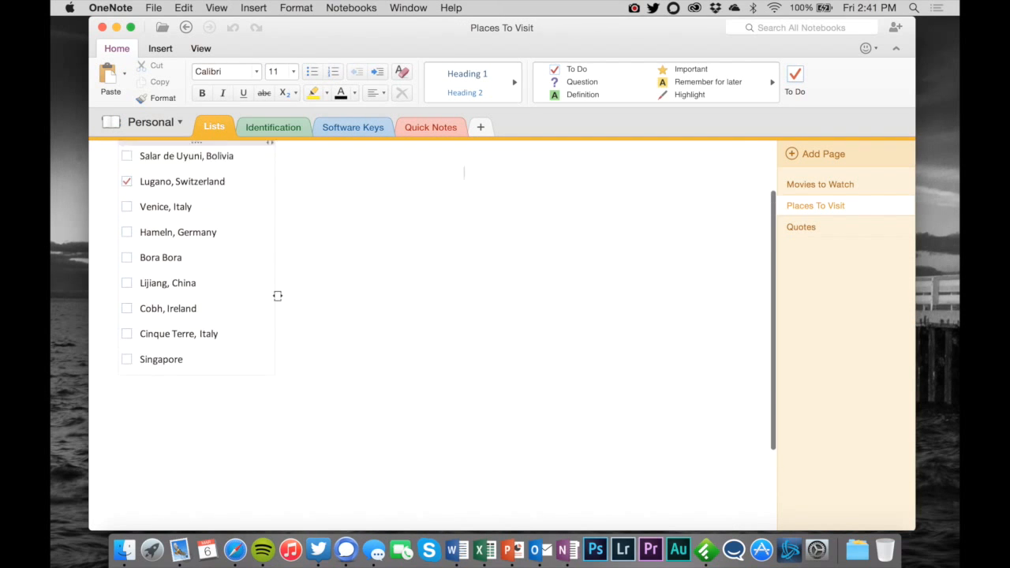
scroll("up", 3)
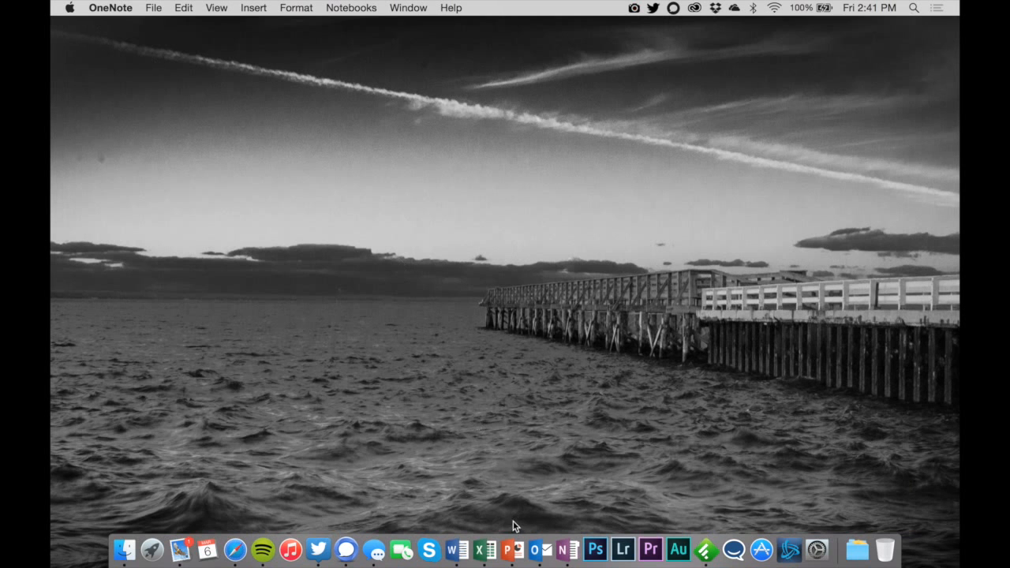
mouse_move(456, 549)
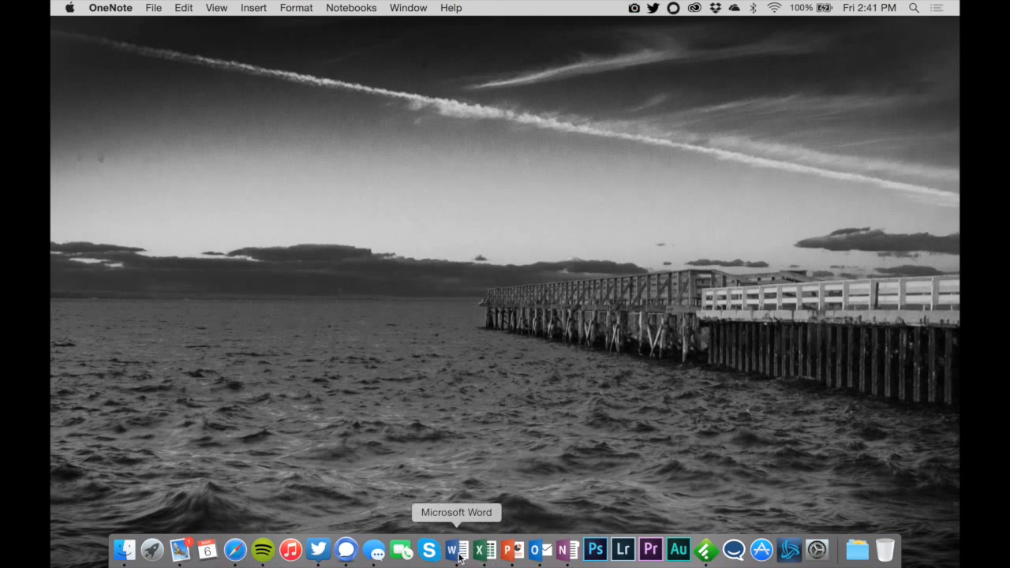
mouse_move(540, 561)
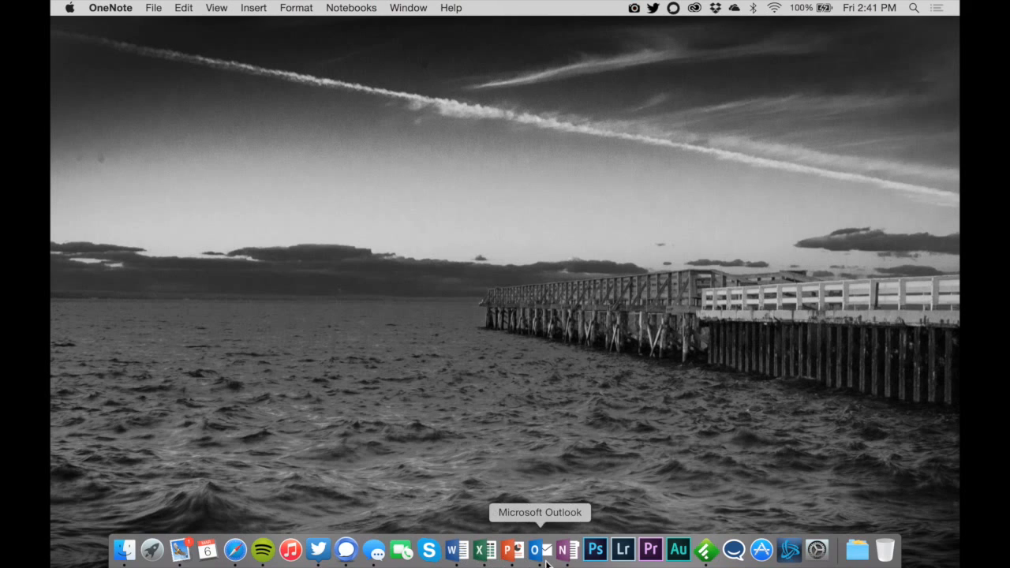
left_click(534, 549)
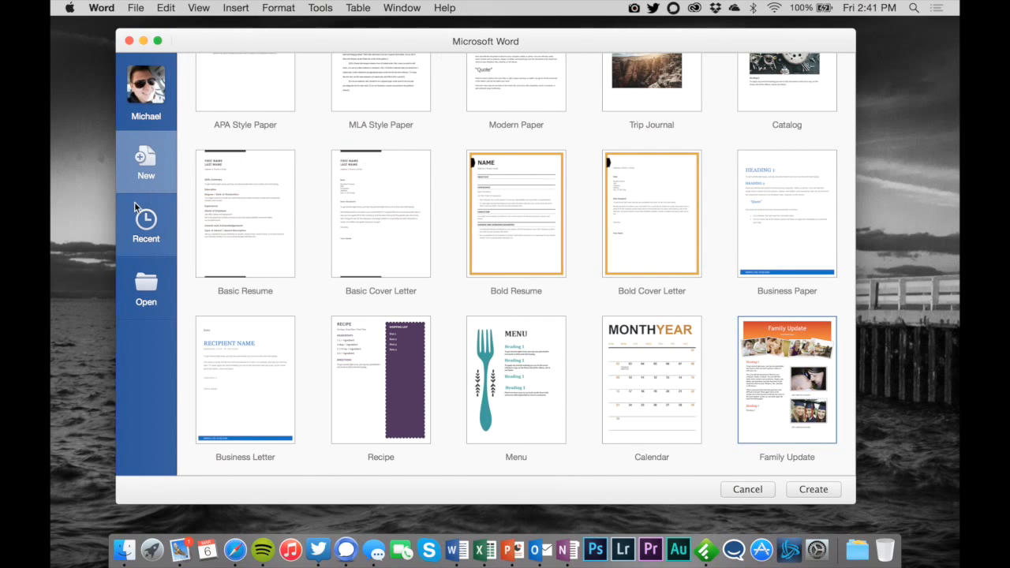
Browse OneDrive's My Documents down to the Files > Word folder in Word's Open pane.
left_click(145, 287)
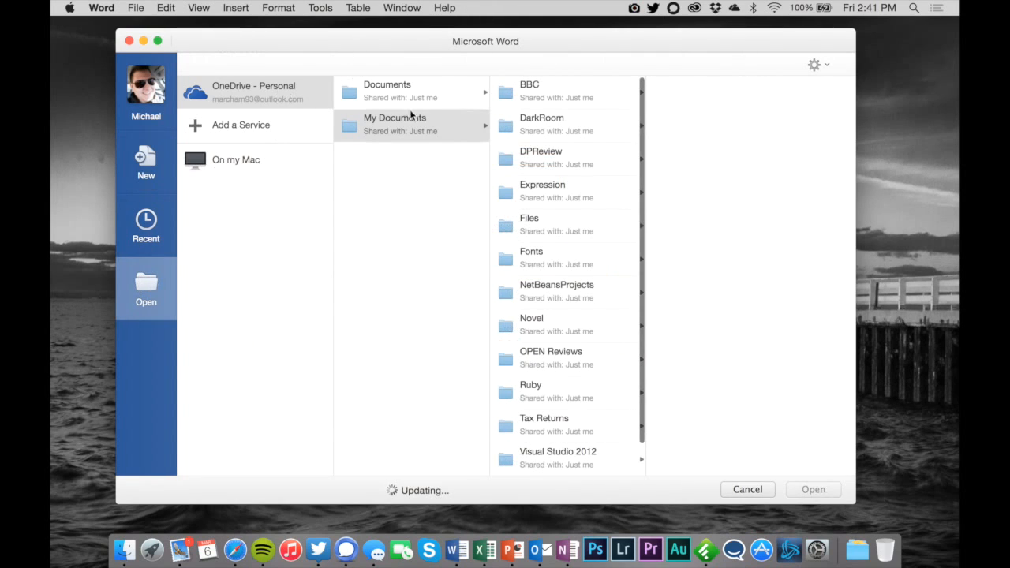
left_click(555, 224)
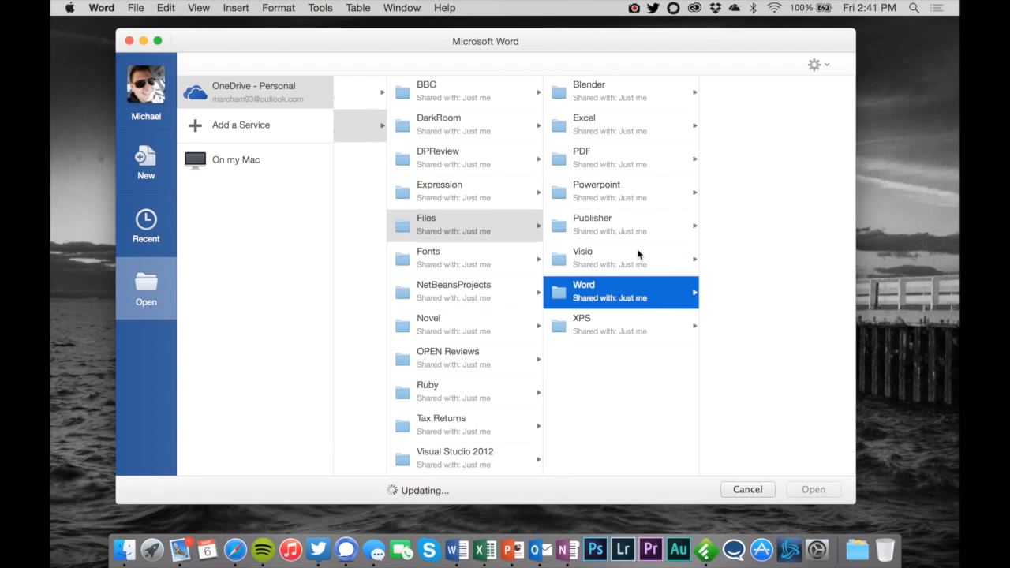
mouse_move(658, 192)
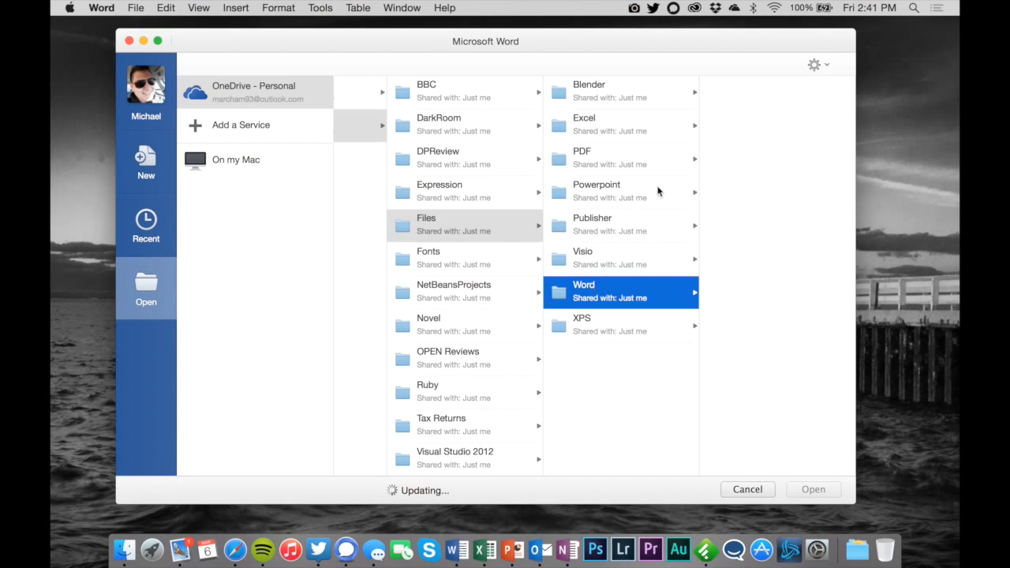
mouse_move(756, 376)
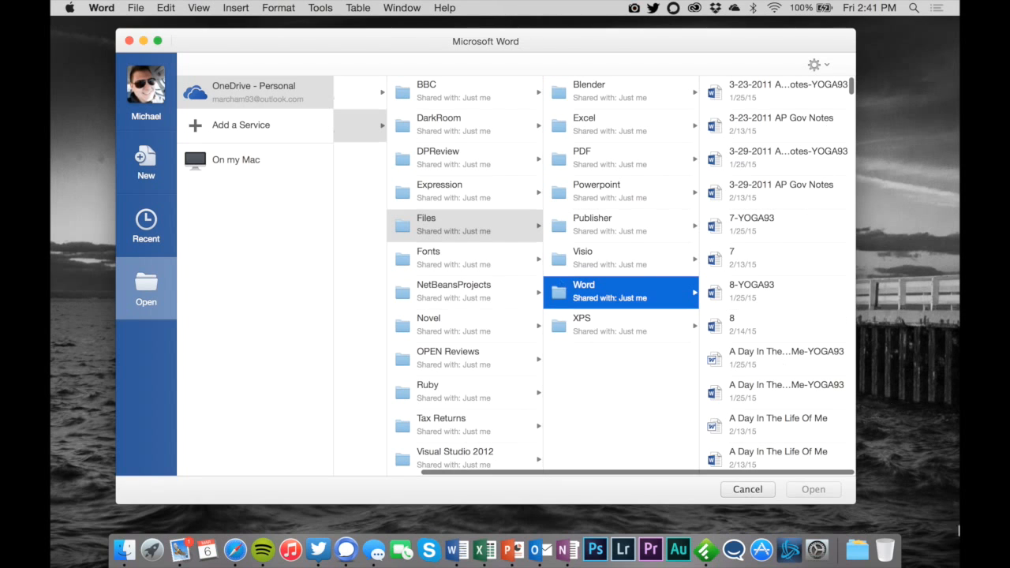
scroll("down", 3)
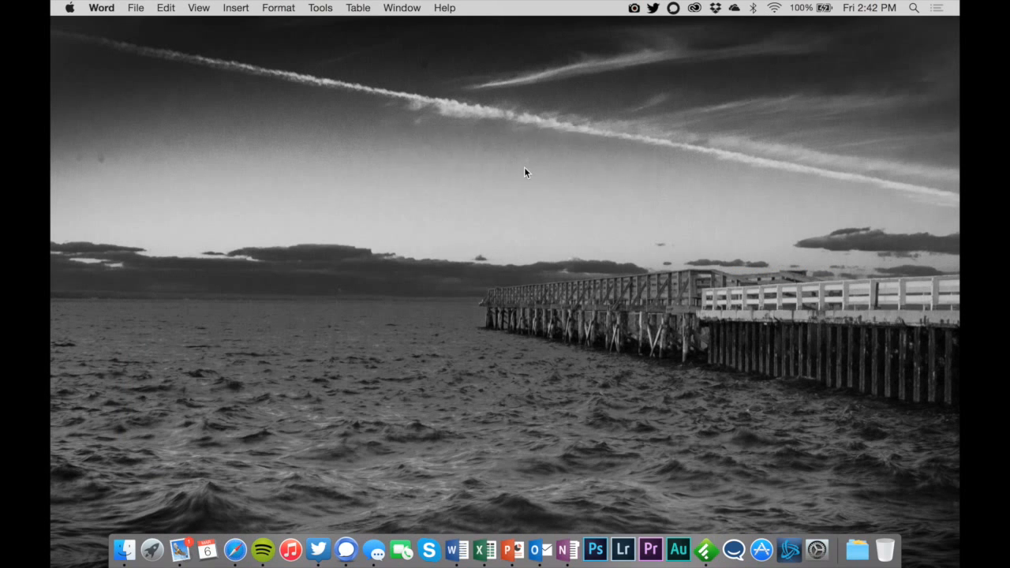
Open the Amazon Kindle and the Growth of eBooks paper and scroll through it.
left_click(451, 549)
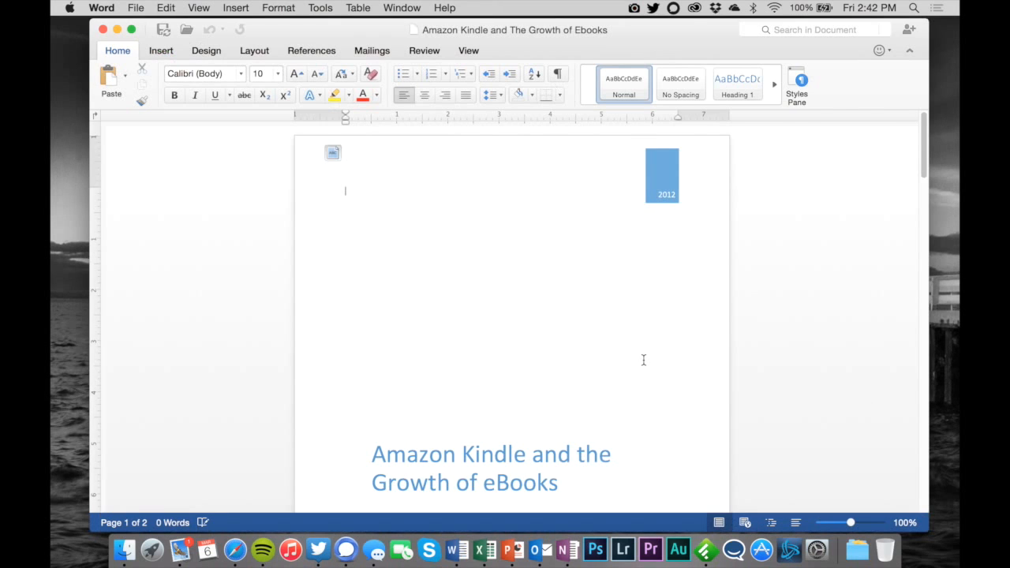
scroll("down", 3)
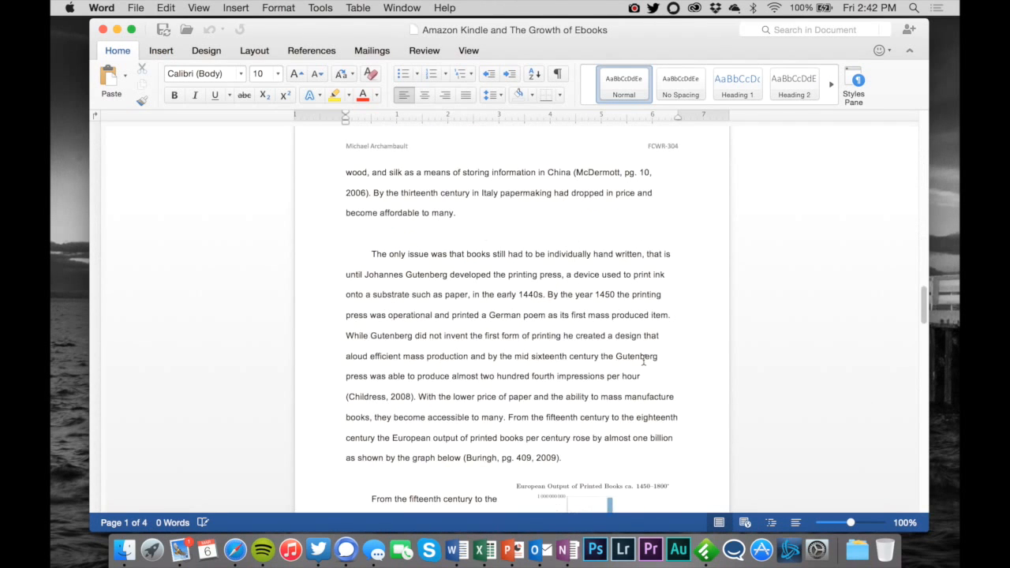
scroll("down", 3)
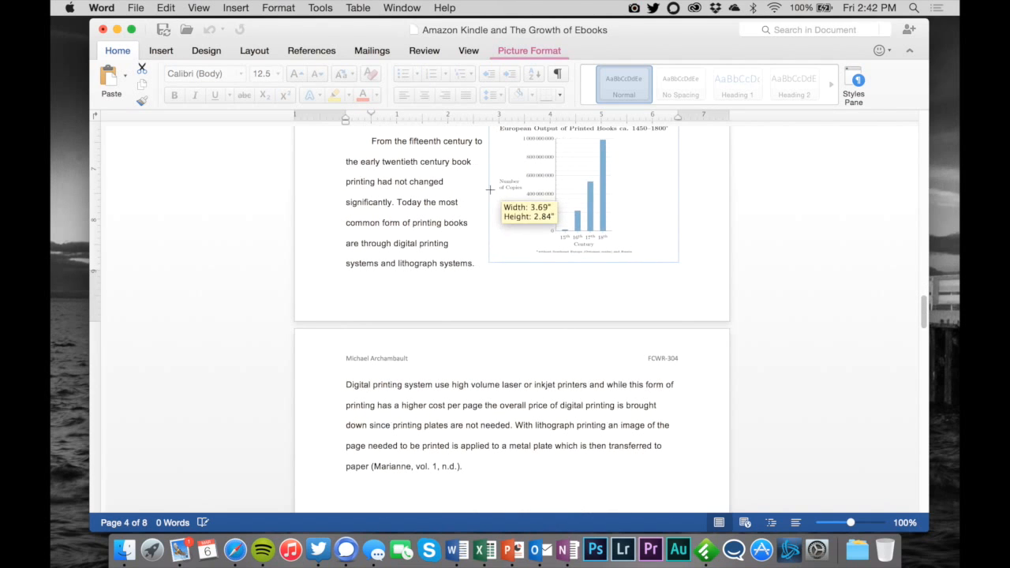
scroll("up", 3)
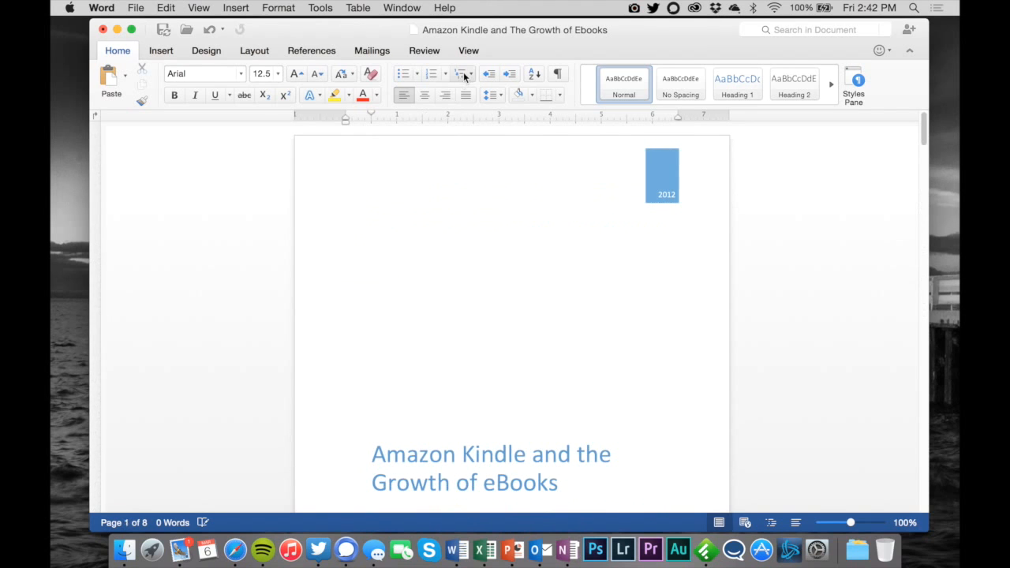
Check the View and Home ribbons, then close the document choosing Don't Save.
left_click(467, 48)
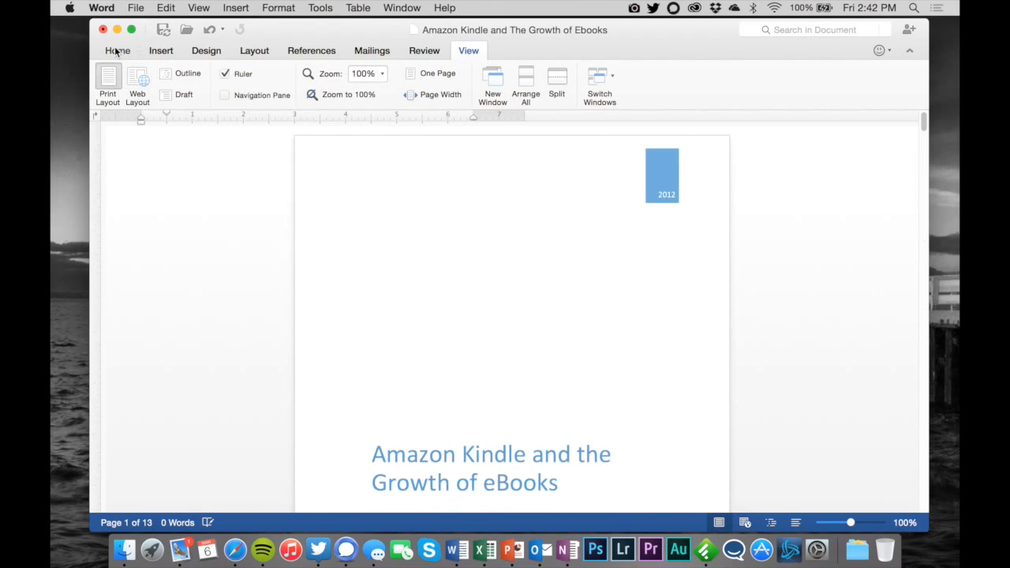
left_click(117, 49)
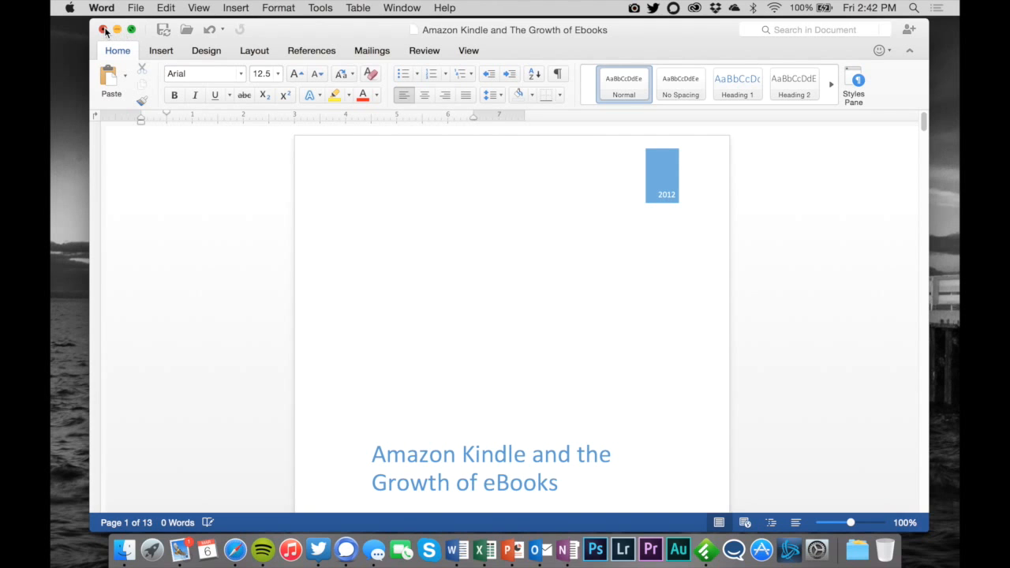
left_click(104, 30)
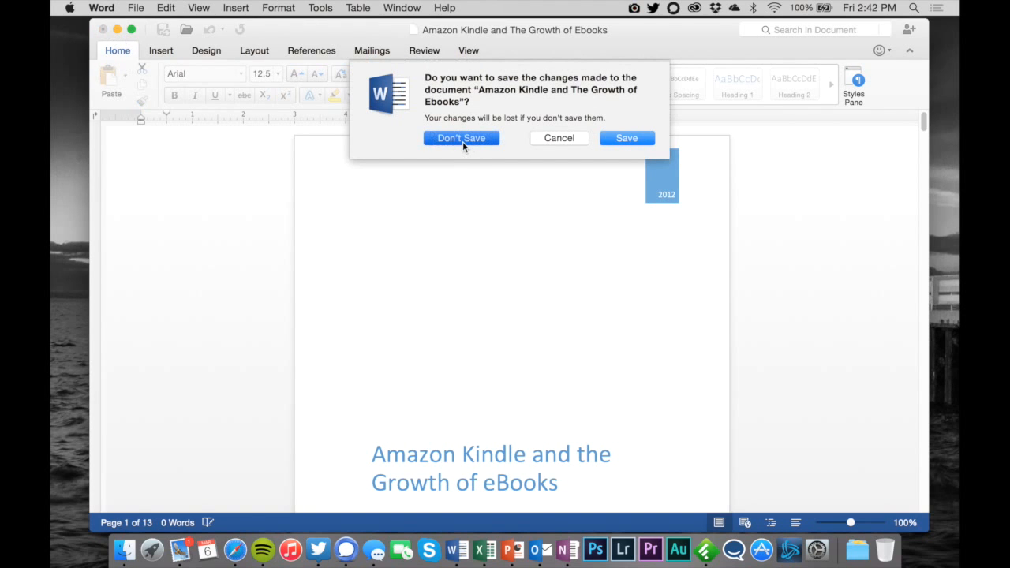
left_click(461, 139)
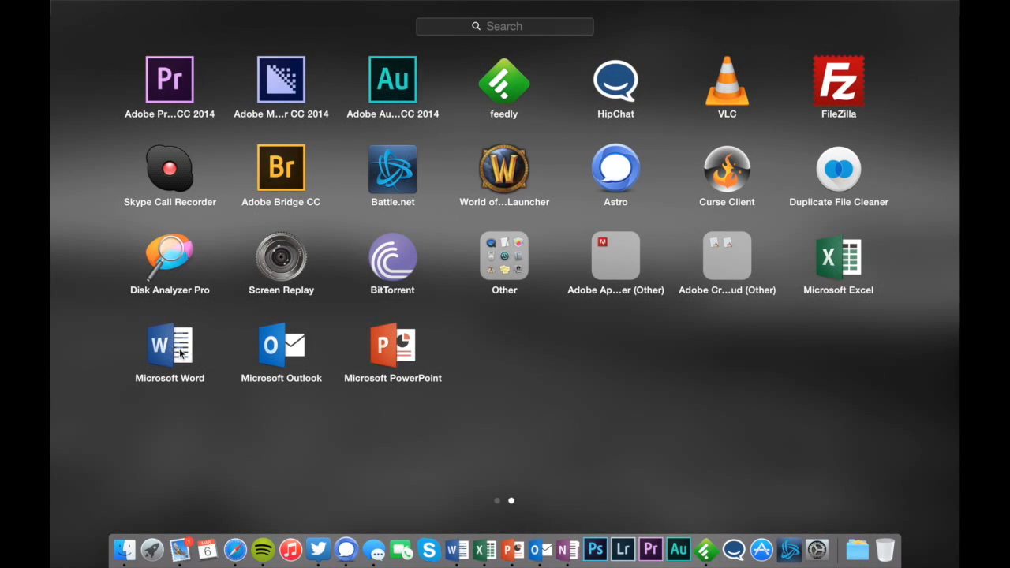
mouse_move(151, 549)
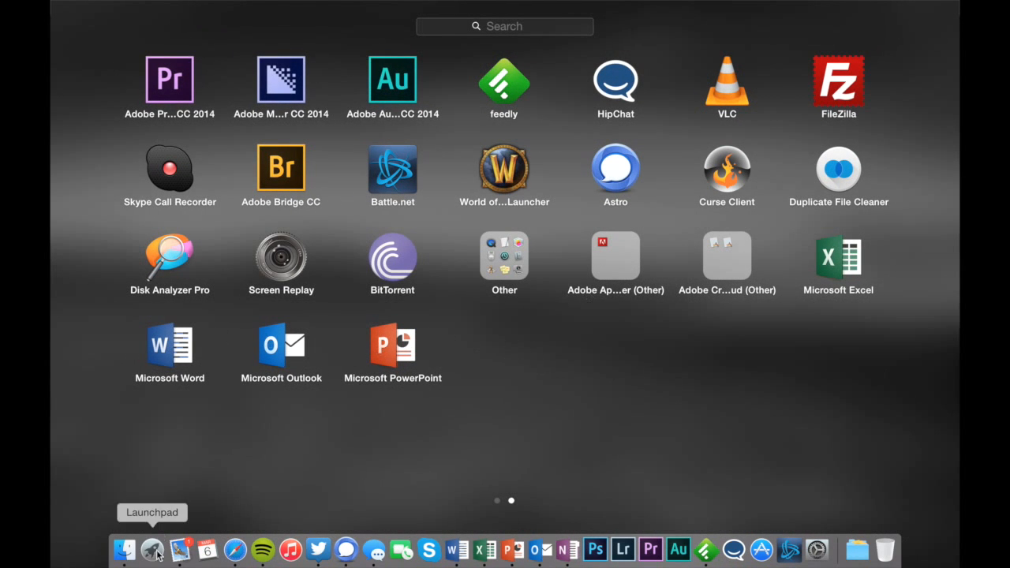
mouse_move(170, 339)
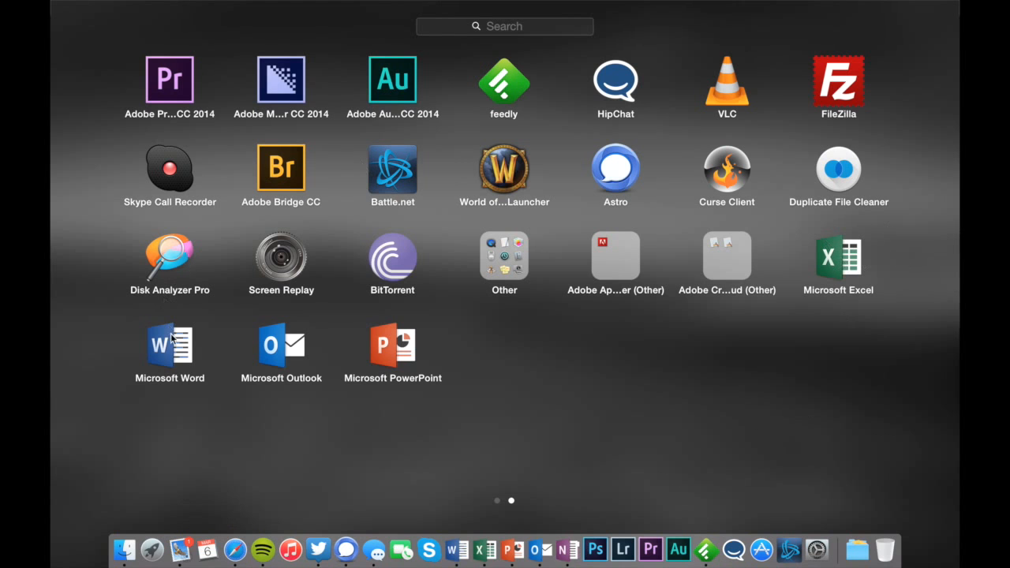
mouse_move(387, 357)
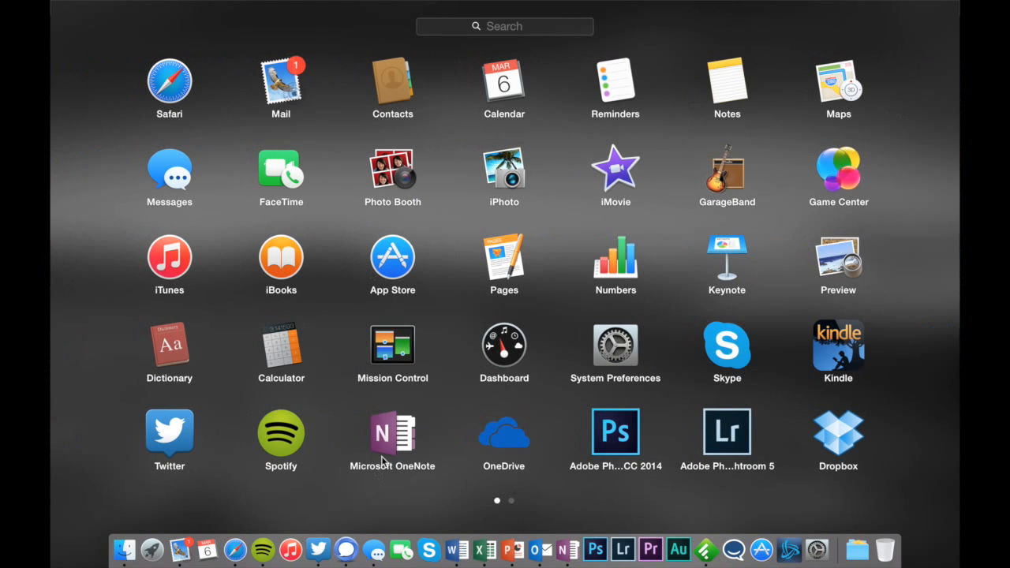
mouse_move(464, 303)
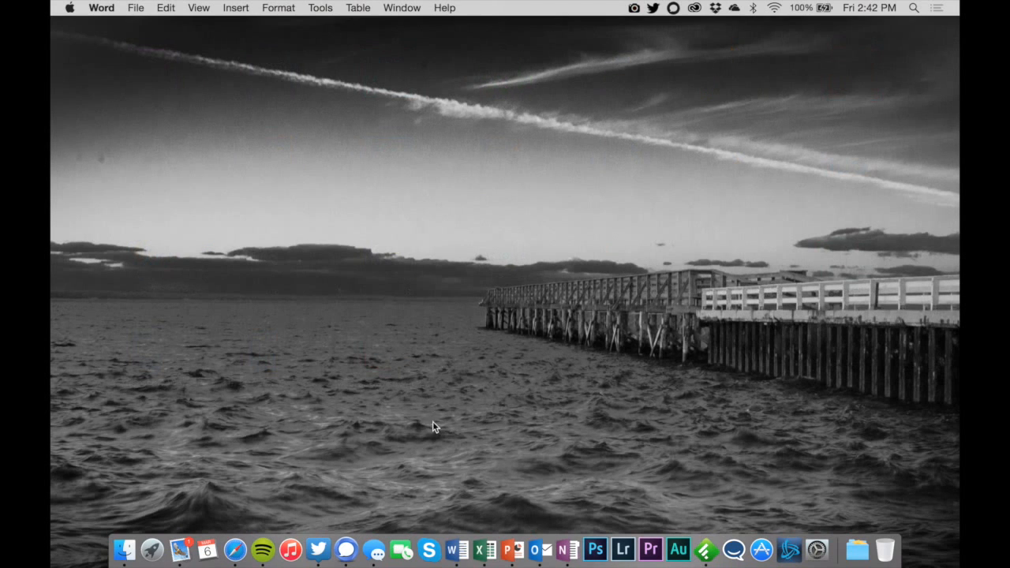
mouse_move(536, 549)
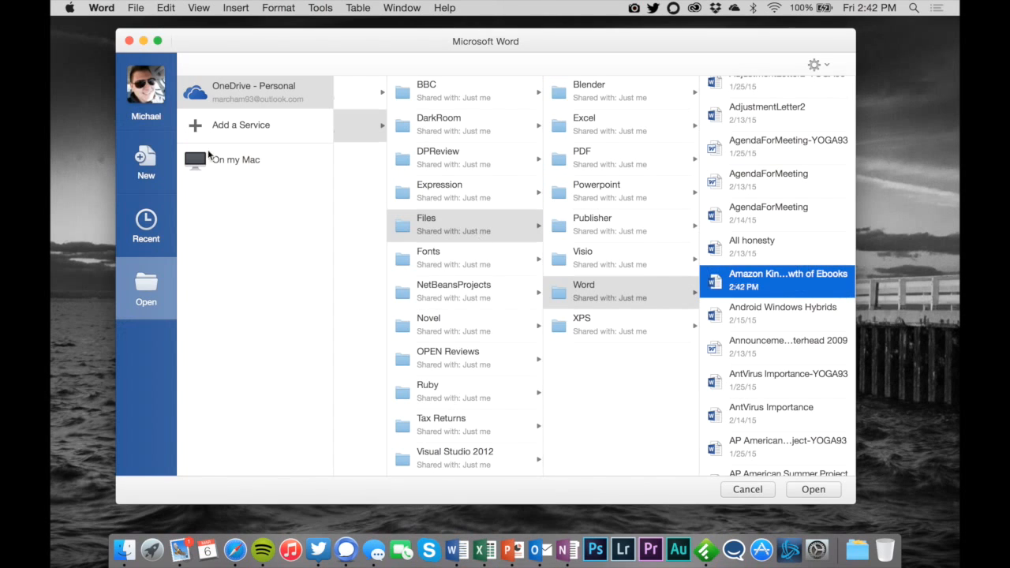
left_click(145, 161)
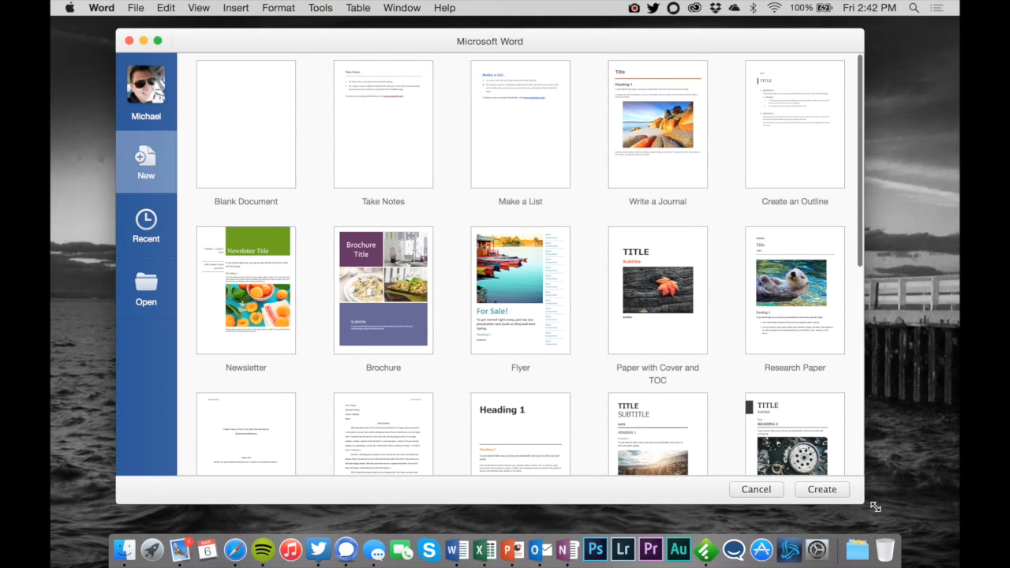
scroll("down", 3)
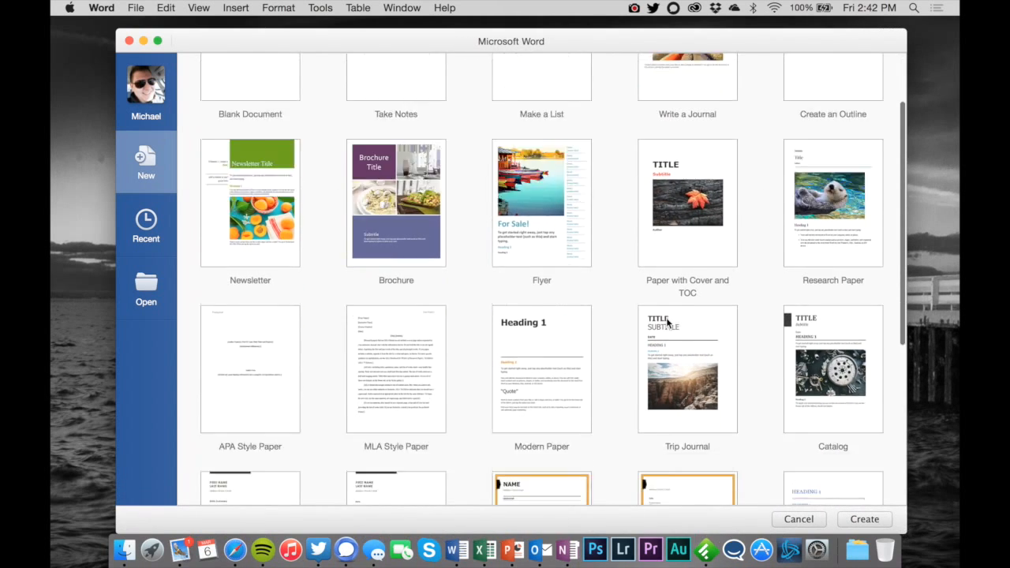
scroll("down", 3)
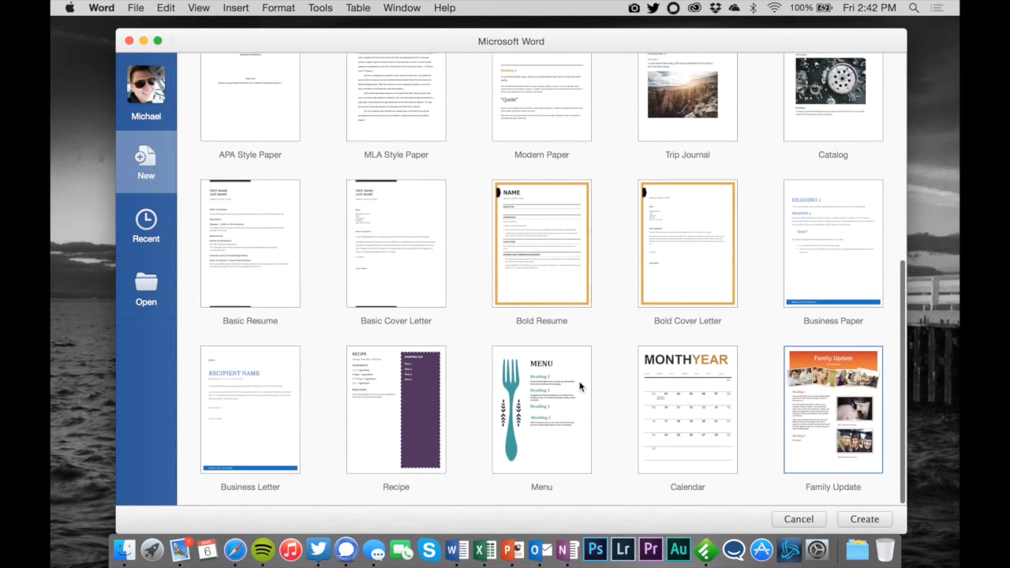
scroll("up", 3)
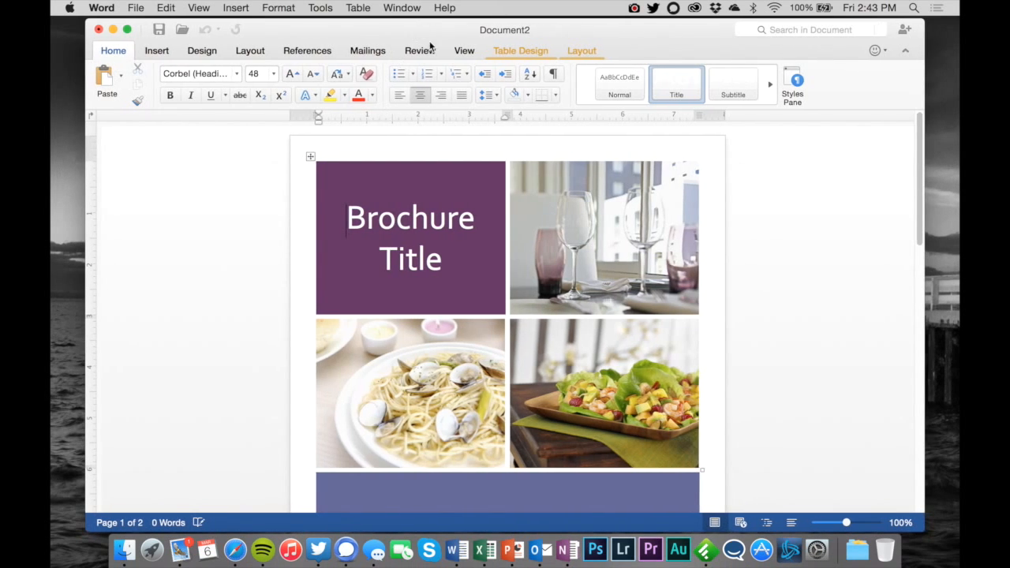
scroll("down", 3)
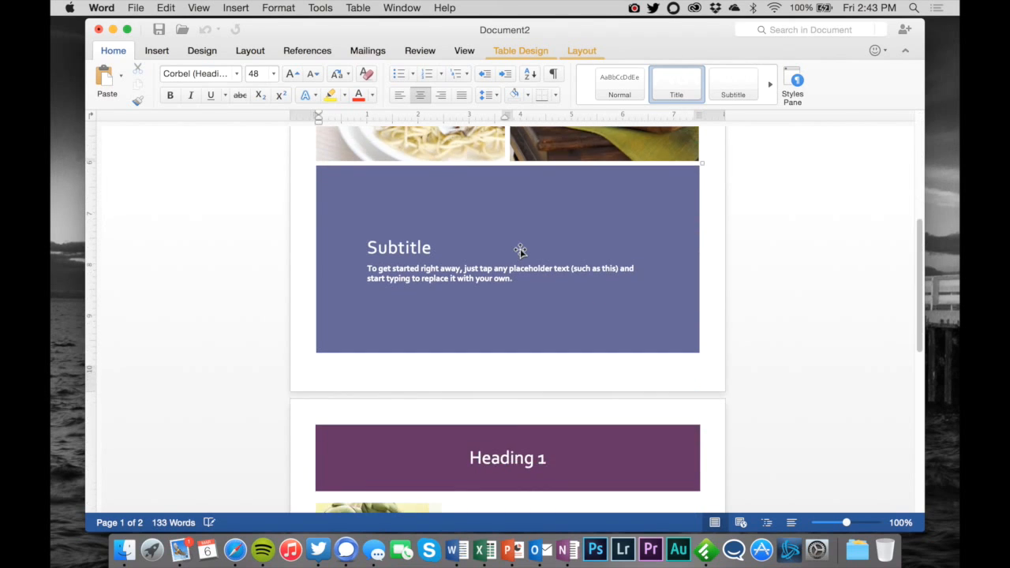
scroll("down", 3)
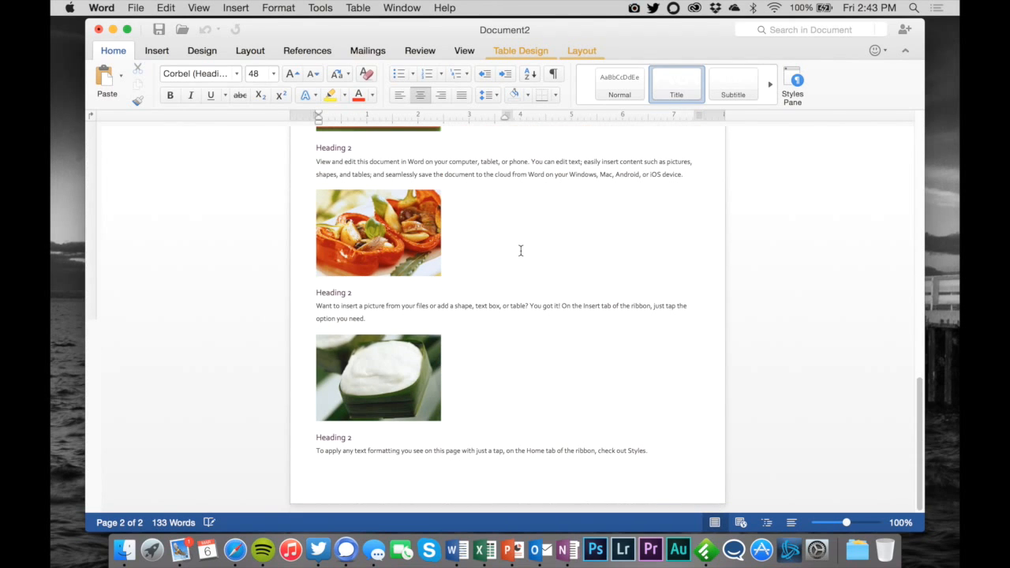
scroll("up", 3)
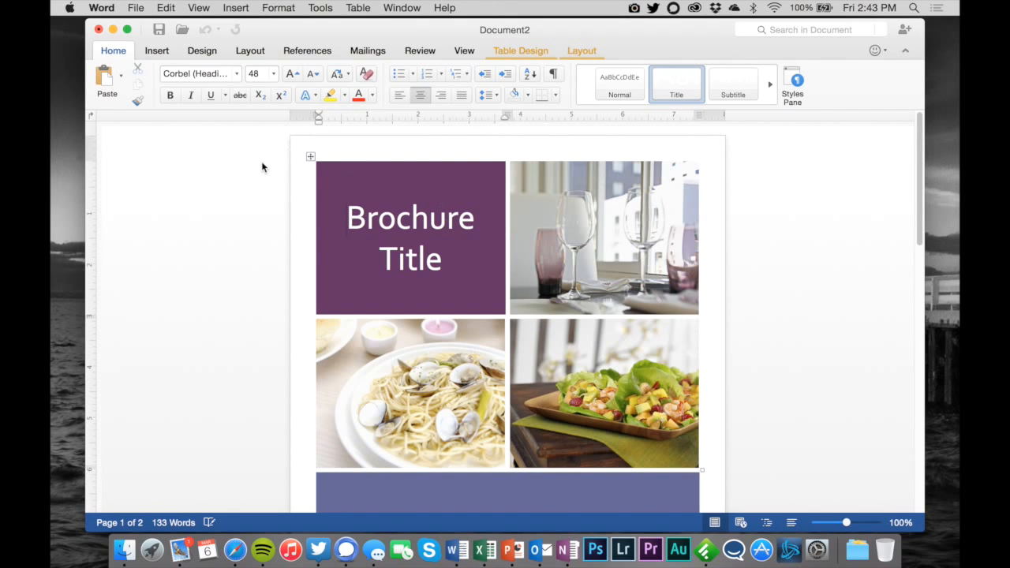
scroll("down", 3)
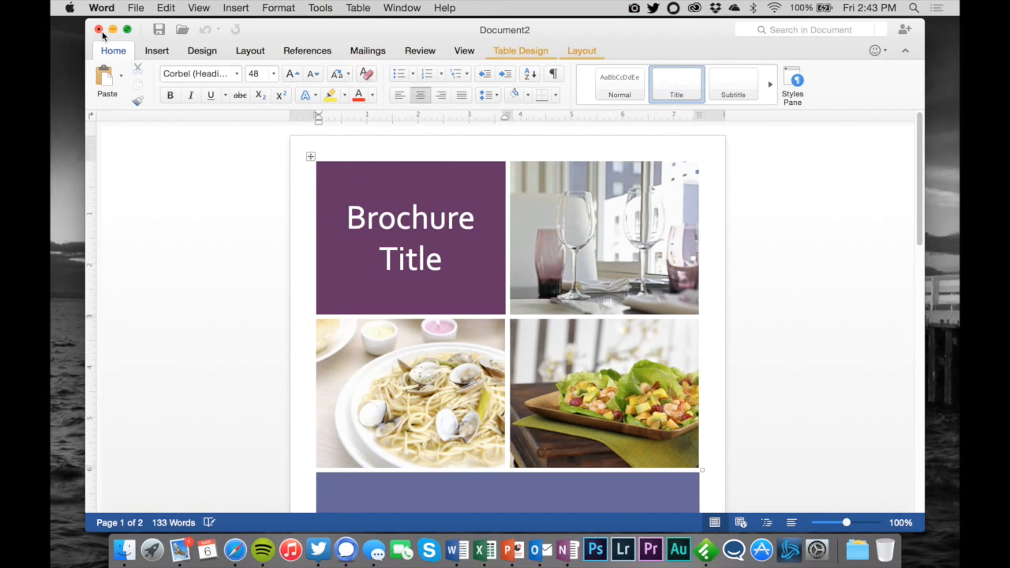
left_click(98, 29)
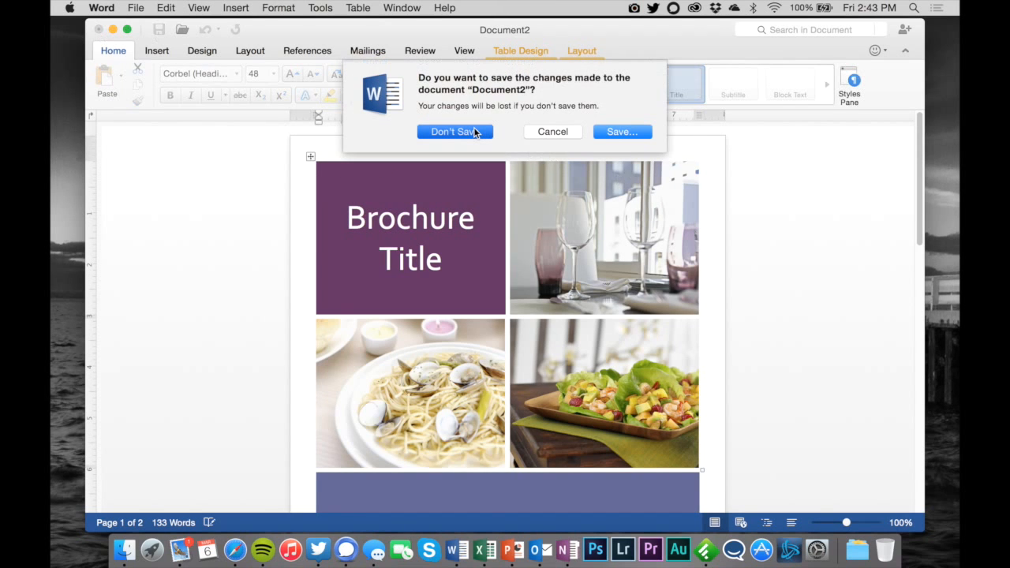
left_click(455, 132)
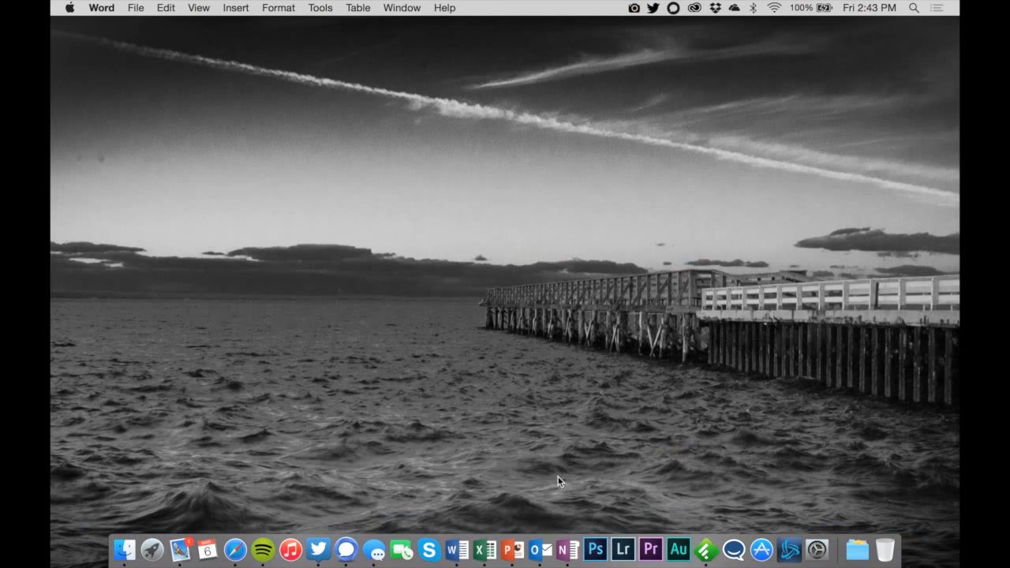
Cycle the Excel and PowerPoint galleries, then pick Excel's window in Mission Control.
left_click(483, 549)
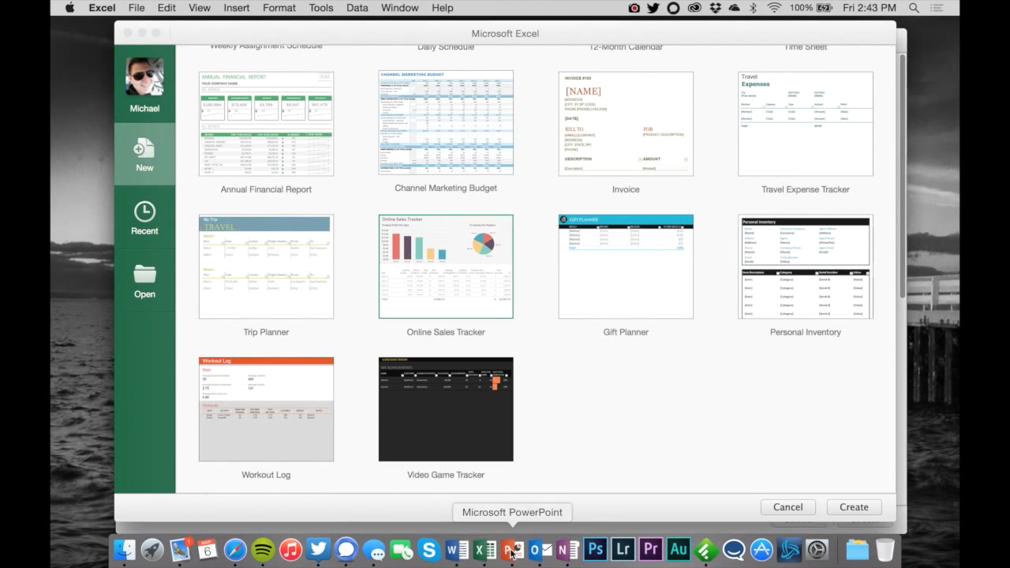
left_click(513, 549)
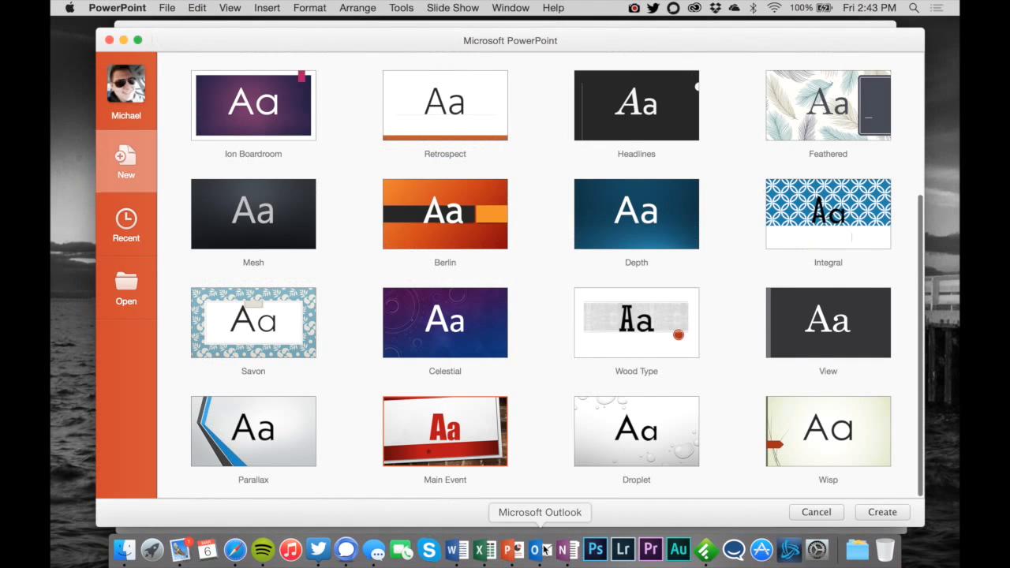
left_click(535, 549)
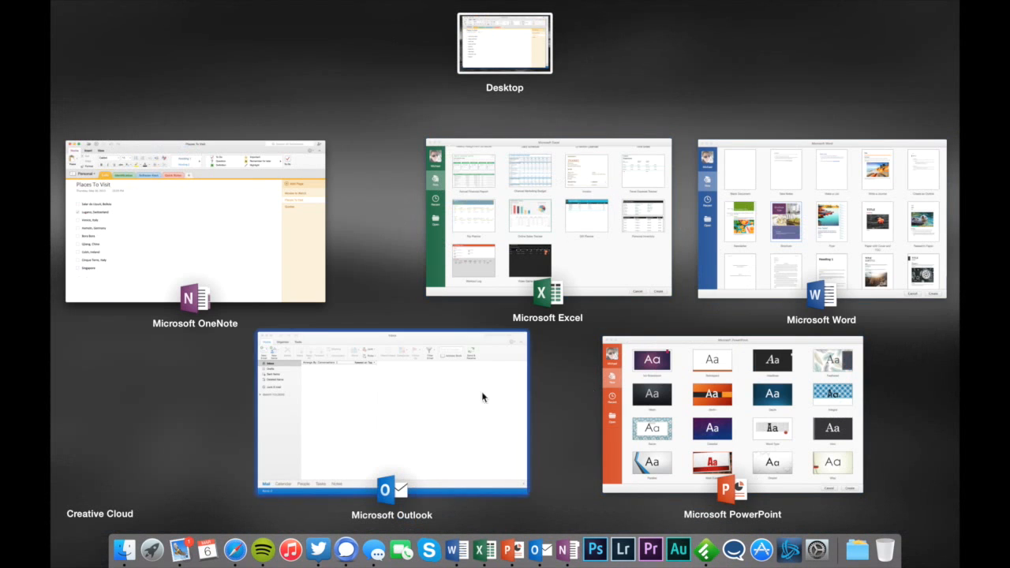
mouse_move(377, 243)
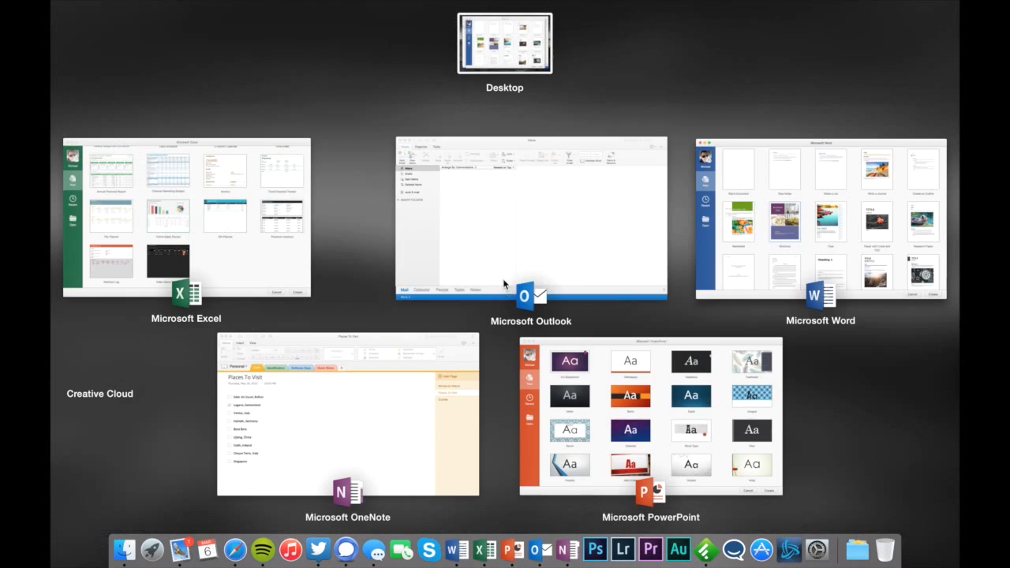
left_click(186, 217)
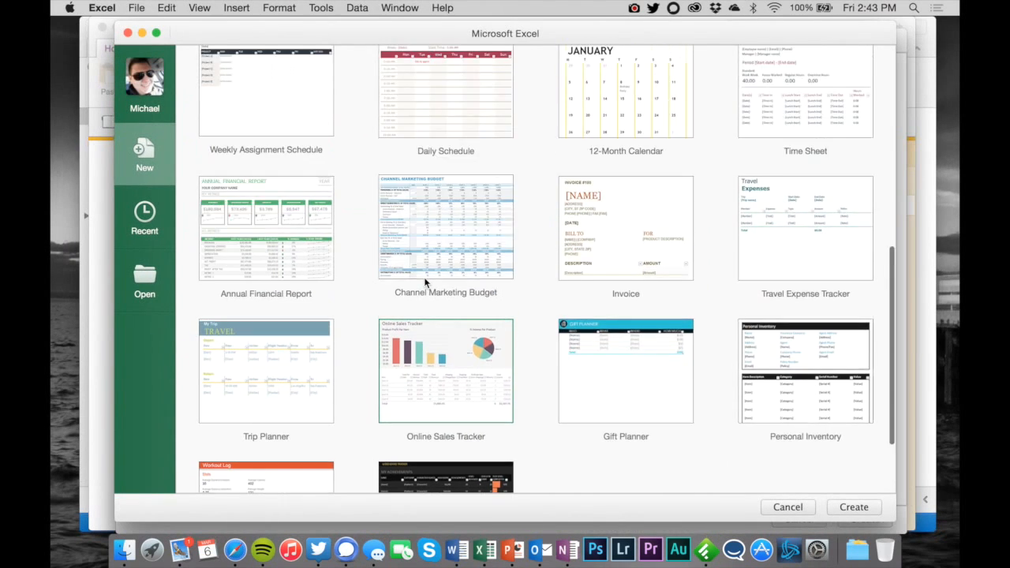
Create a Personal Budget workbook and send it full screen with the green title-bar button.
scroll("up", 3)
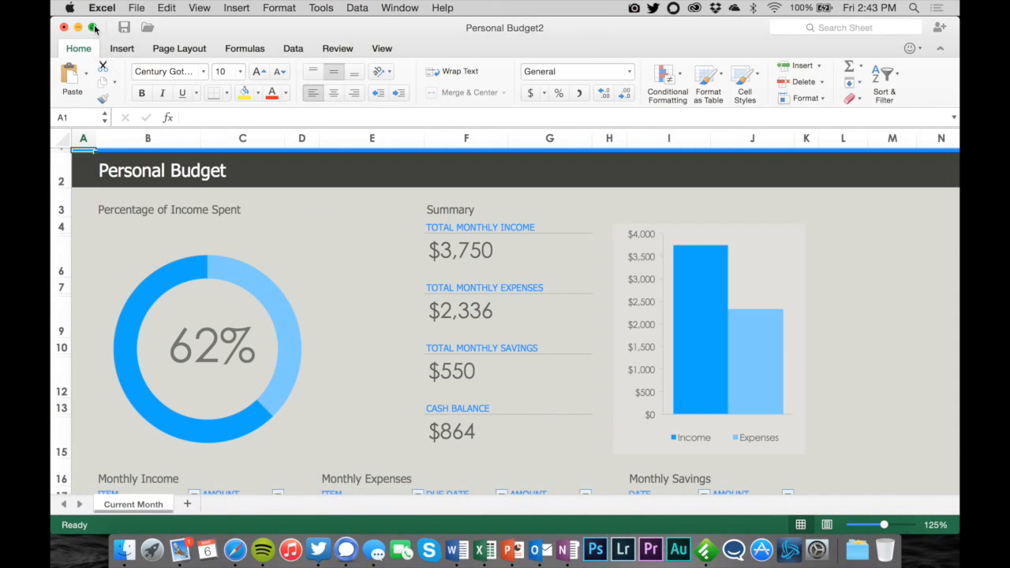
left_click(93, 29)
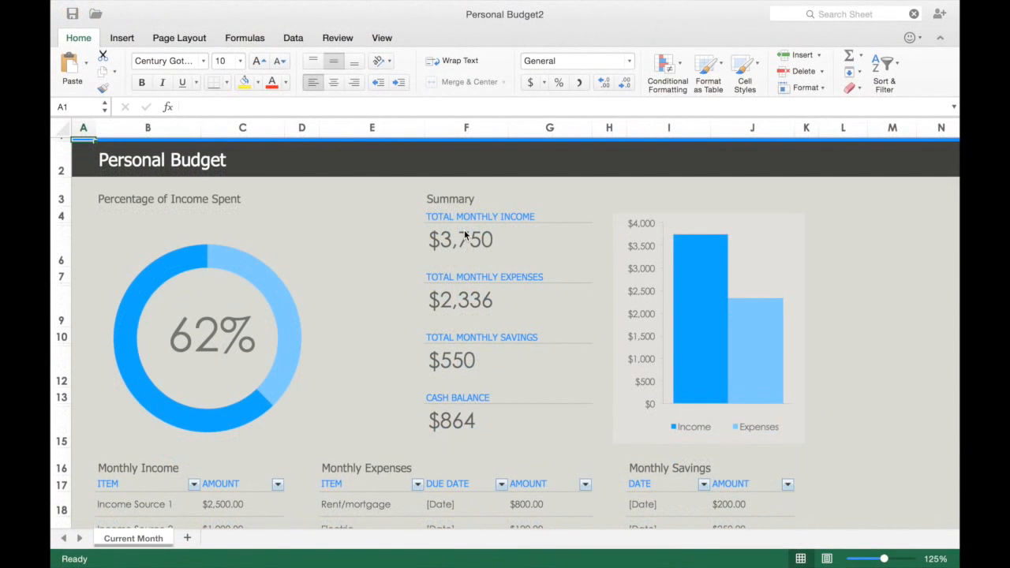
scroll("down", 3)
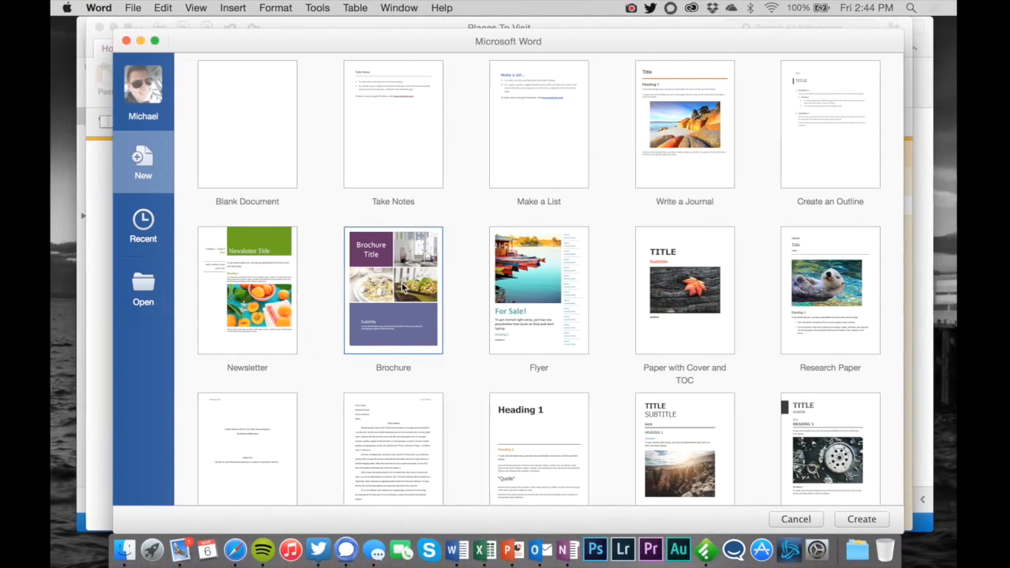
Make the Word gallery full screen, then return to the desktop space with OneNote's Places To Visit.
left_click(795, 519)
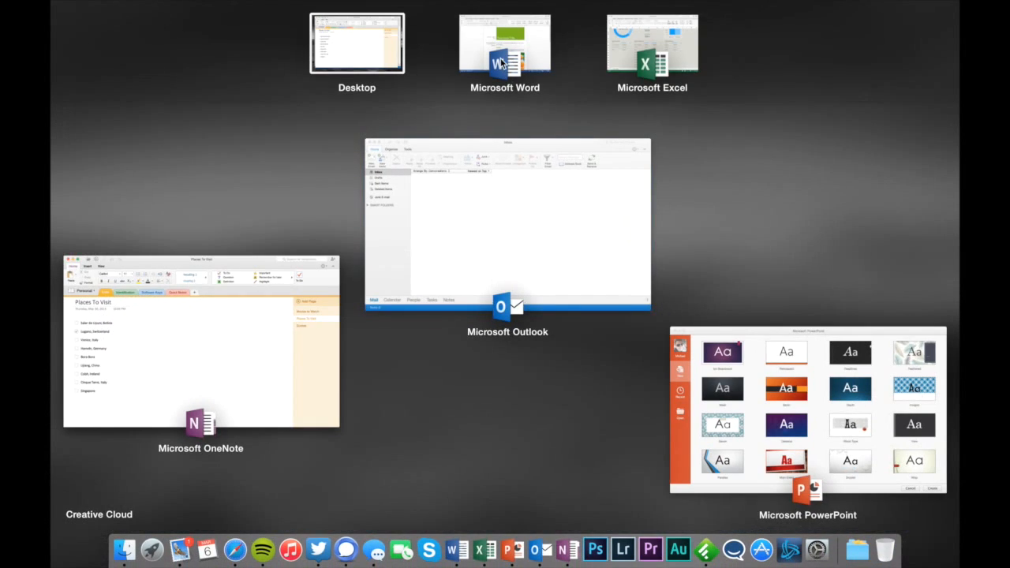
mouse_move(593, 104)
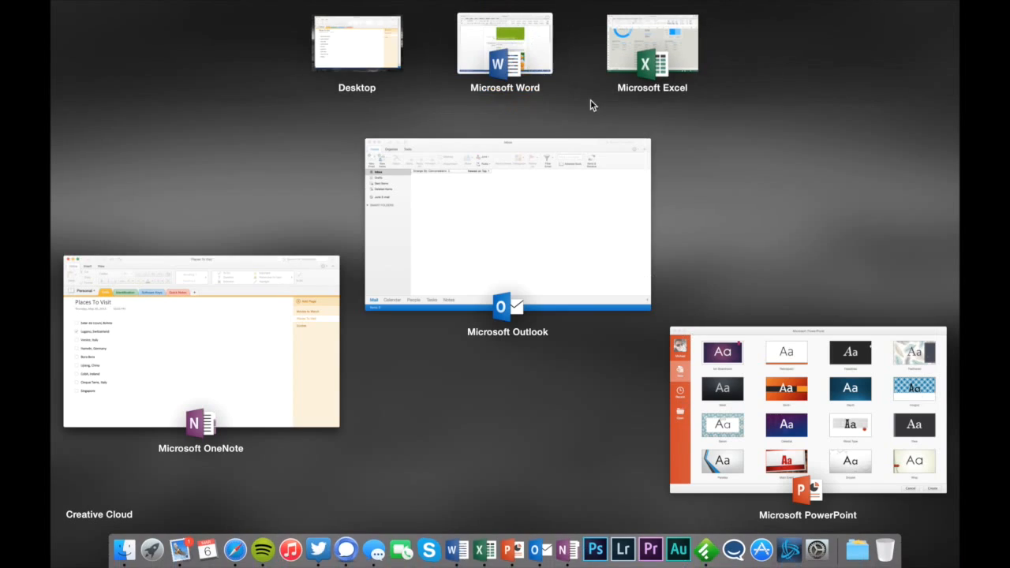
mouse_move(426, 118)
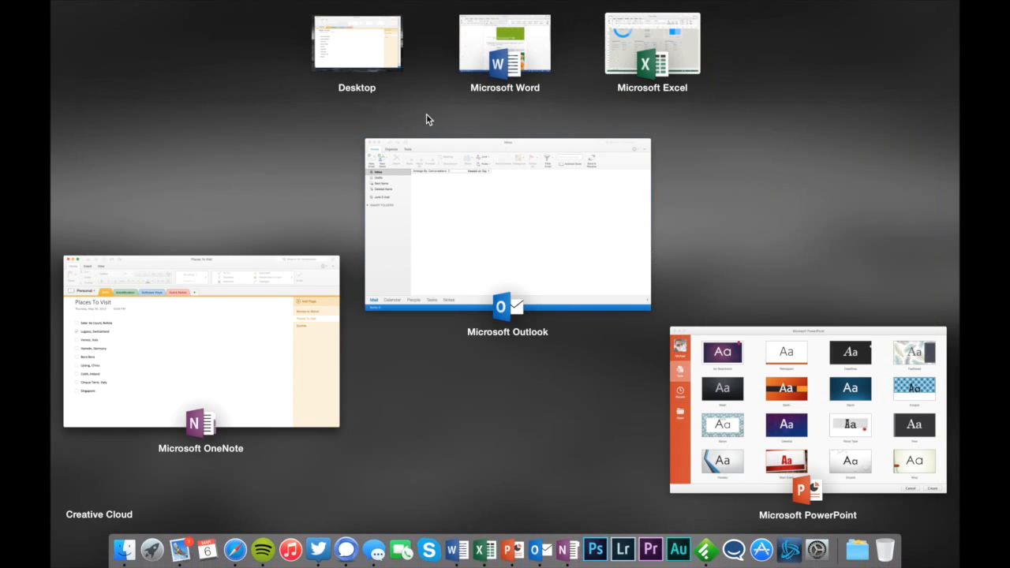
left_click(200, 347)
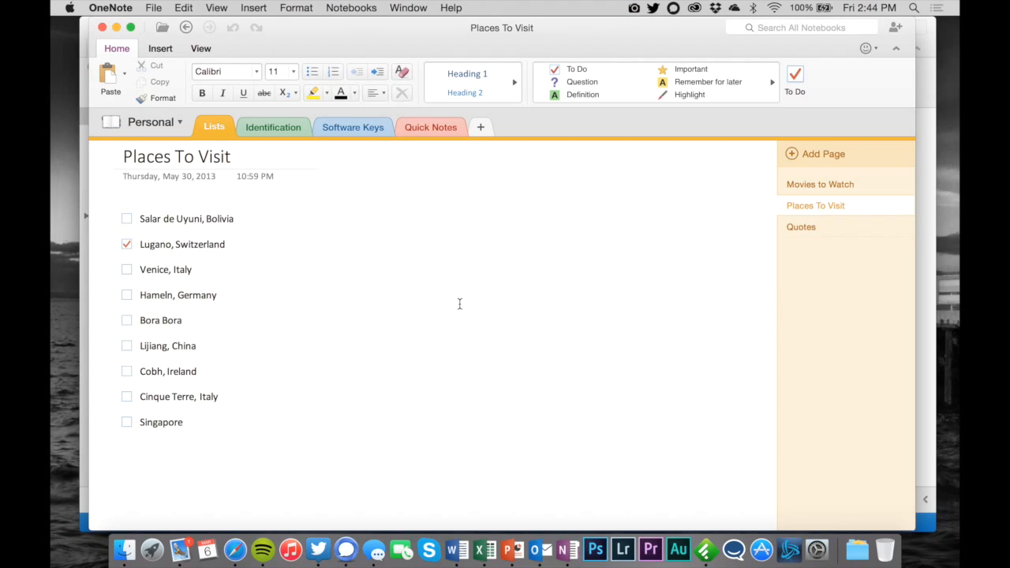
mouse_move(505, 292)
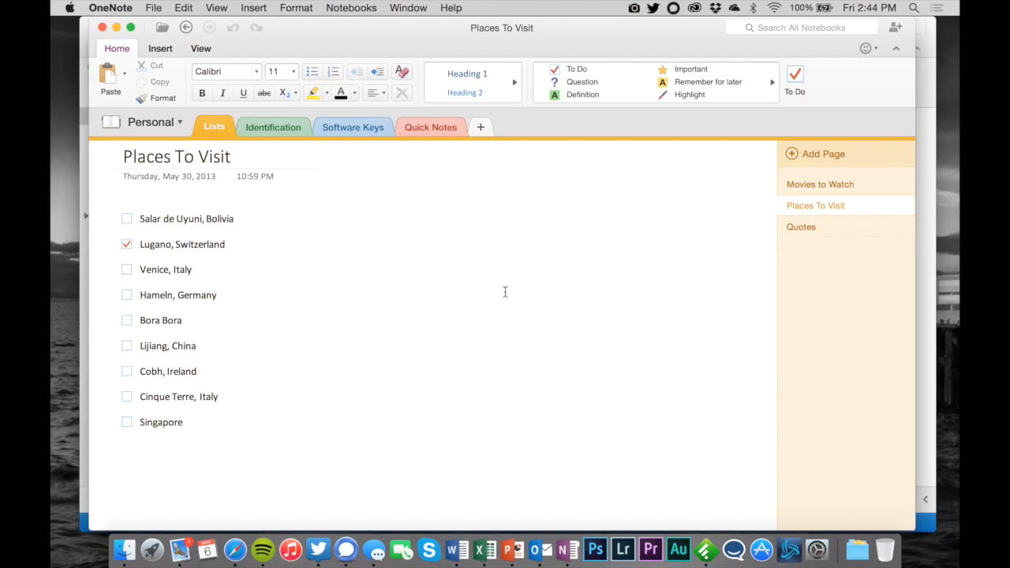
mouse_move(497, 271)
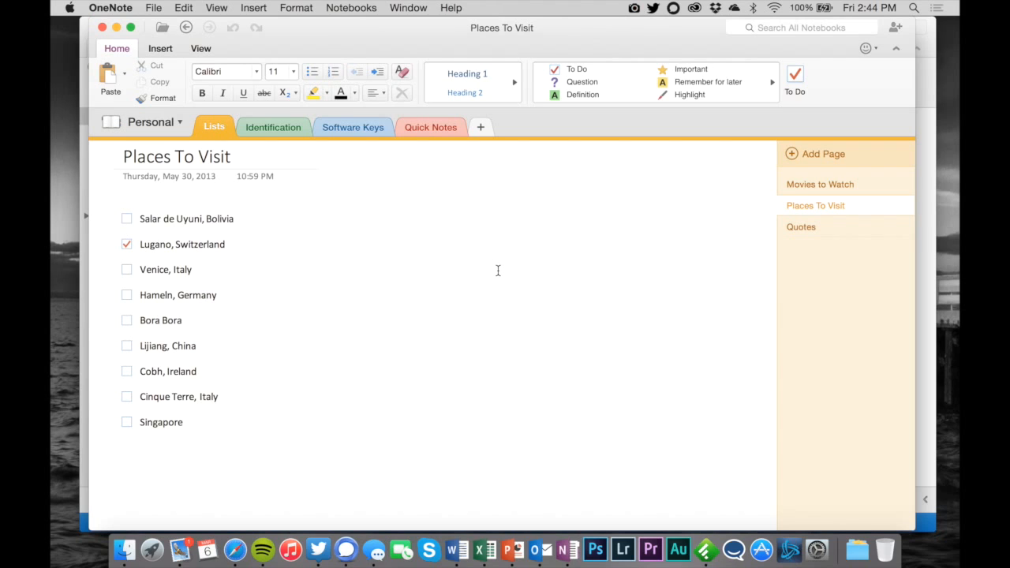
mouse_move(487, 261)
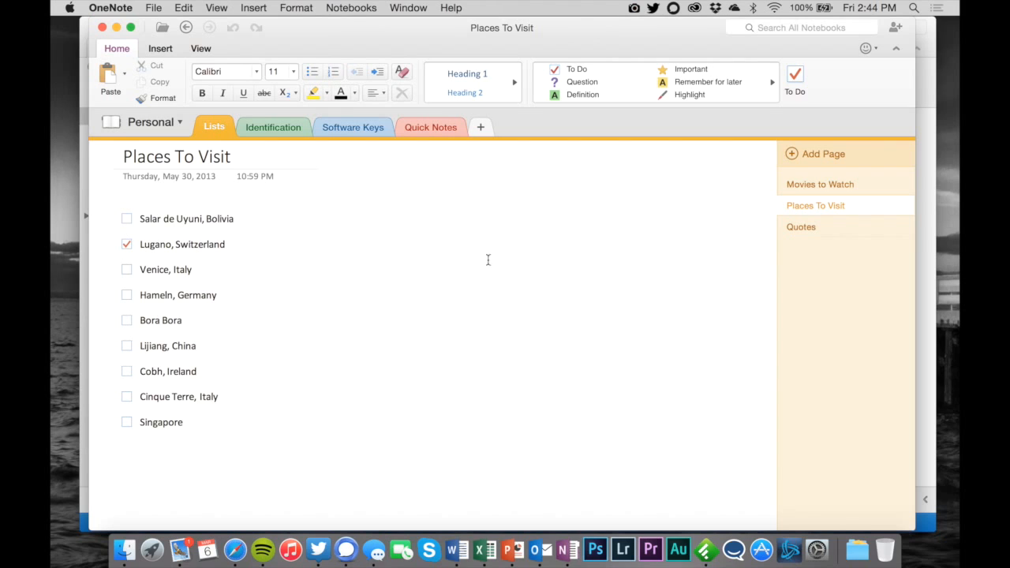